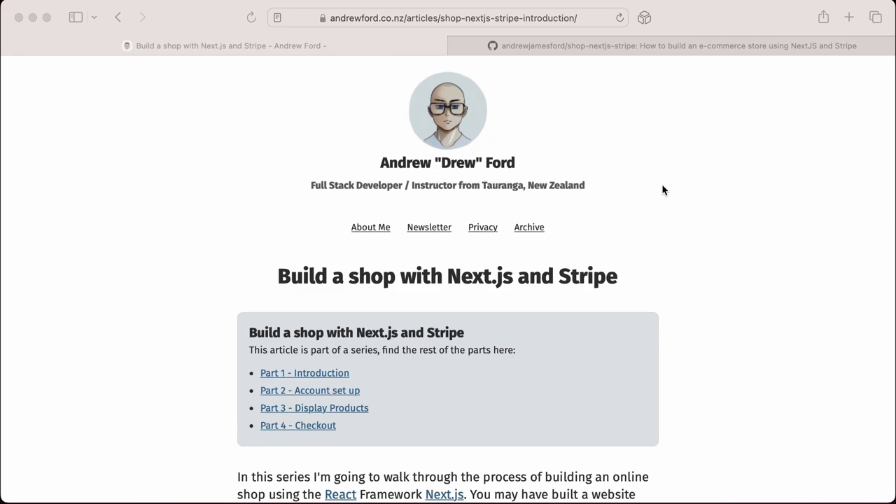
mouse_move(704, 191)
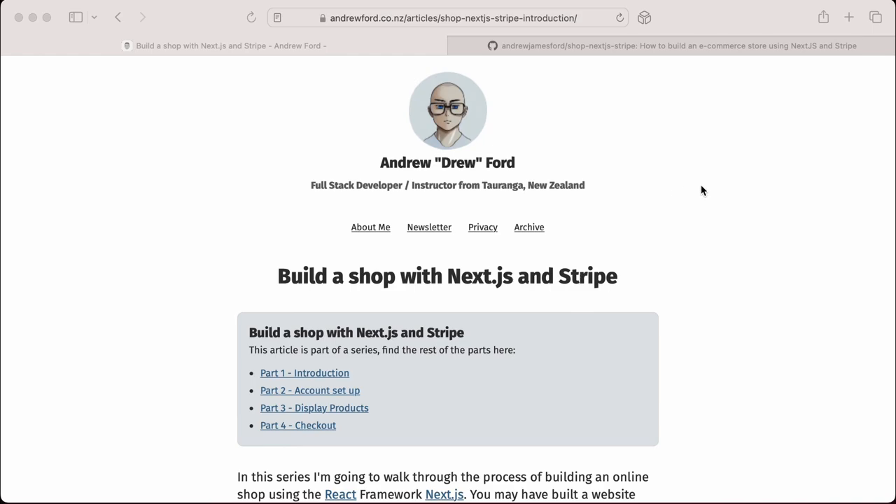
mouse_move(698, 191)
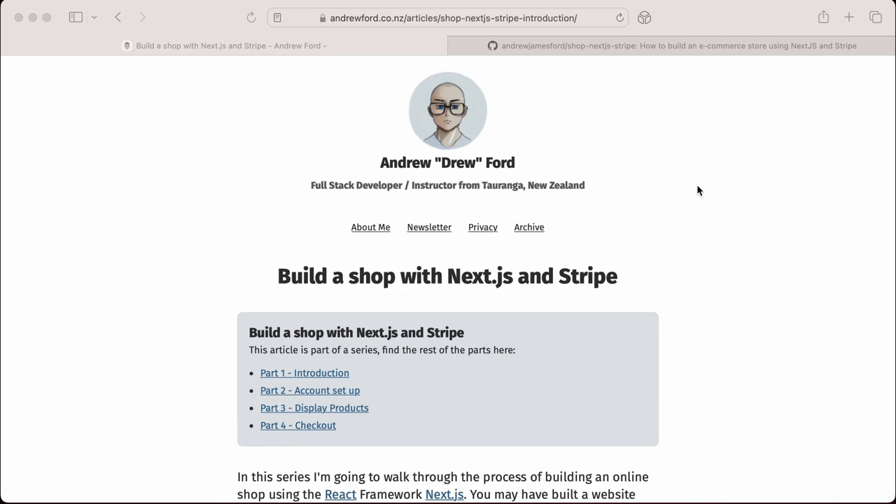
mouse_move(651, 81)
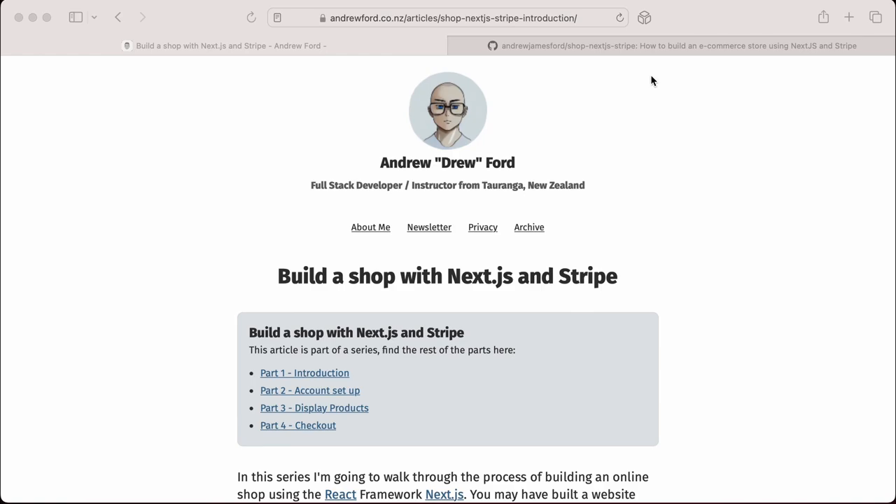
Switch Safari to the shop-nextjs-stripe GitHub repository tab
click(672, 45)
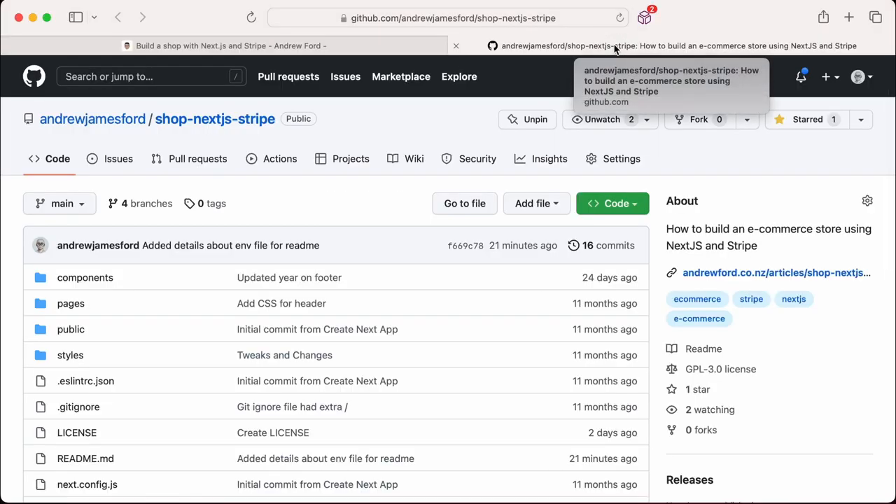
mouse_move(441, 112)
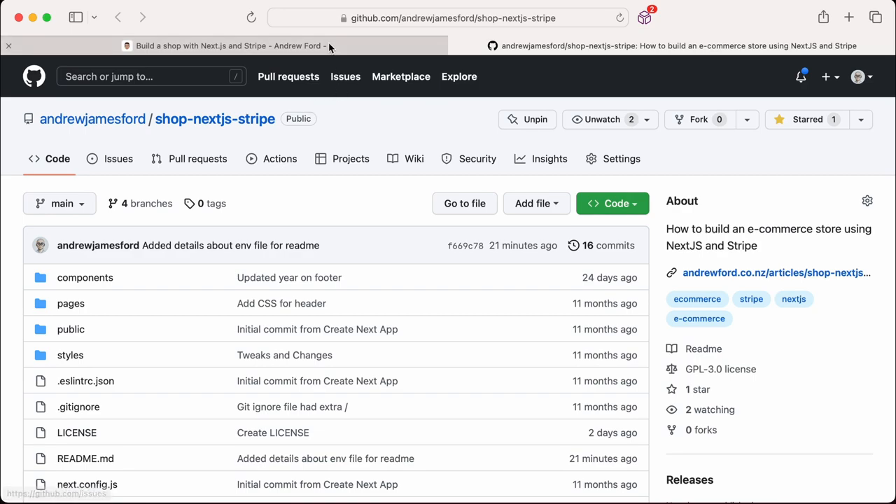
Return to the shop article and copy its npx create-next-app@latest command
click(224, 46)
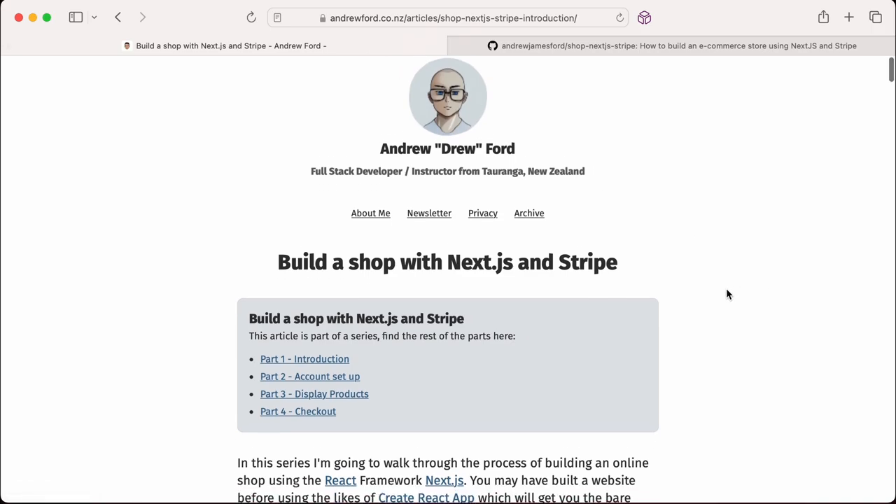
scroll(down, 3)
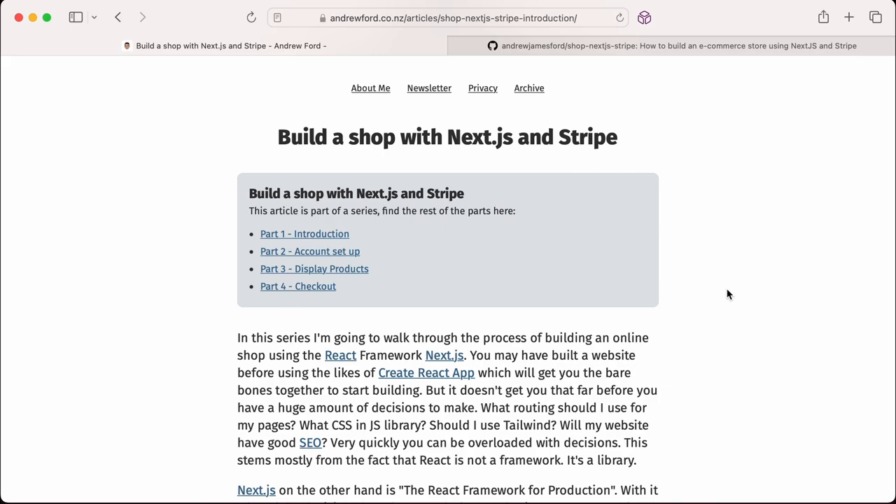
scroll(down, 3)
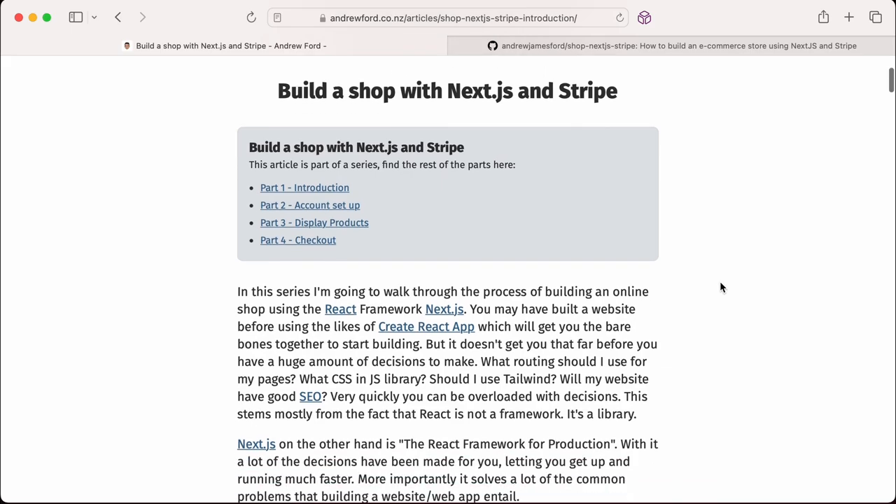
scroll(down, 3)
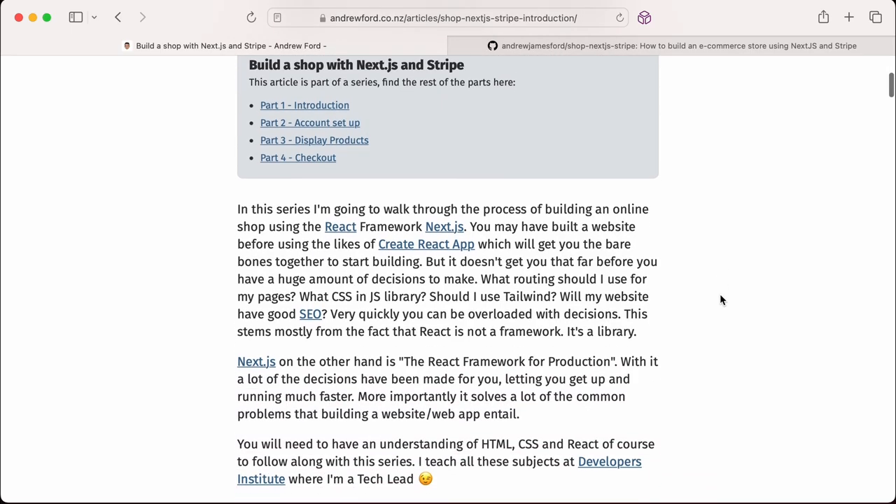
scroll(down, 3)
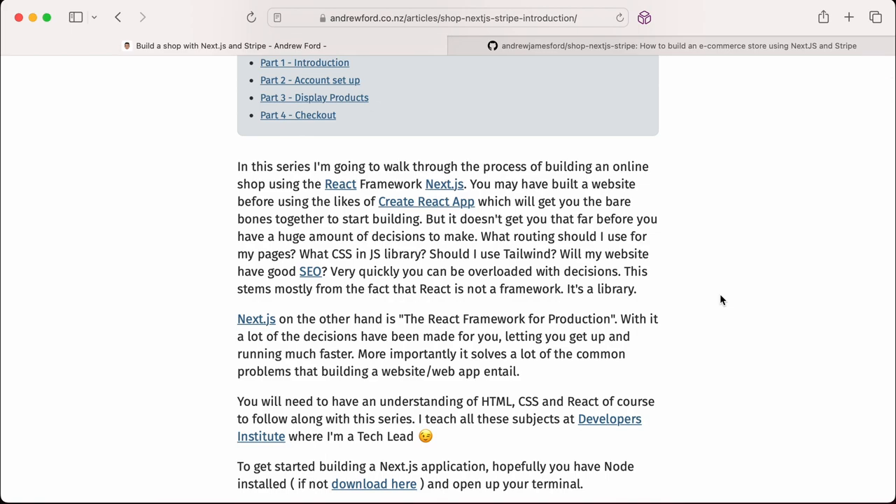
mouse_move(714, 282)
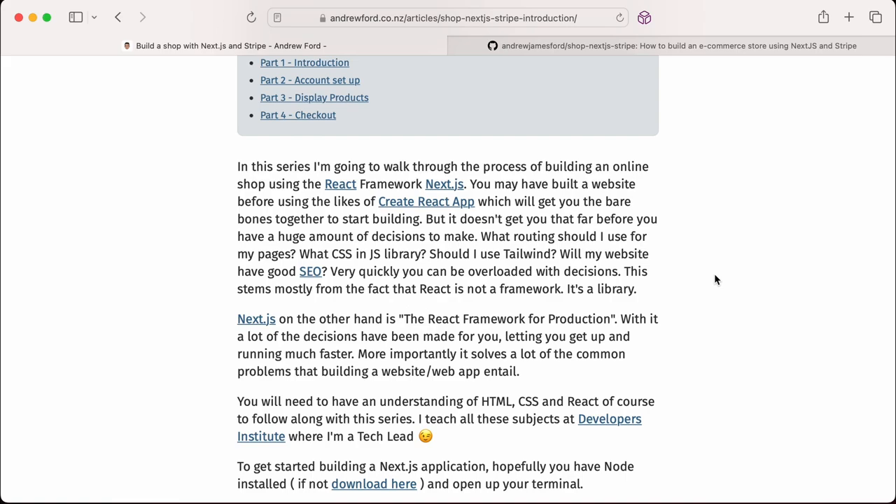
mouse_move(648, 368)
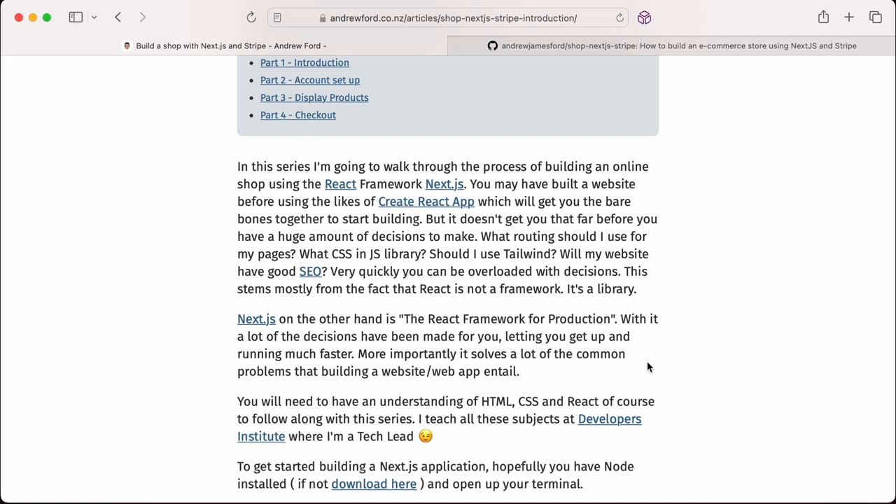
scroll(down, 3)
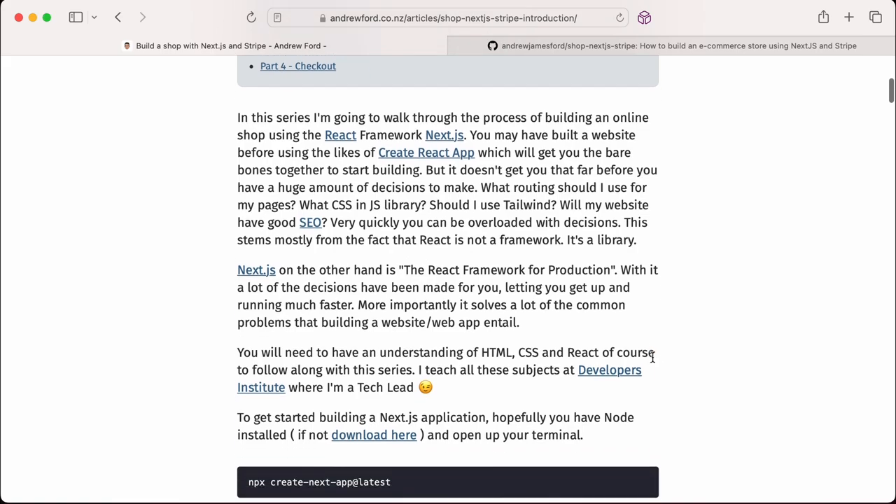
scroll(down, 3)
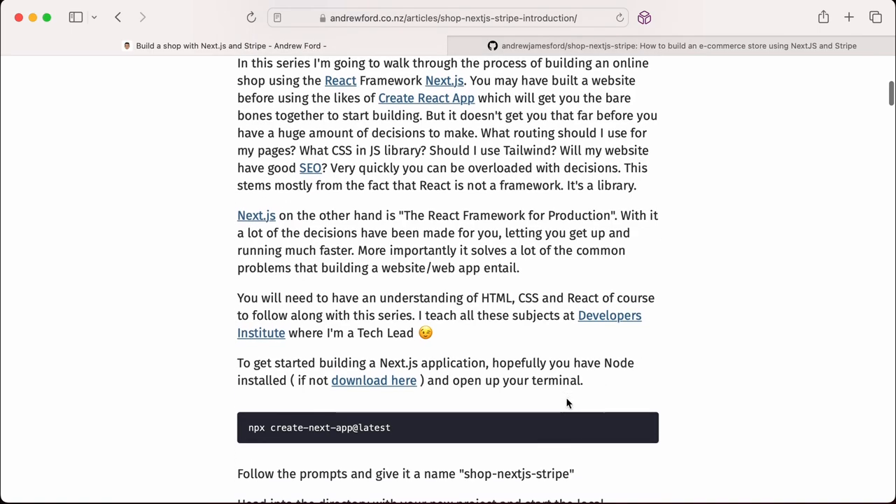
mouse_move(413, 432)
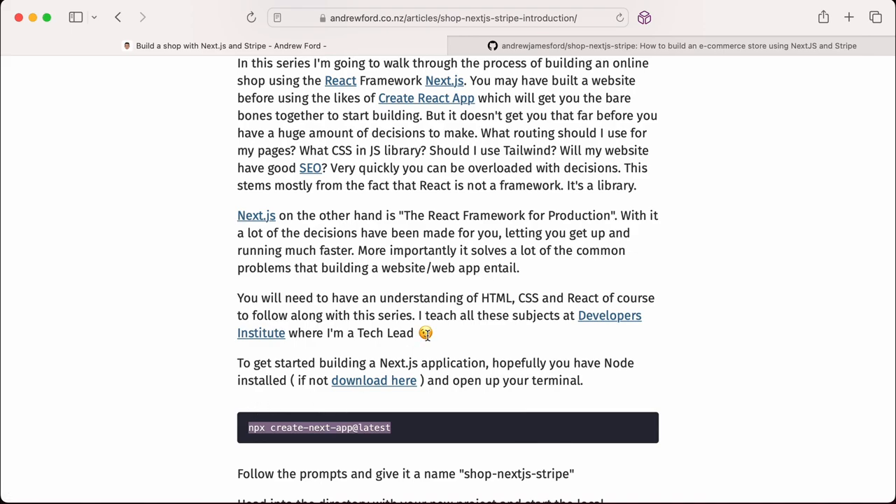
key(cmd+tab)
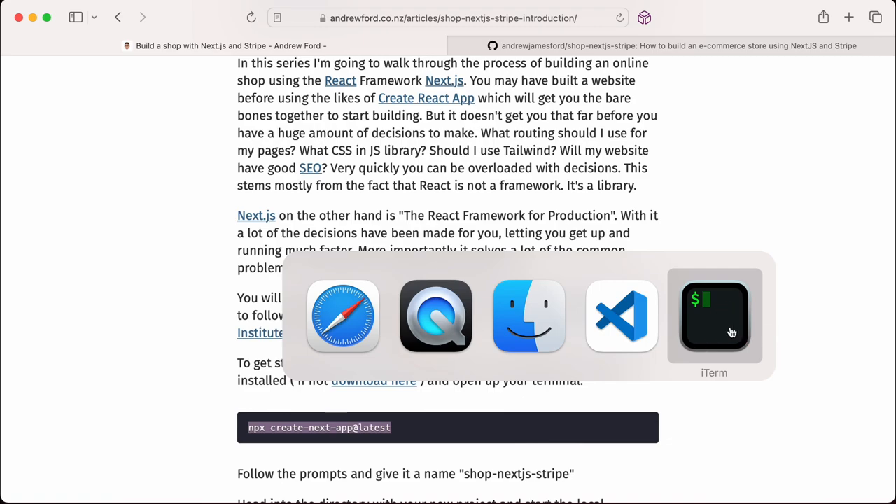
Generate the nextjs-shop app with create-next-app, answering y, and cd into the project
click(713, 316)
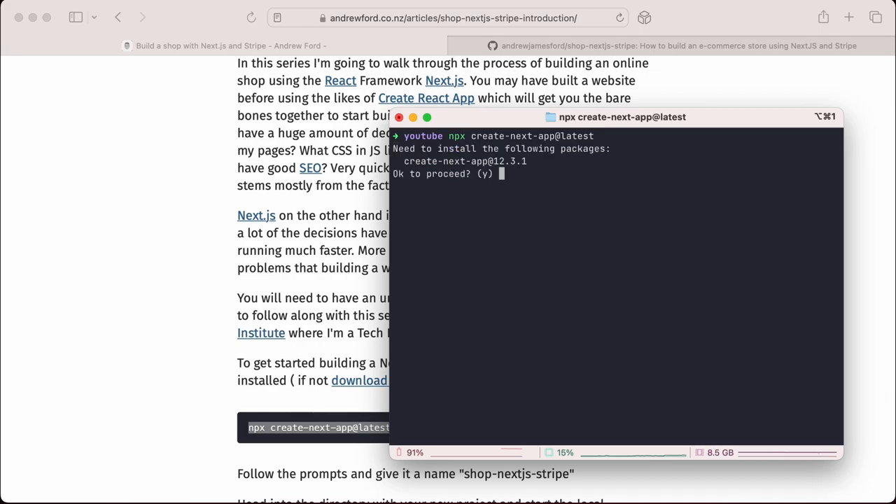
text(y)
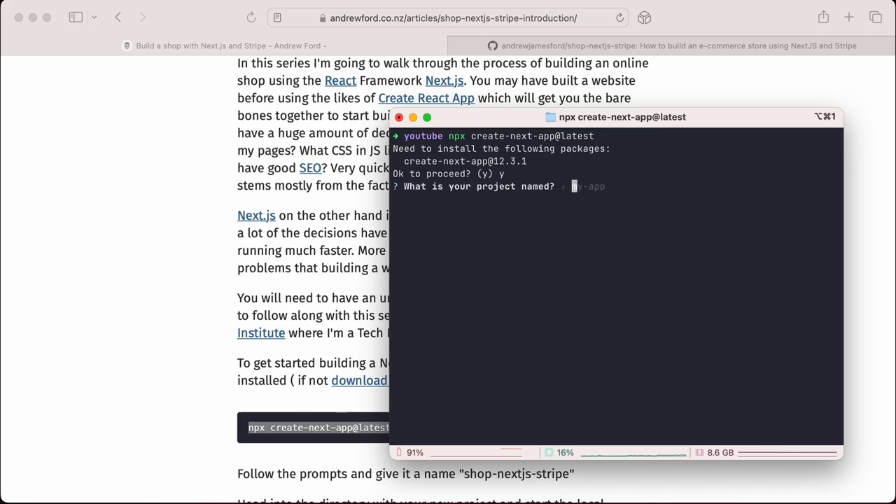
text(next)
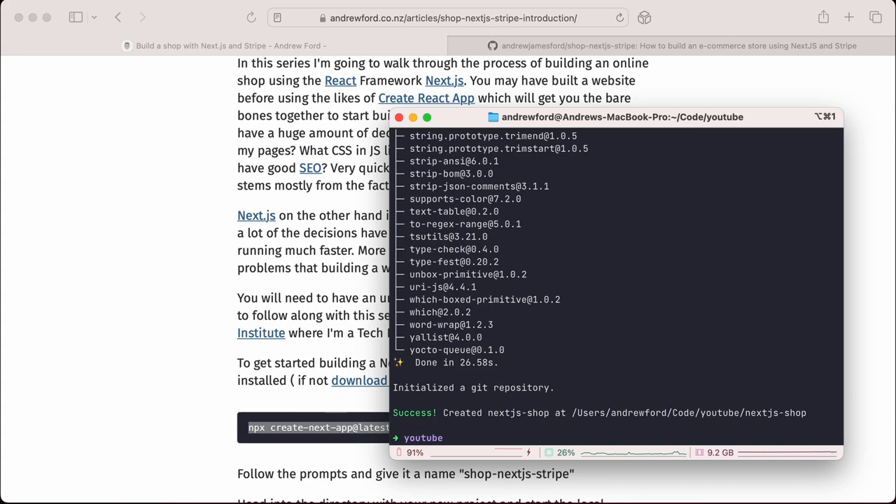
text(cd Code/youtube)
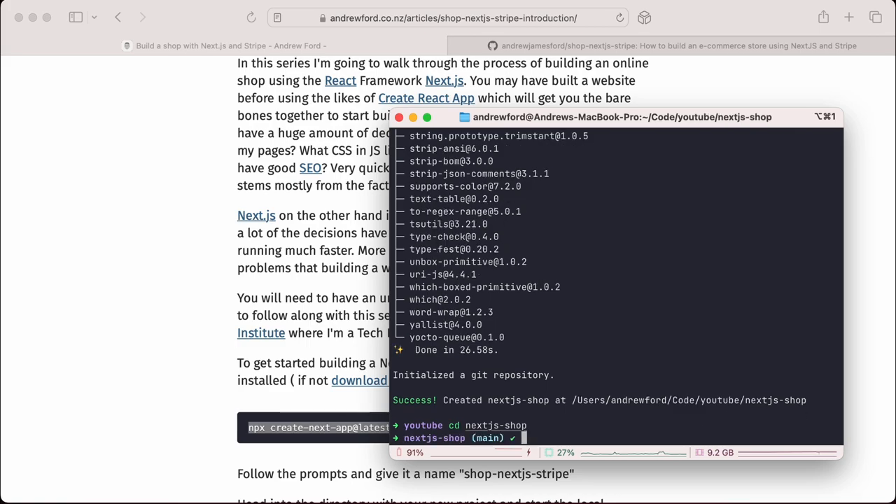
text(code)
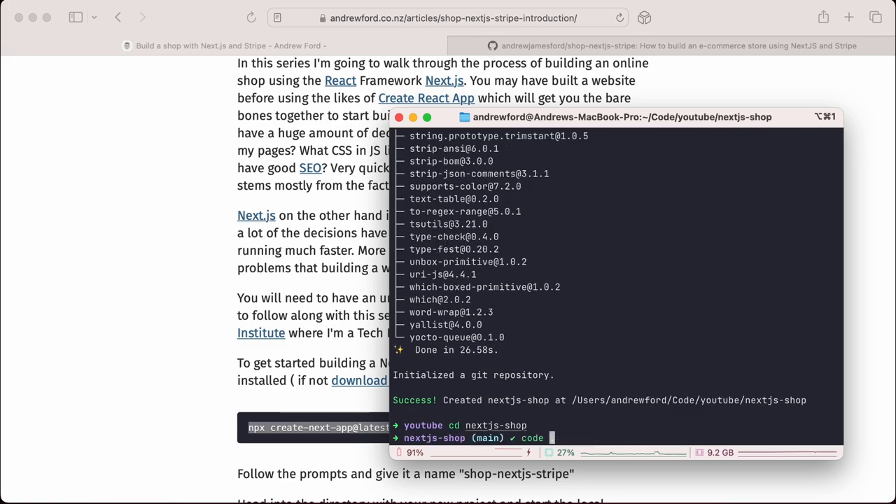
Open nextjs-shop in VS Code with 'code .', close the welcome tab, and view next.config.js
text(.)
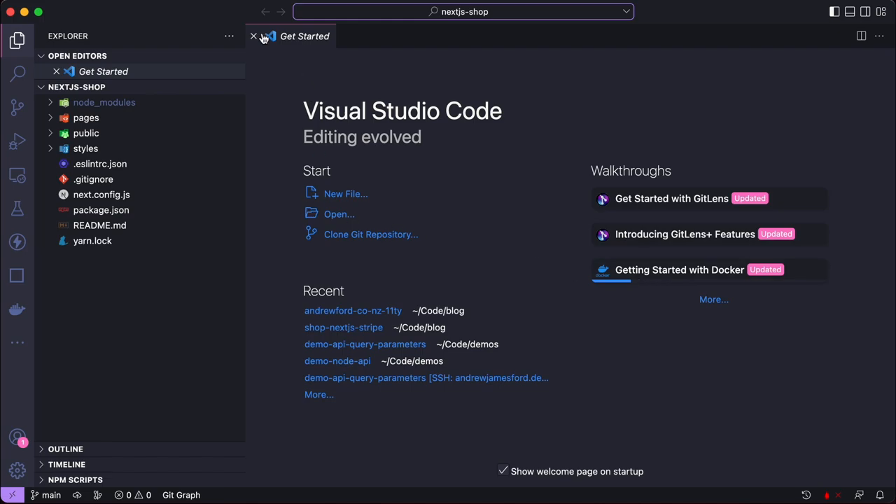
click(254, 36)
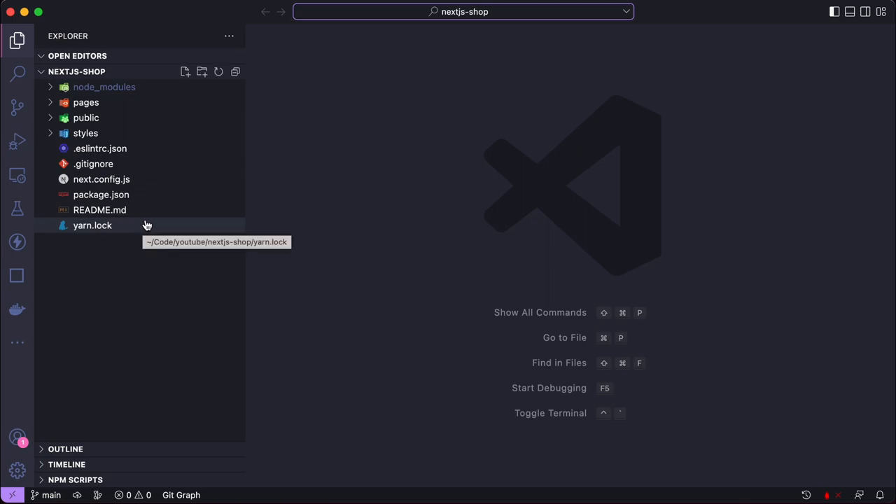
mouse_move(160, 221)
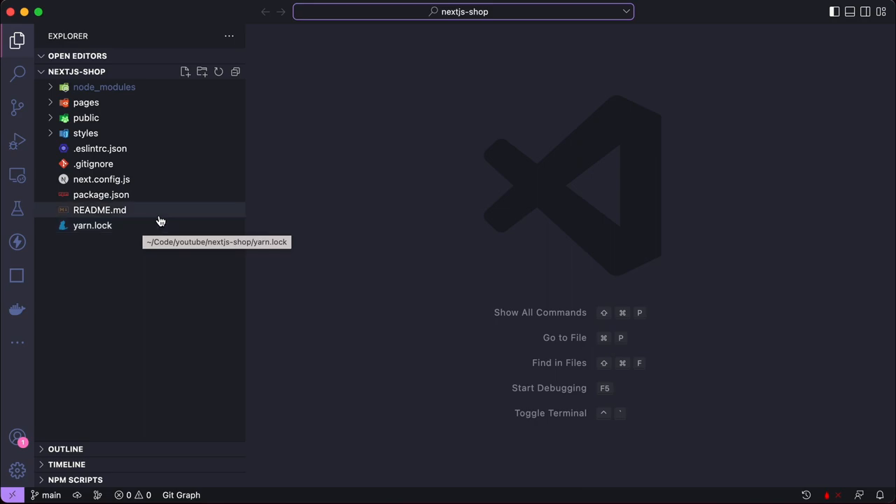
click(101, 178)
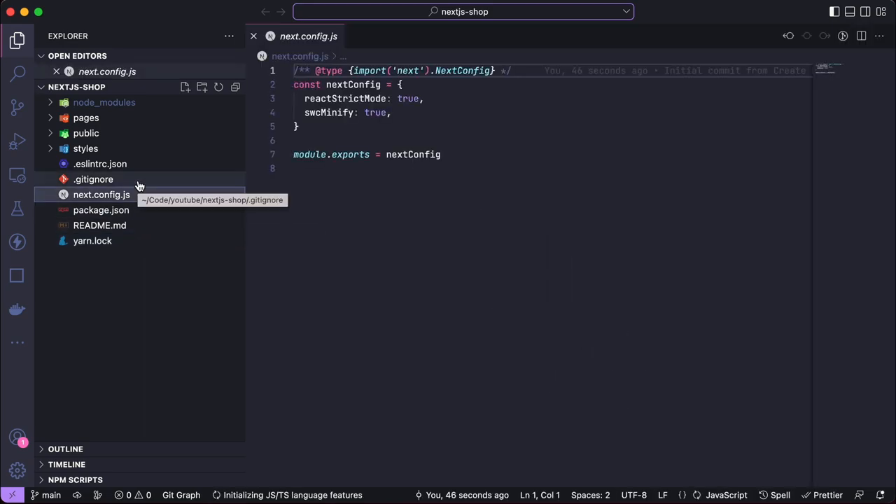
click(100, 163)
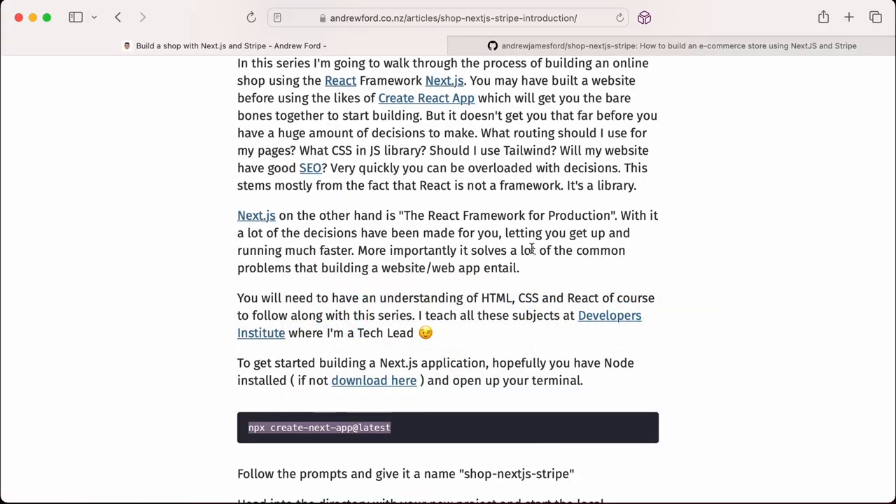
Find the npm run dev step in the article and run the dev script from NPM Scripts
scroll(down, 3)
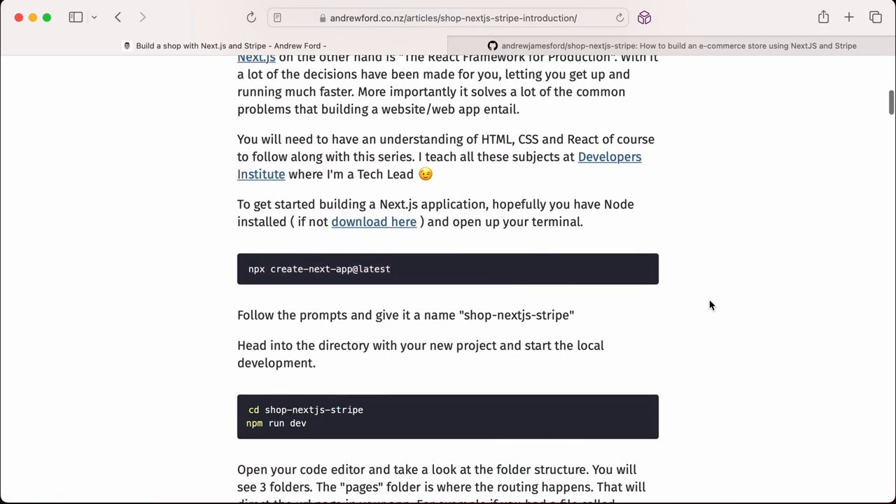
scroll(down, 3)
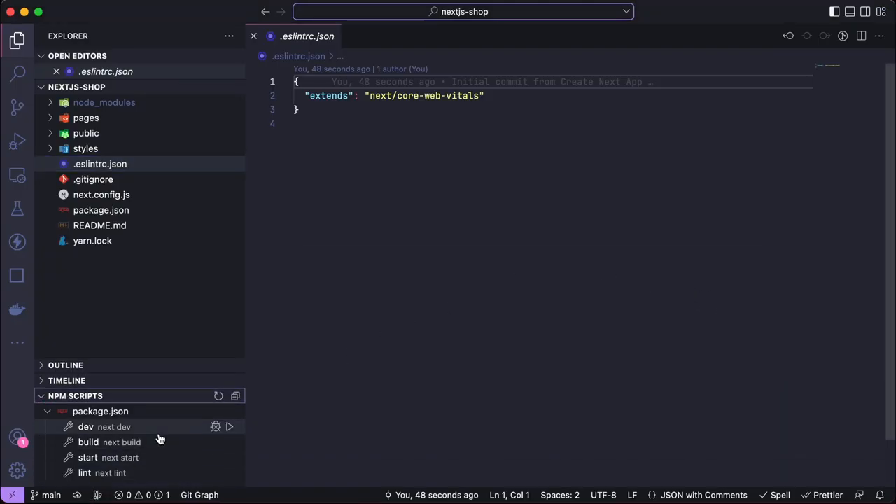
click(229, 426)
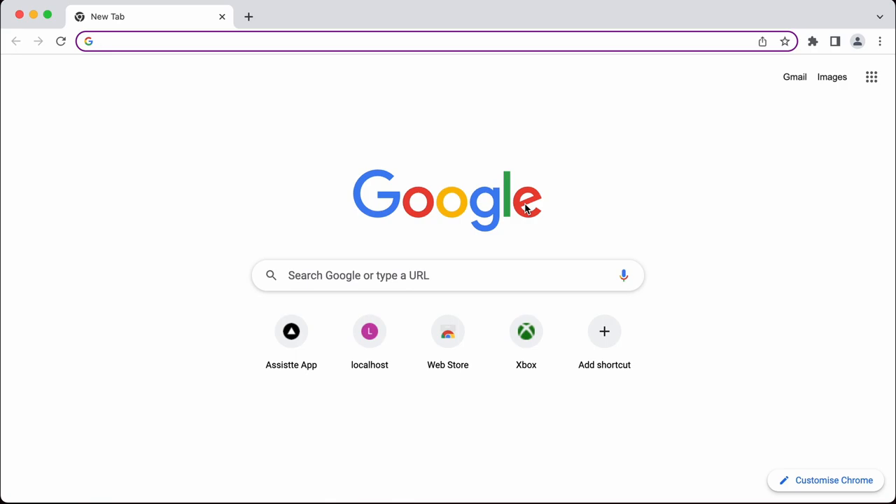
Load localhost:3000 in Chrome to see the Welcome to Next.js page
text(localhost:808)
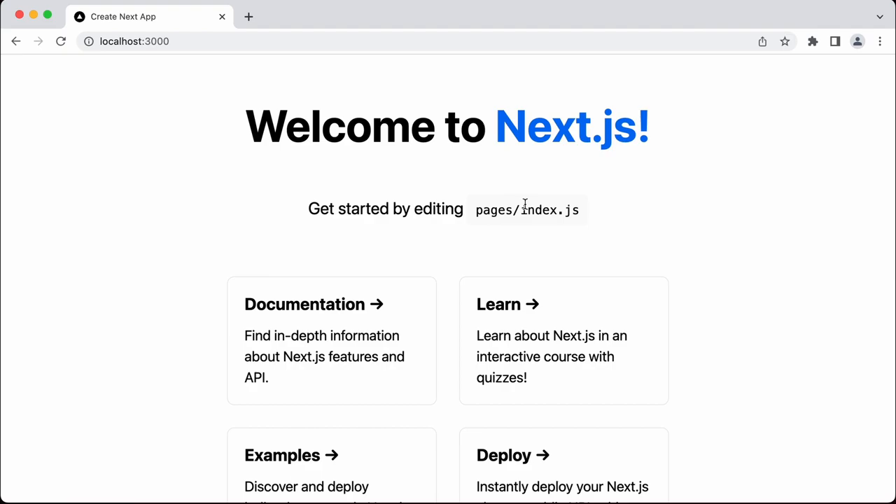
mouse_move(749, 310)
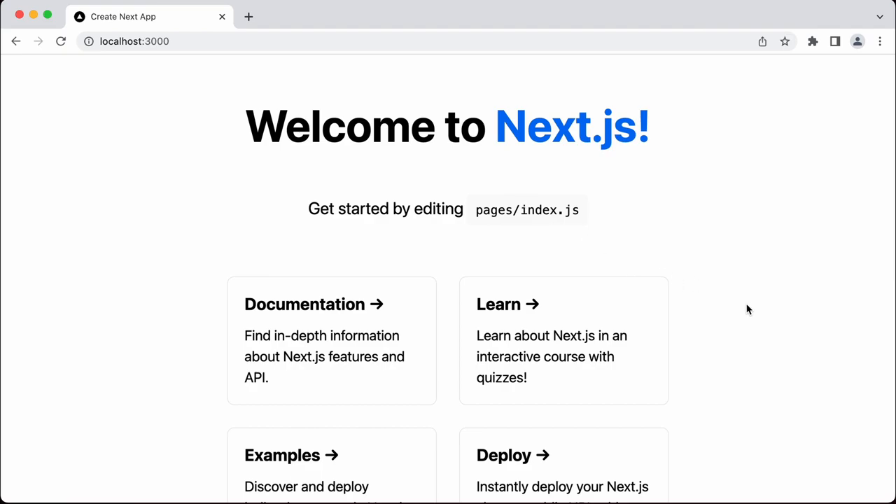
scroll(down, 3)
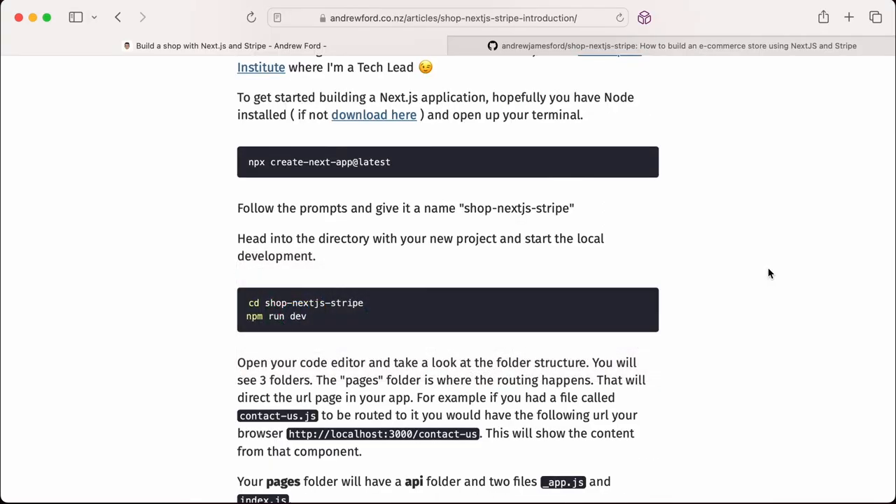
Scroll to the tutorial's replacement index.js Home function and copy it
scroll(down, 3)
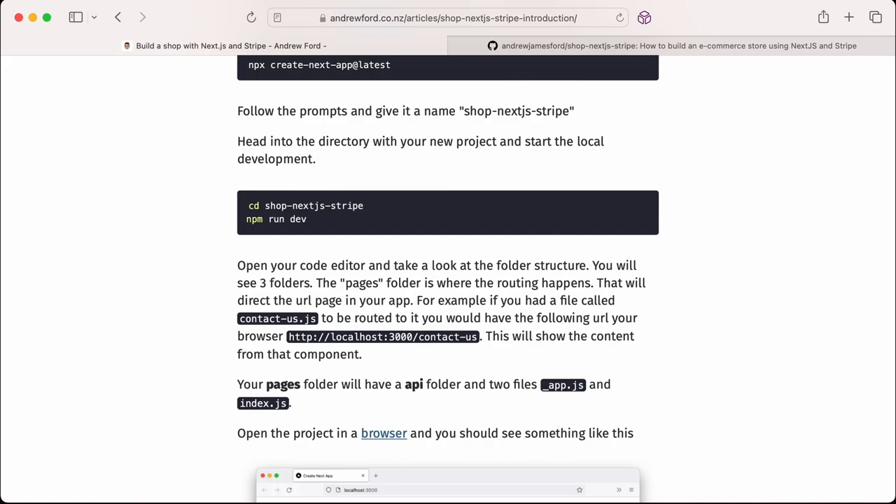
mouse_move(410, 402)
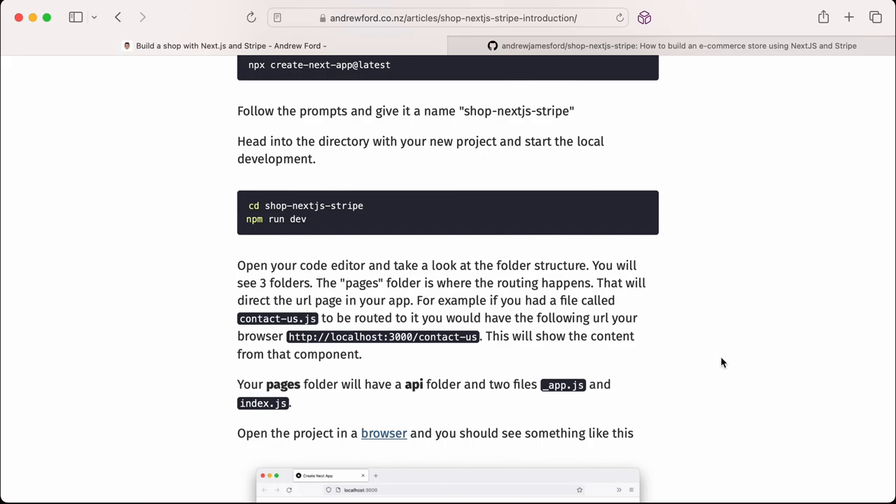
scroll(down, 3)
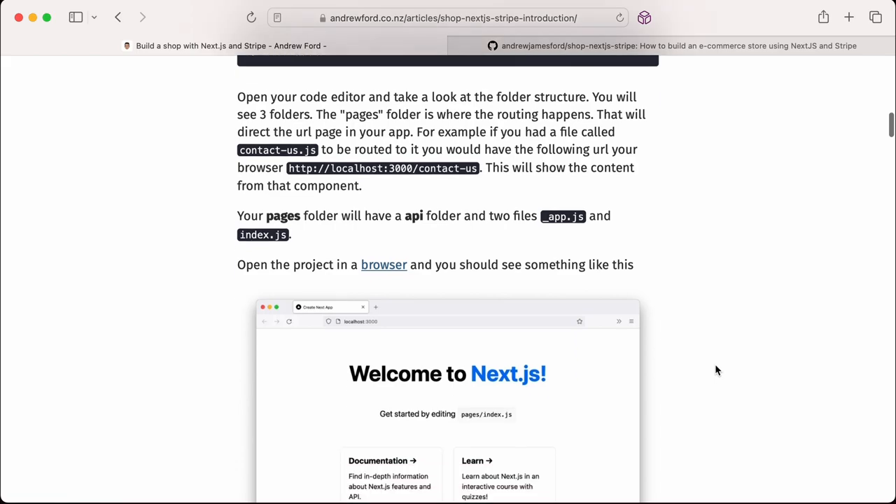
scroll(down, 3)
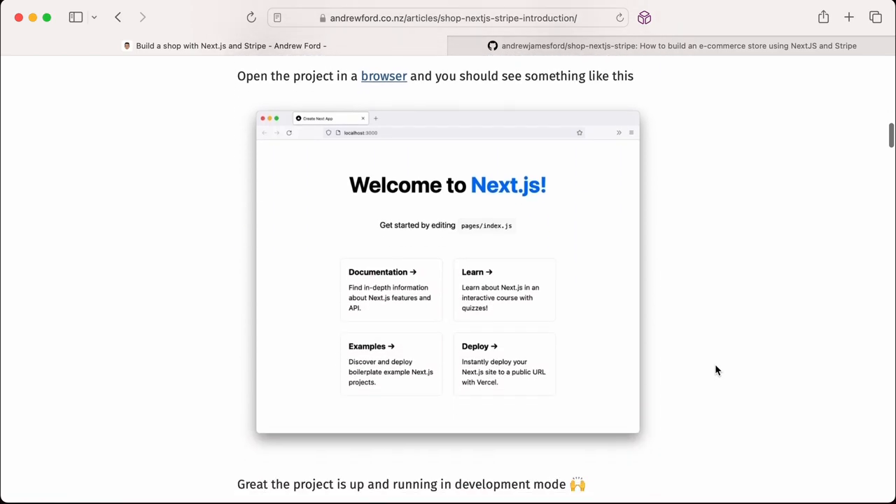
scroll(down, 3)
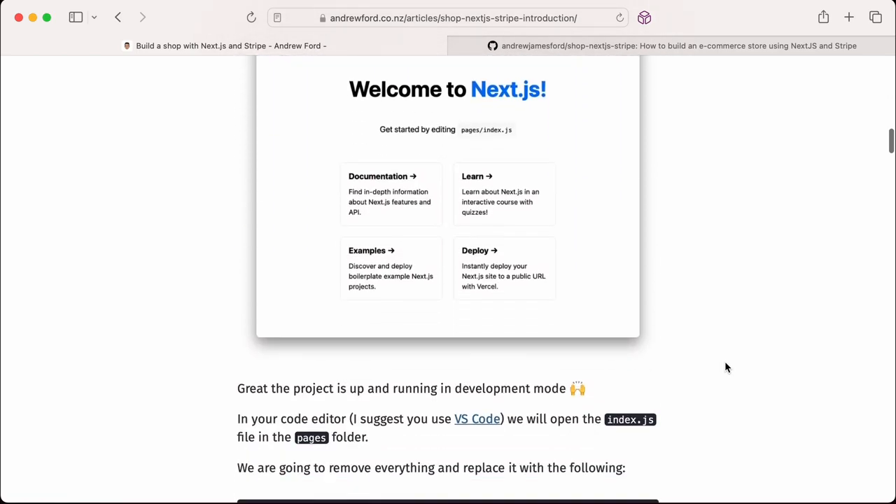
scroll(down, 3)
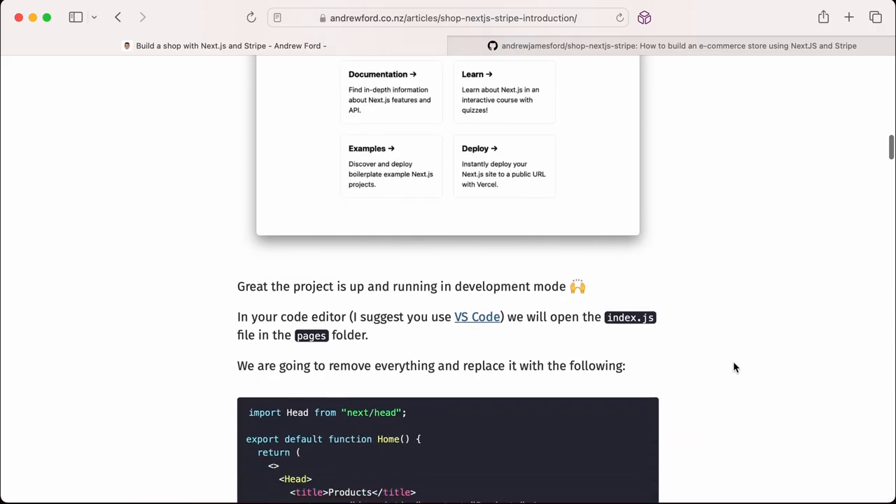
scroll(down, 3)
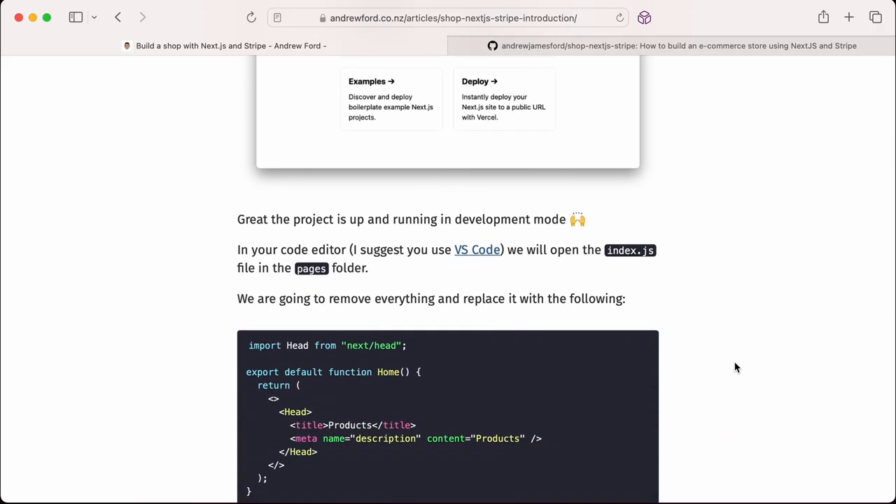
scroll(down, 3)
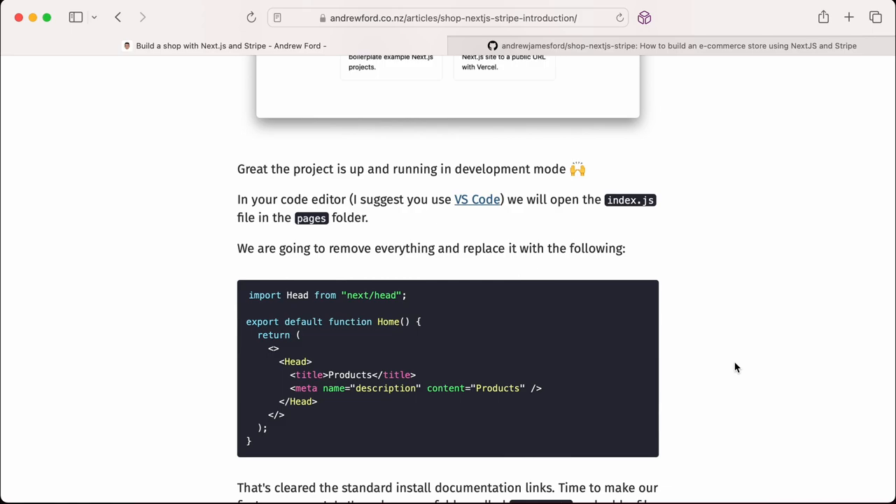
mouse_move(383, 410)
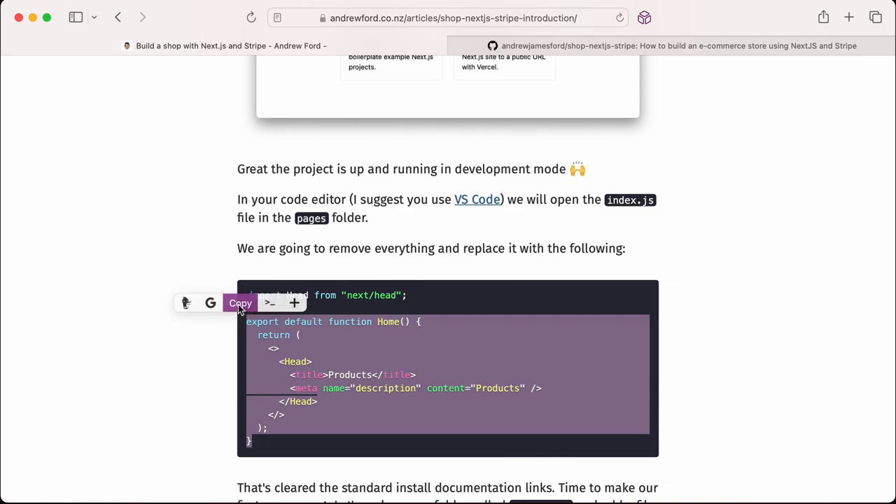
scroll(down, 3)
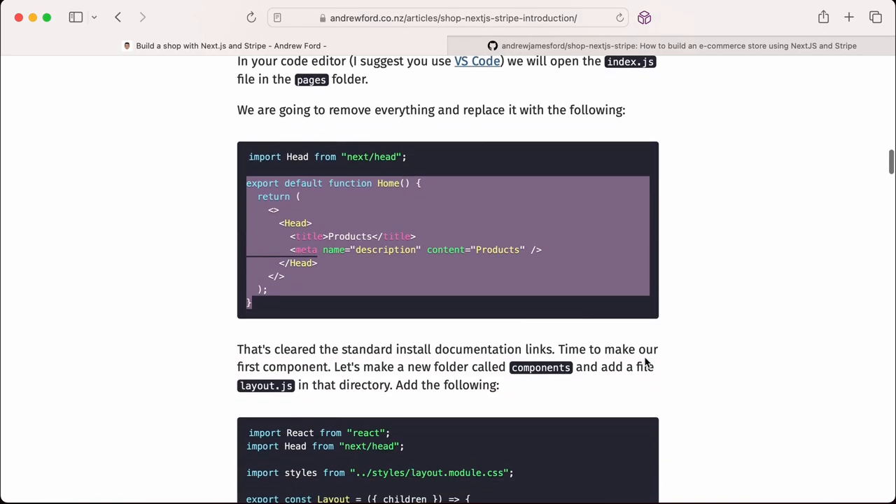
scroll(down, 3)
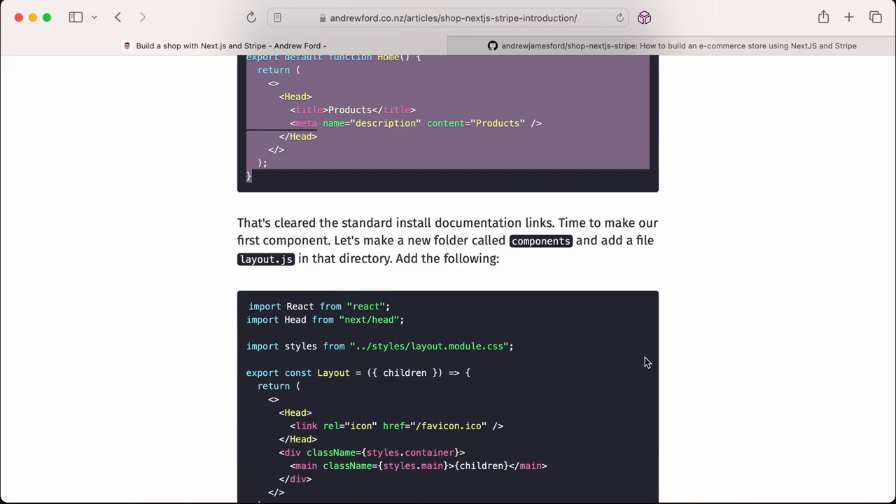
key(cmd+tab)
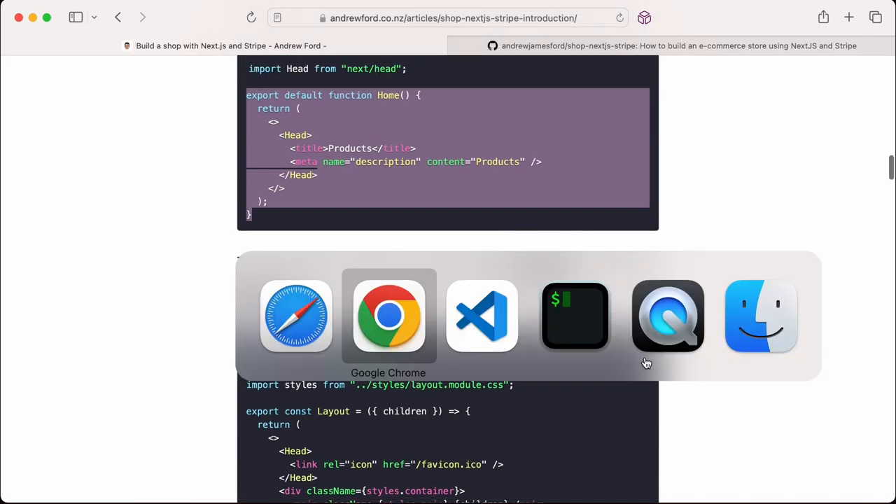
Open pages/index.js from the pages folder in VS Code
click(481, 315)
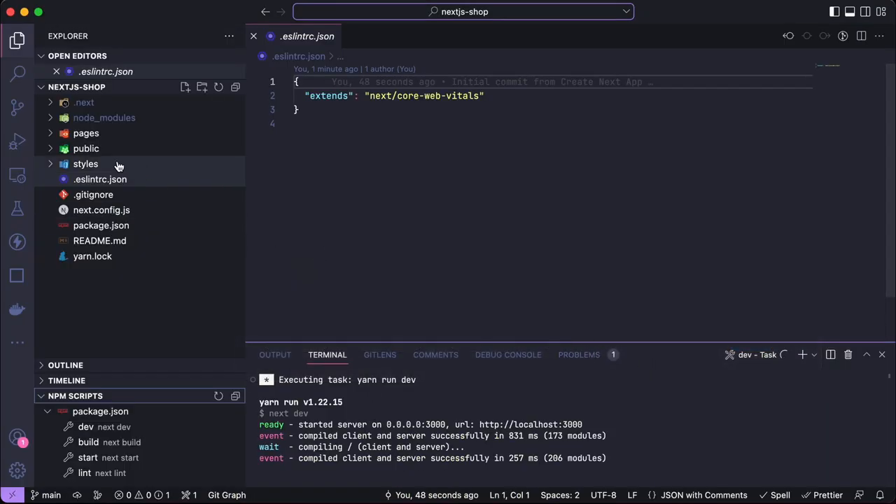
click(86, 133)
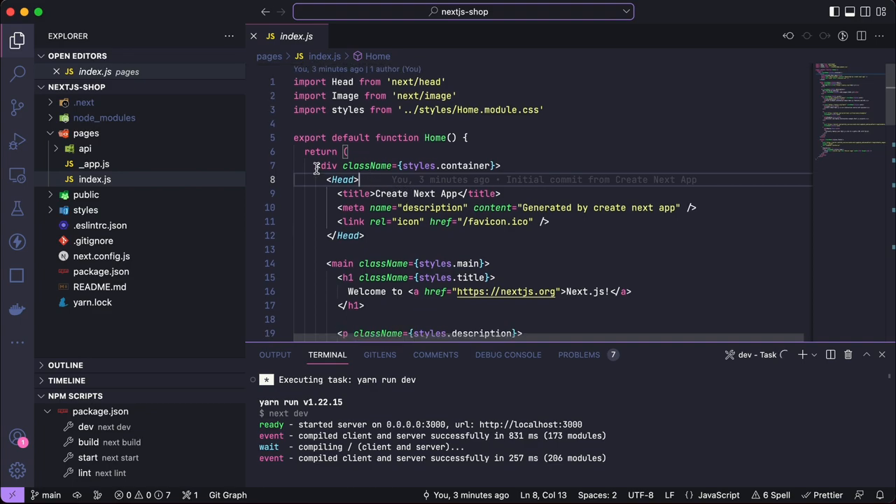
scroll(down, 3)
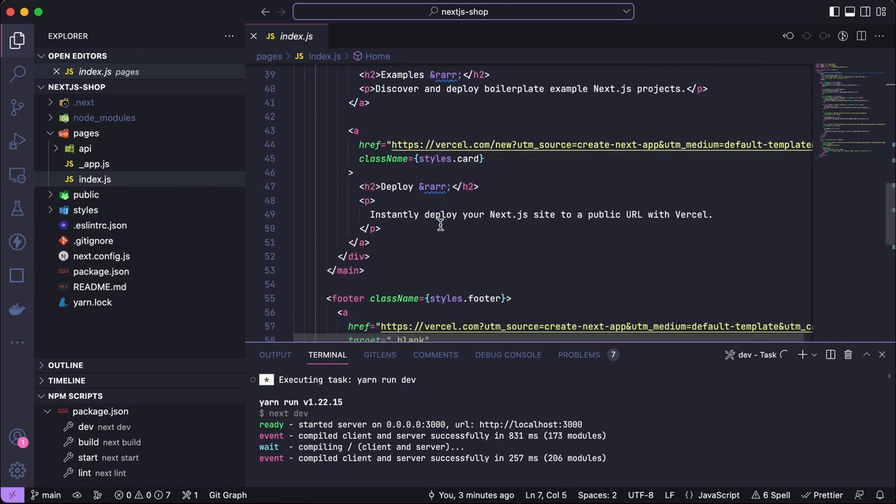
scroll(down, 3)
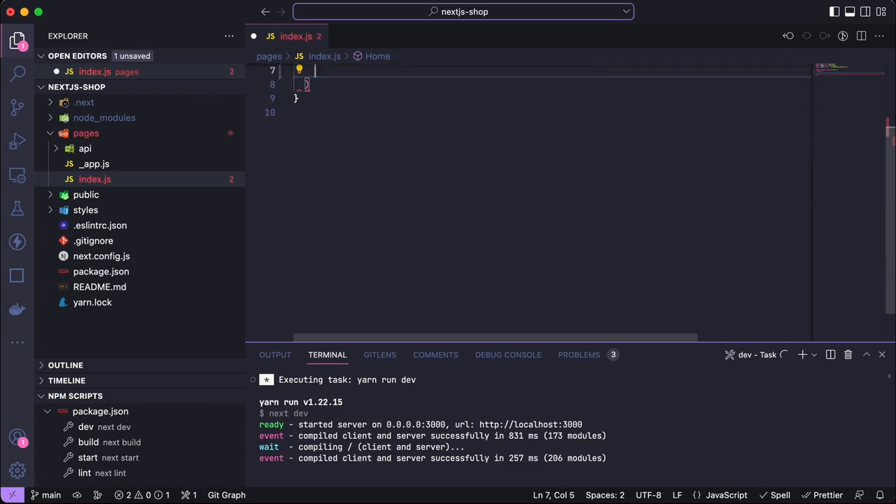
Replace the default JSX with a fragment holding a Head titled and described 'Products'
text(<)
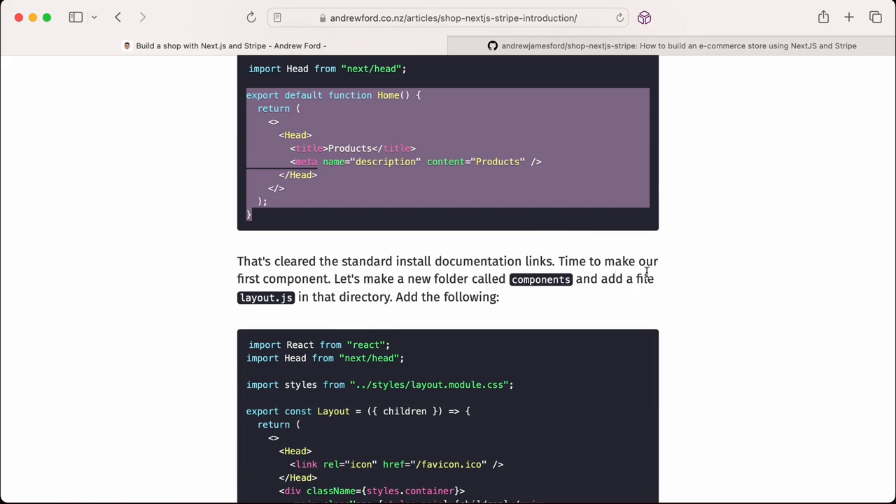
mouse_move(643, 274)
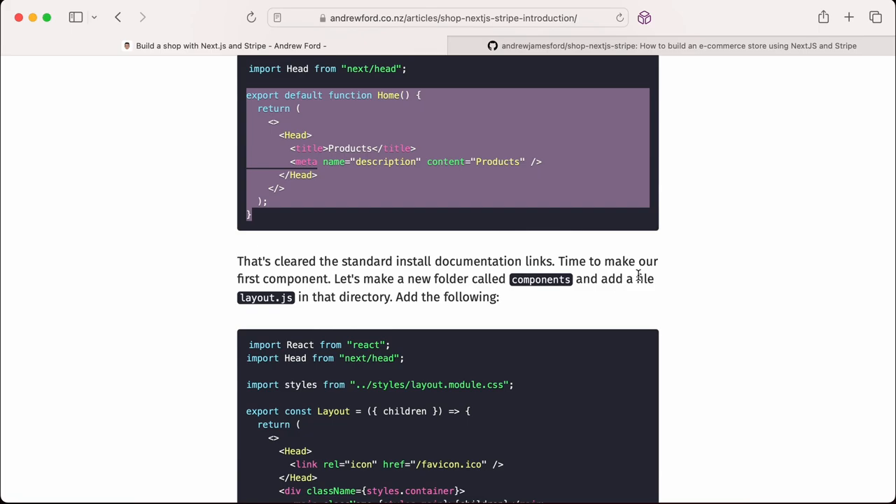
scroll(down, 3)
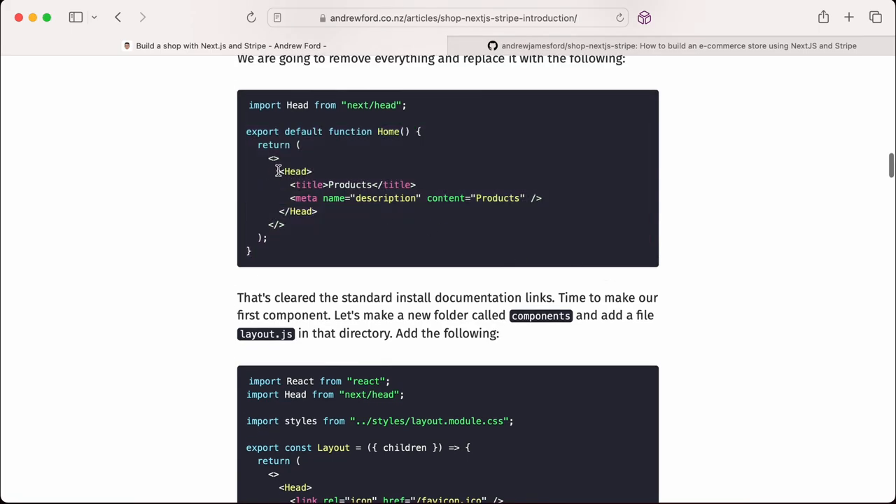
drag(278, 170, 317, 212)
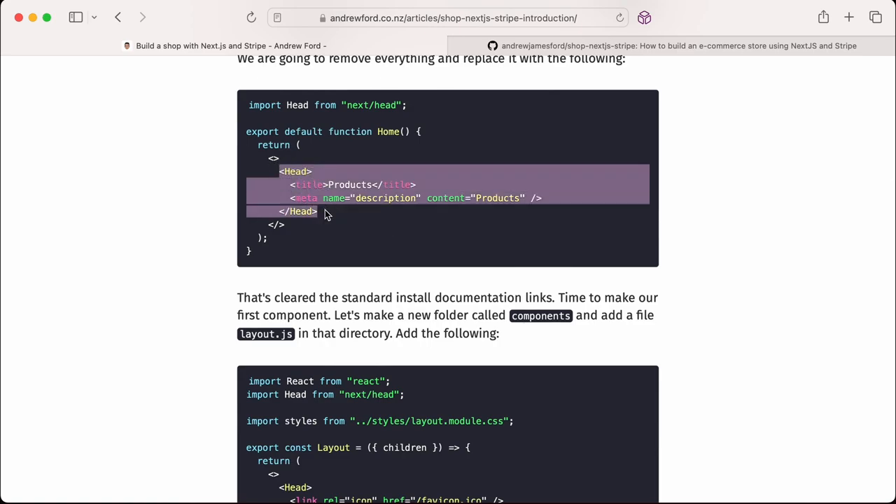
mouse_move(450, 256)
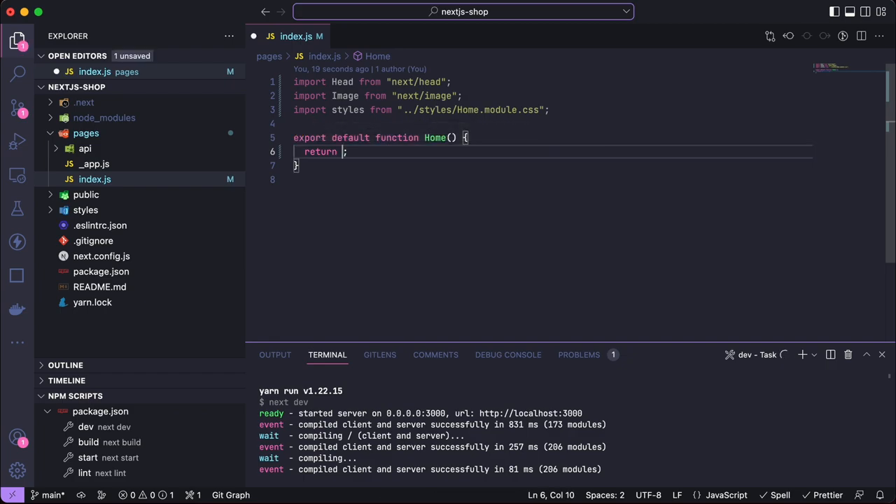
text(<>)
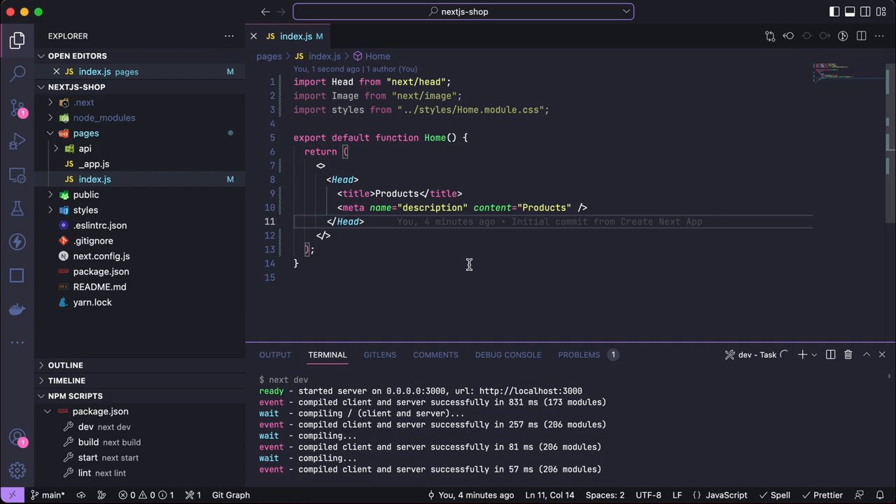
mouse_move(486, 261)
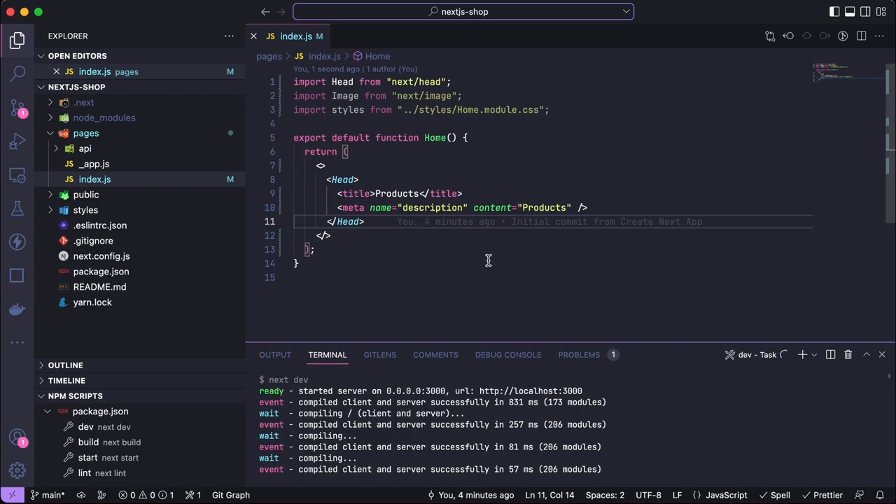
mouse_move(512, 257)
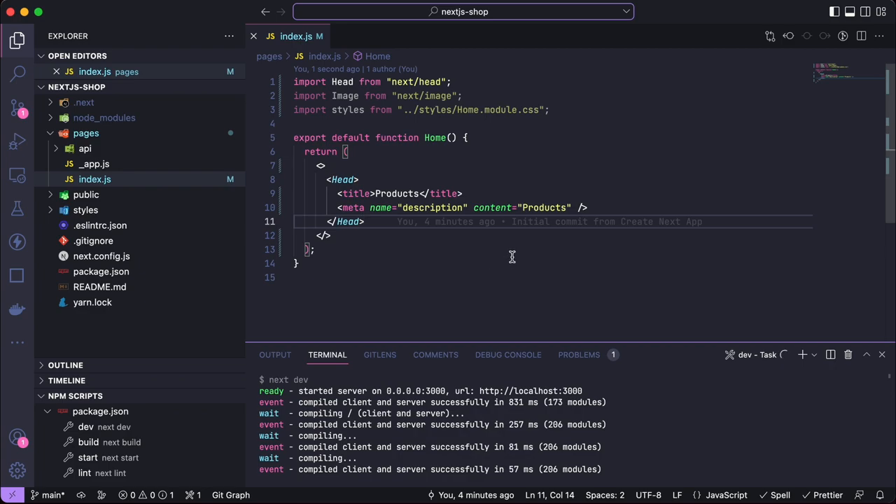
mouse_move(514, 239)
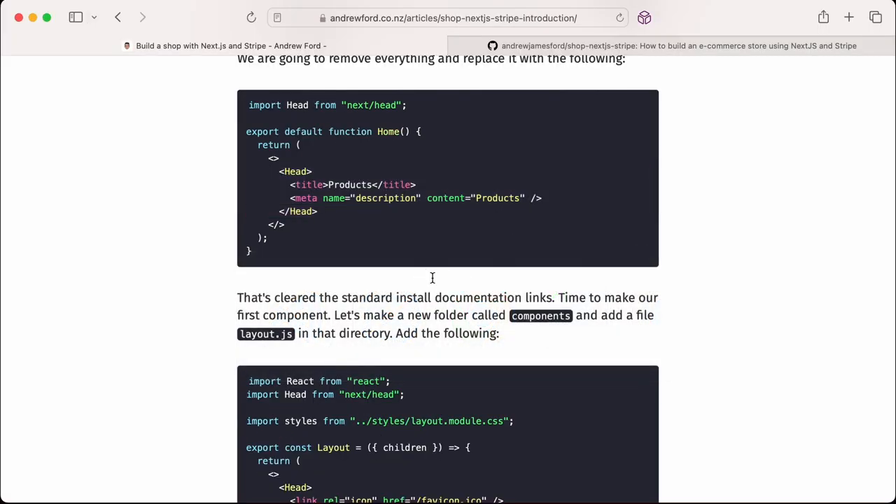
mouse_move(380, 313)
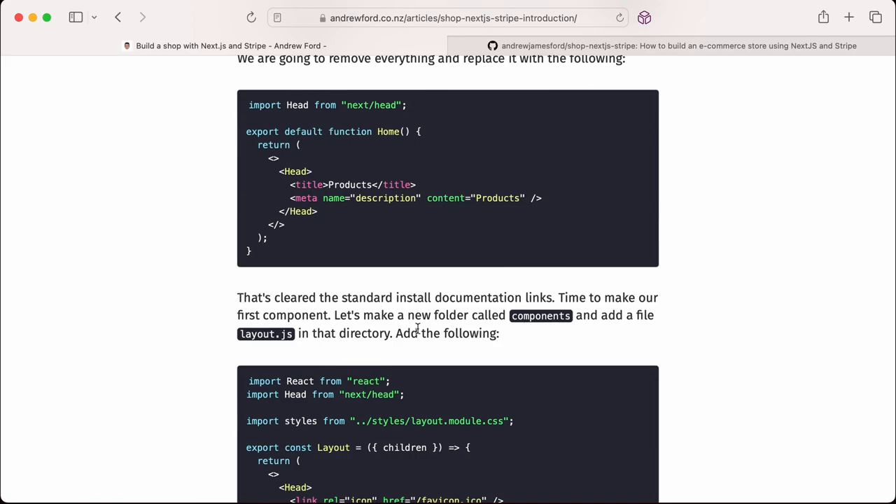
Scroll the shop article down to the layout.js component code
scroll(down, 3)
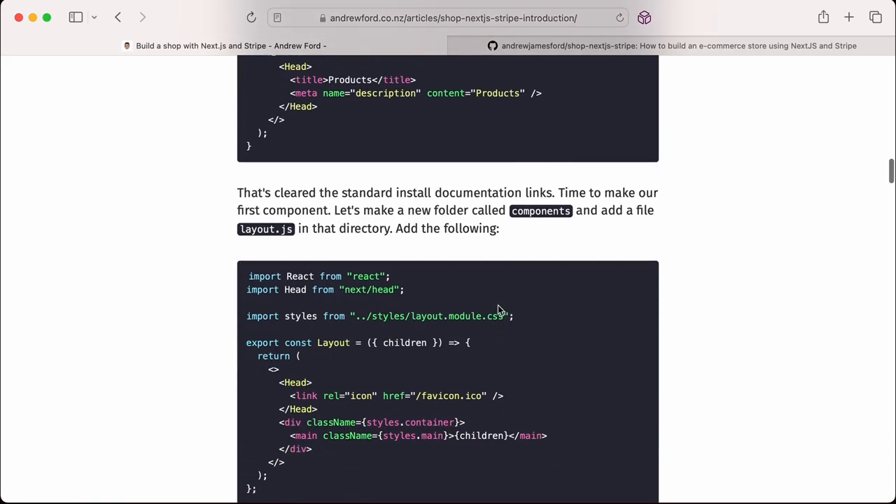
mouse_move(520, 265)
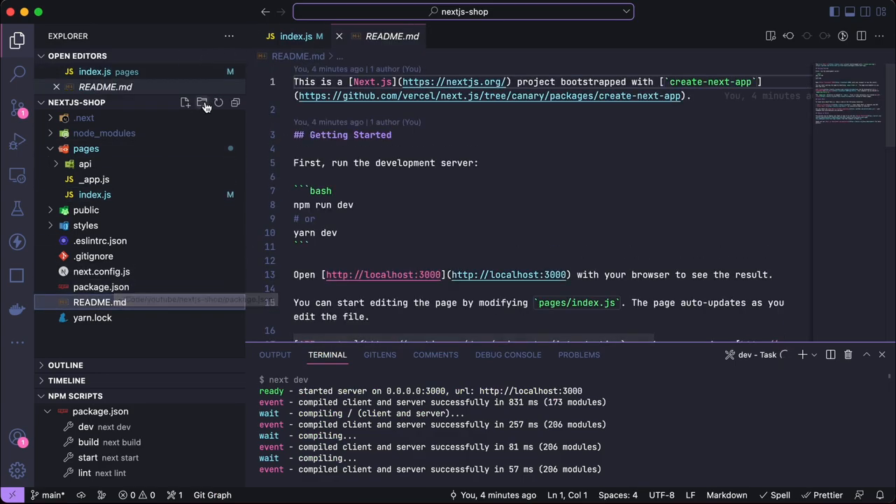
Add a components folder and layout file, then scroll to the header and footer instructions
text(components)
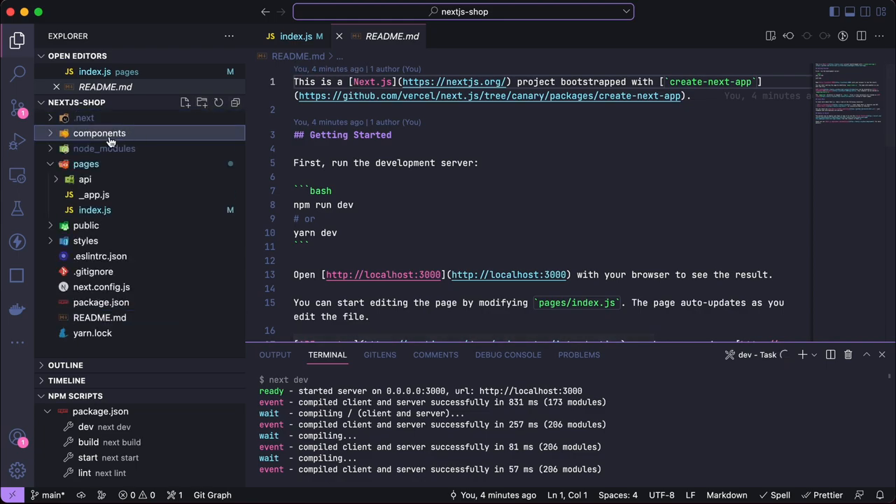
mouse_move(99, 133)
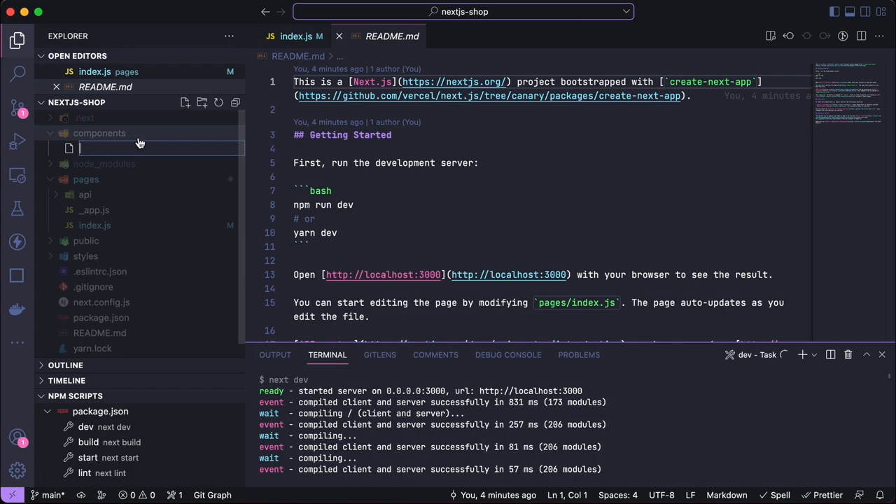
text(lay)
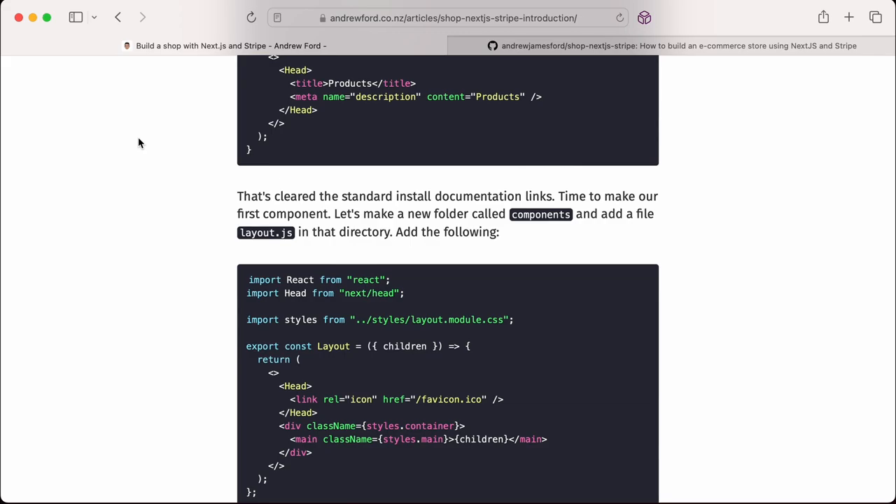
mouse_move(212, 175)
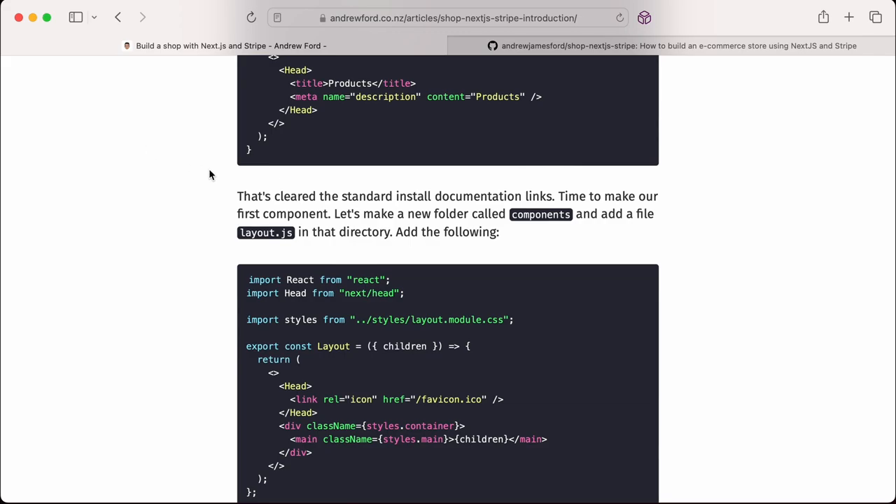
scroll(down, 3)
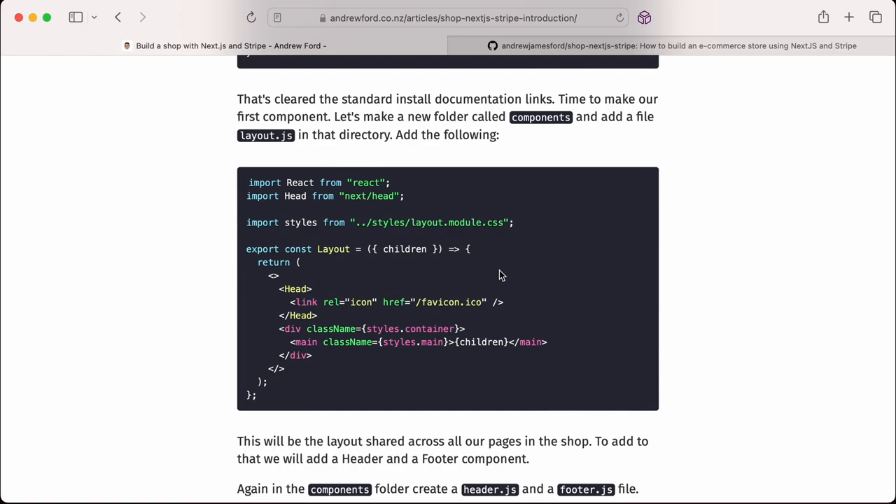
mouse_move(516, 307)
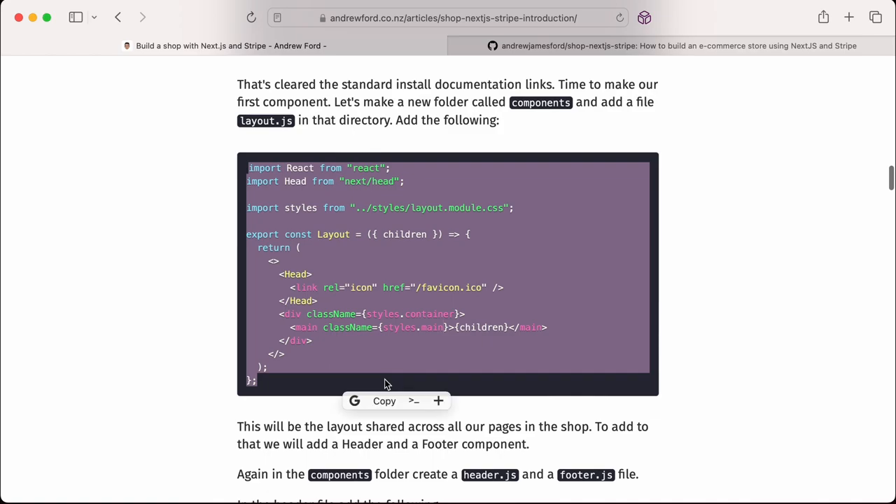
mouse_move(450, 354)
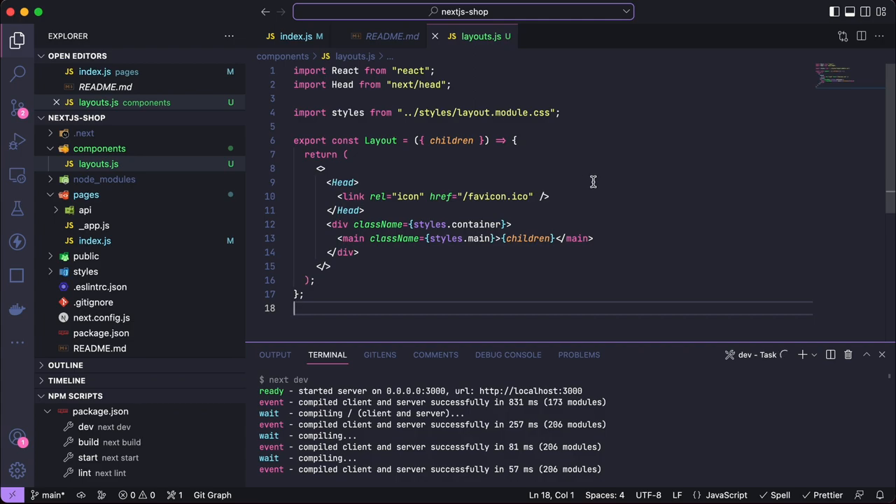
mouse_move(540, 138)
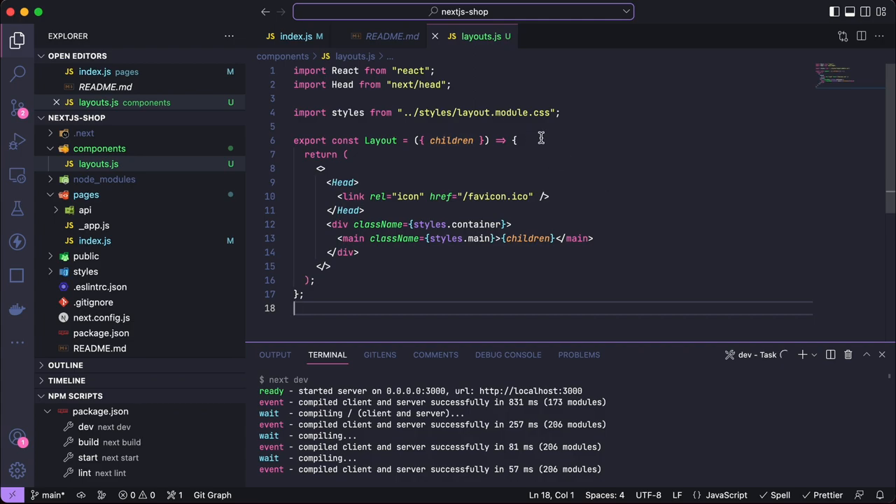
mouse_move(591, 113)
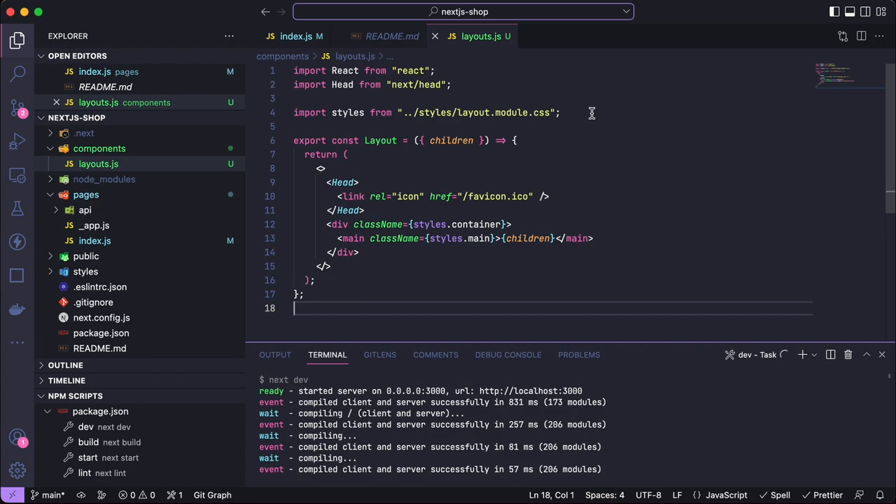
Expand the styles folder in the explorer next to the filled layouts.js
click(85, 272)
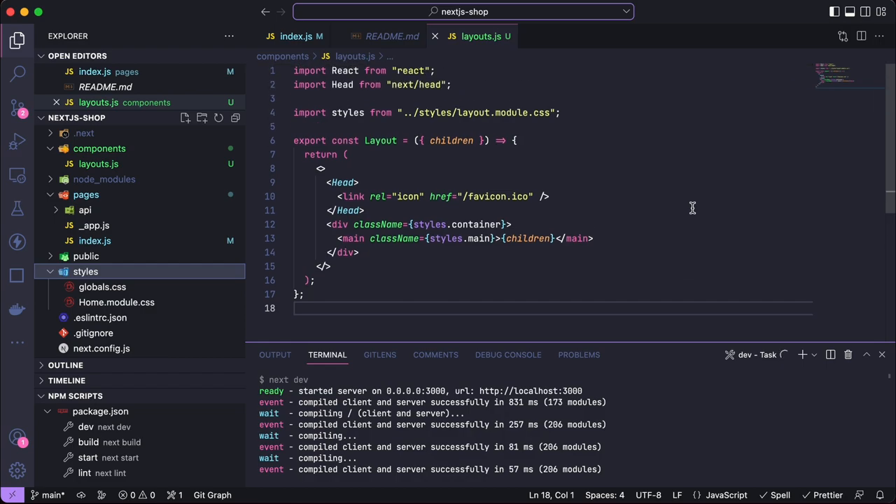
mouse_move(516, 257)
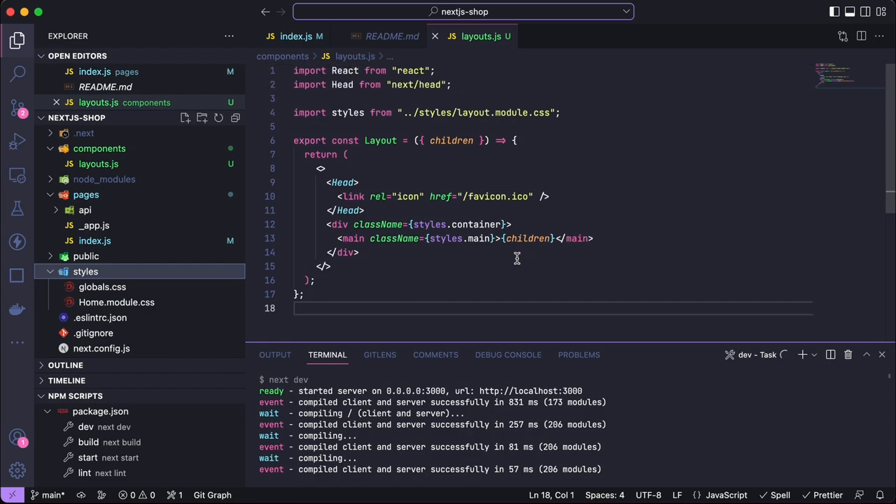
mouse_move(527, 238)
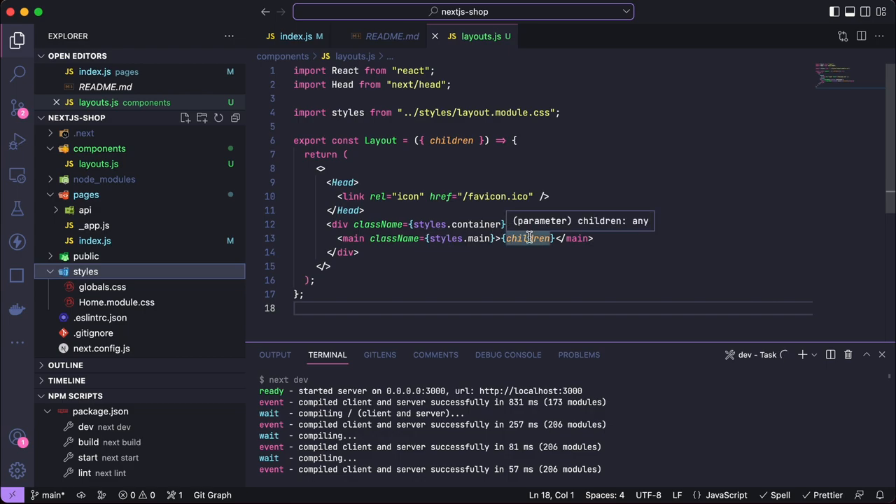
mouse_move(552, 238)
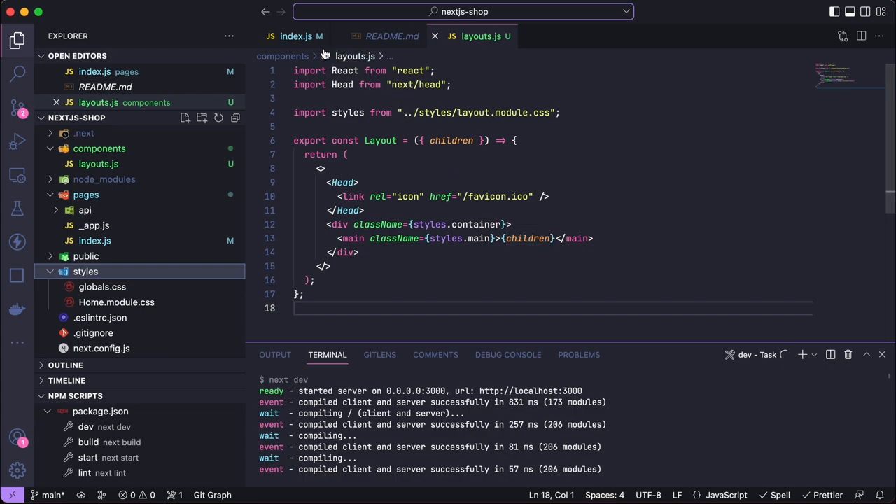
mouse_move(572, 197)
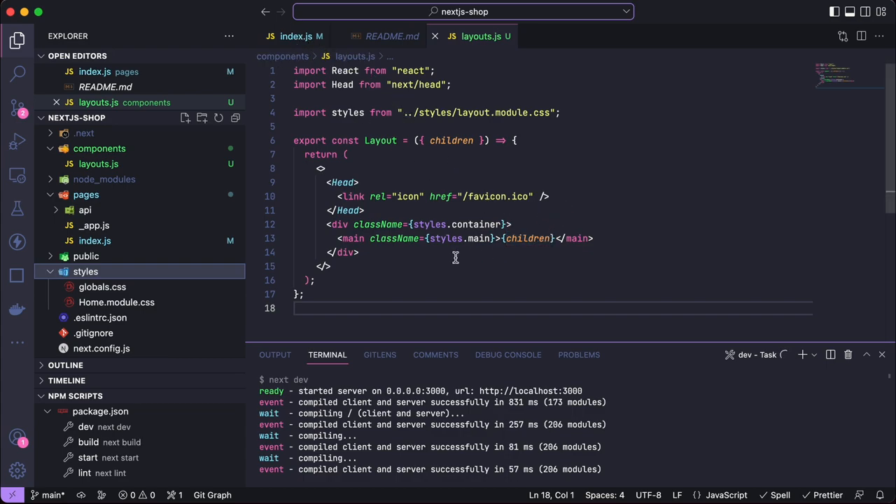
mouse_move(419, 258)
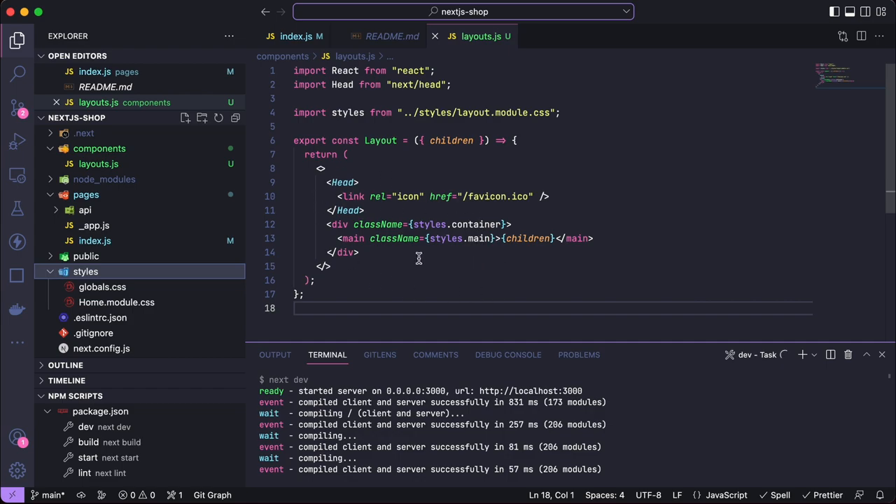
mouse_move(426, 252)
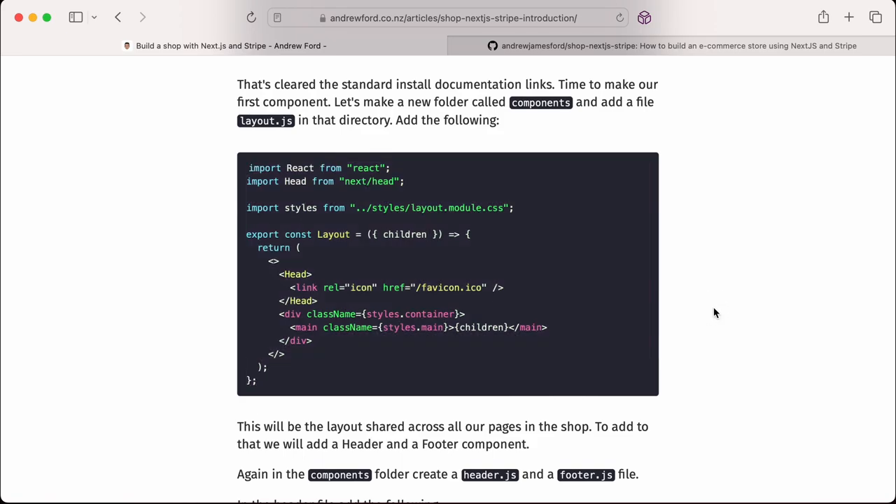
Create footer.js alongside header.js in components, using the tutorial's component code
scroll(down, 3)
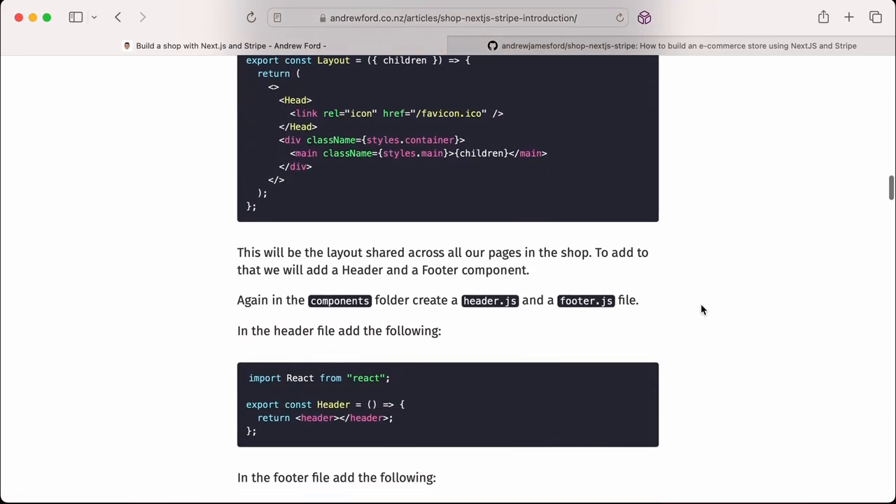
scroll(down, 3)
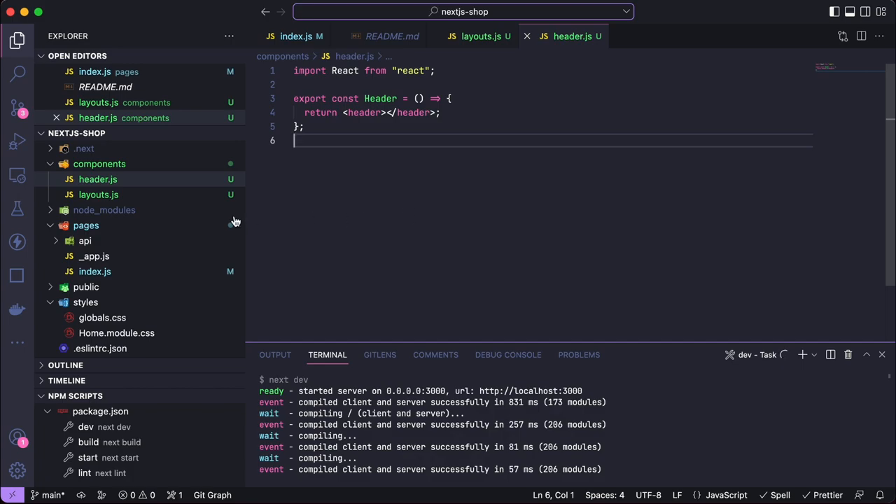
click(184, 133)
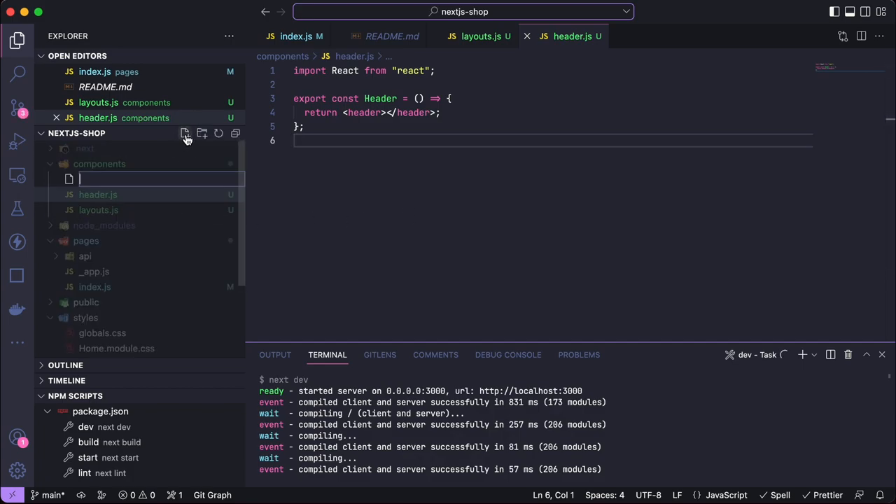
text(footer)
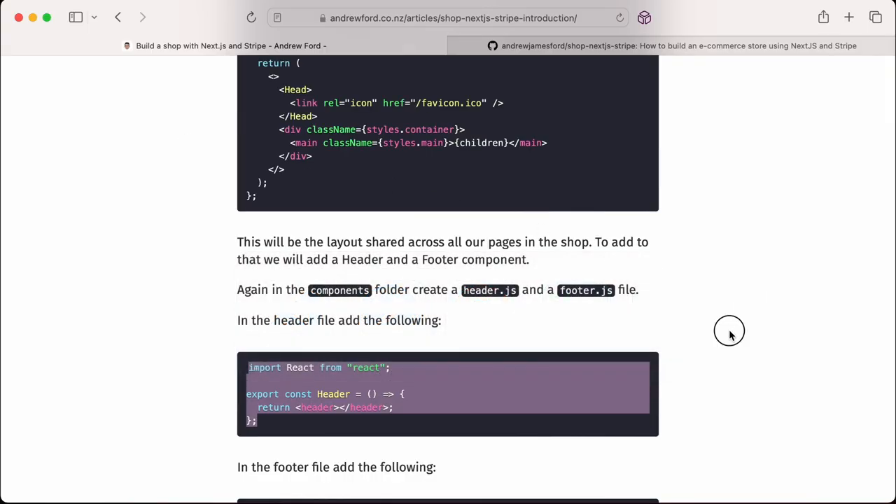
scroll(down, 3)
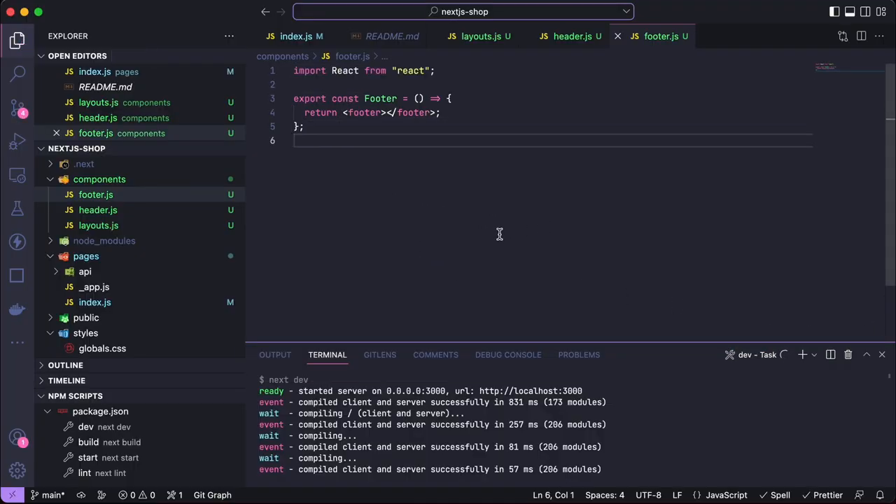
click(98, 210)
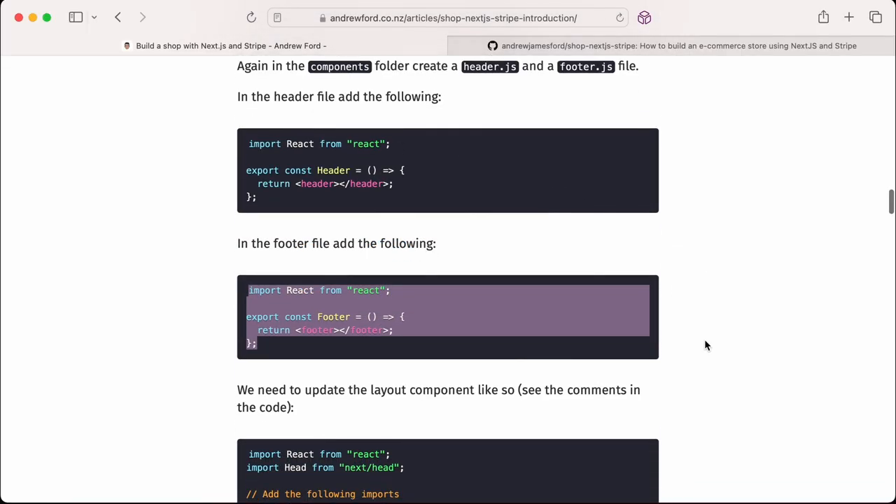
Add import { Header } from "./header"; at the top of layouts.js
scroll(down, 3)
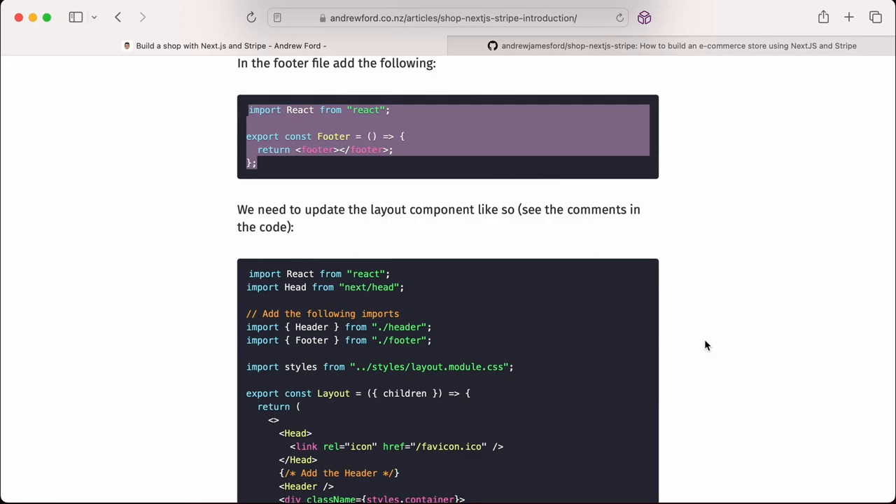
scroll(down, 3)
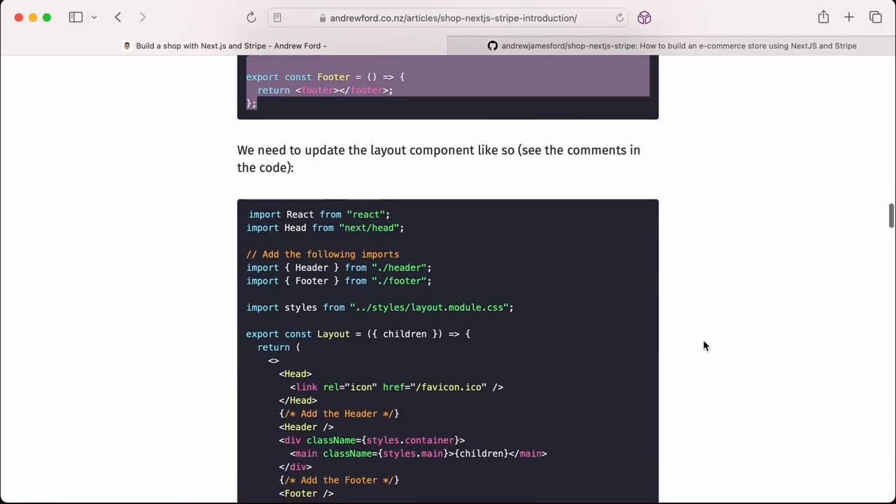
scroll(down, 3)
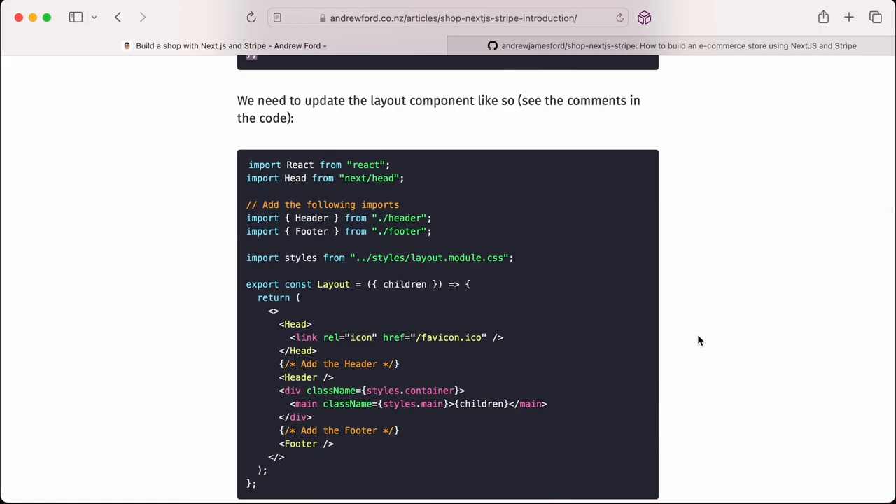
mouse_move(541, 259)
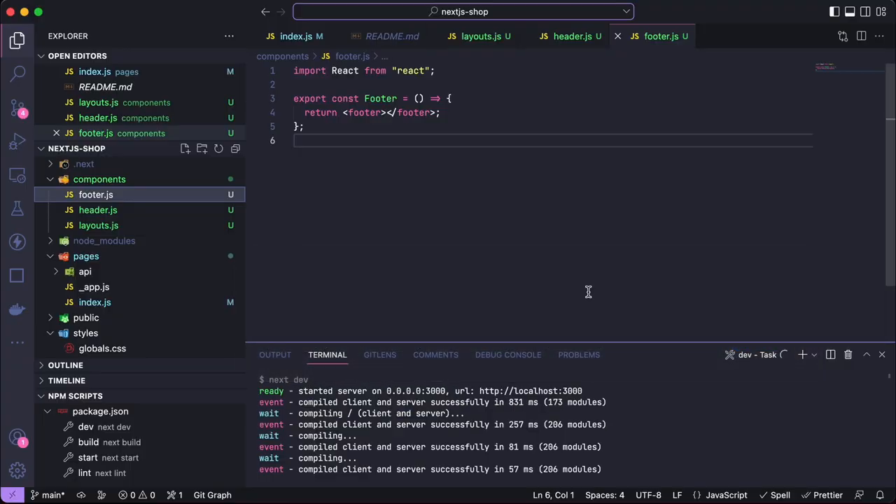
mouse_move(140, 226)
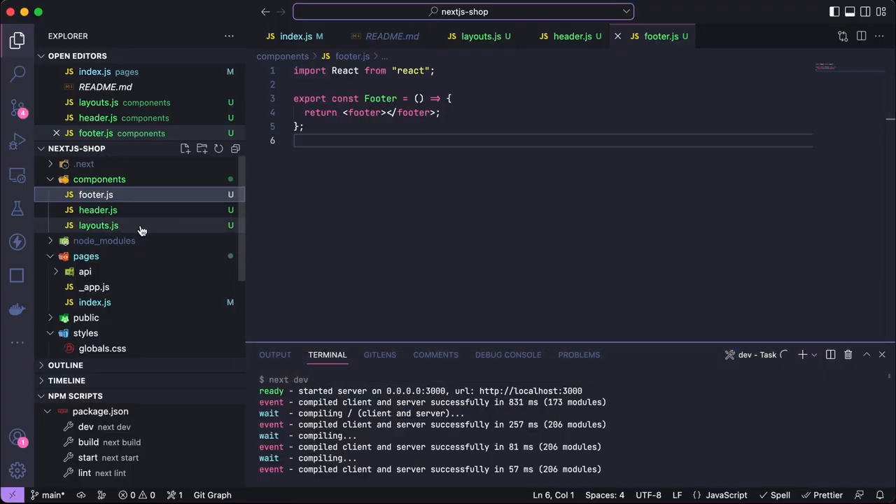
click(98, 225)
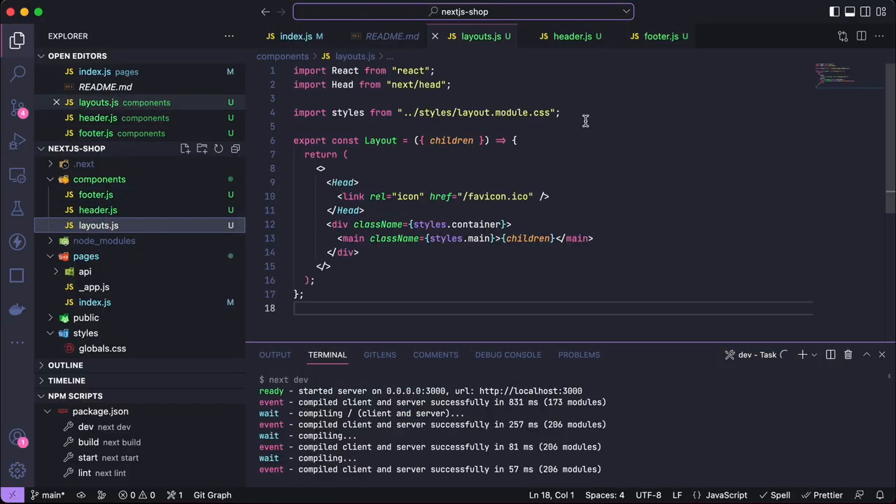
key(Enter)
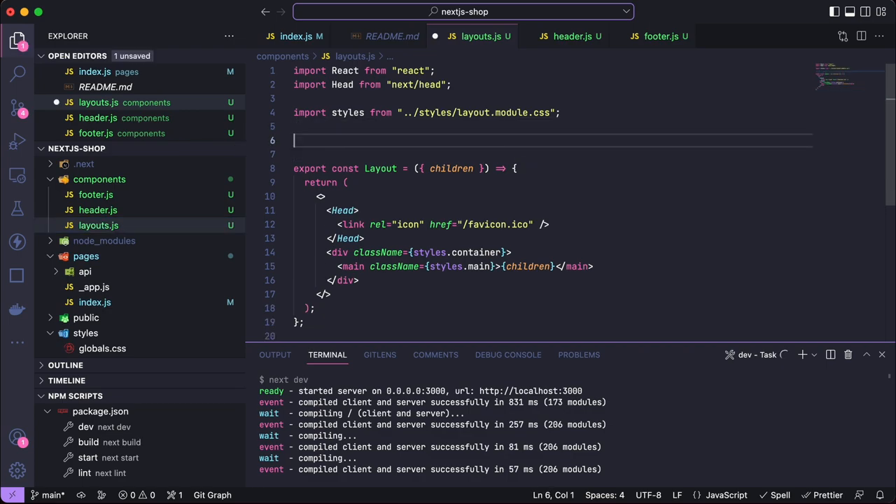
text(import { Header } from "./header";)
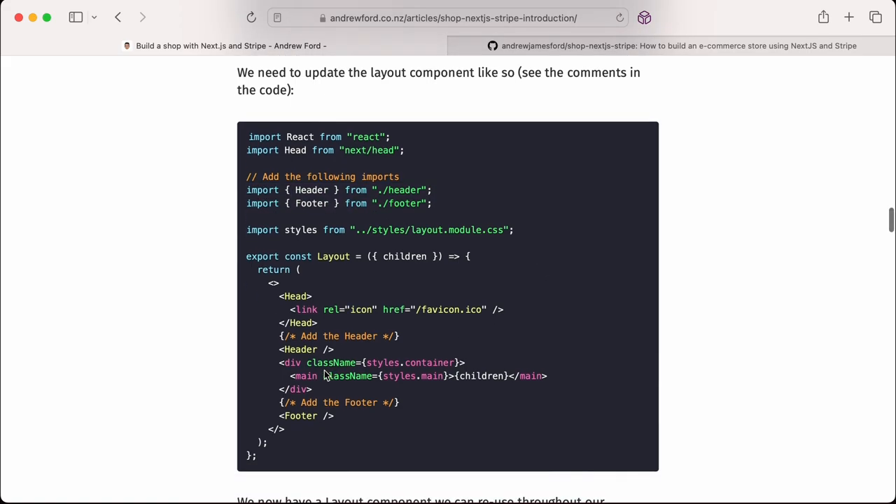
Render <Header /> around the container div and save layouts.js
double_click(297, 353)
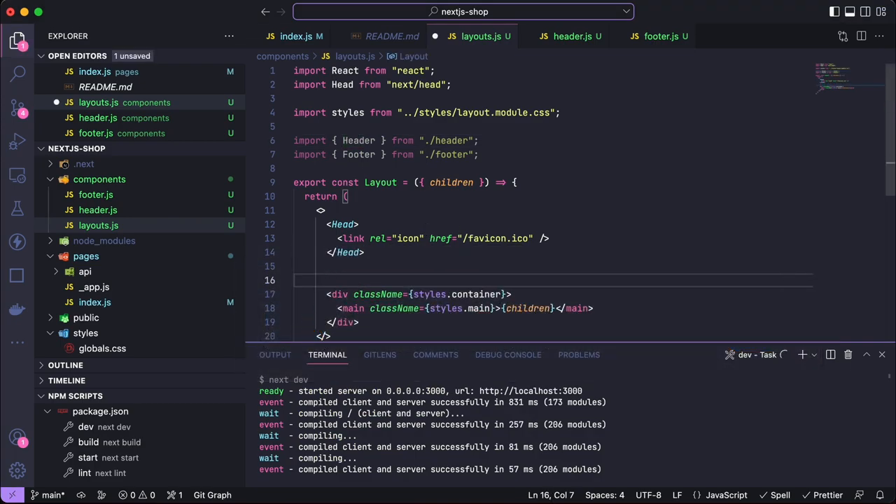
text(<Header />)
text(<Footer /)
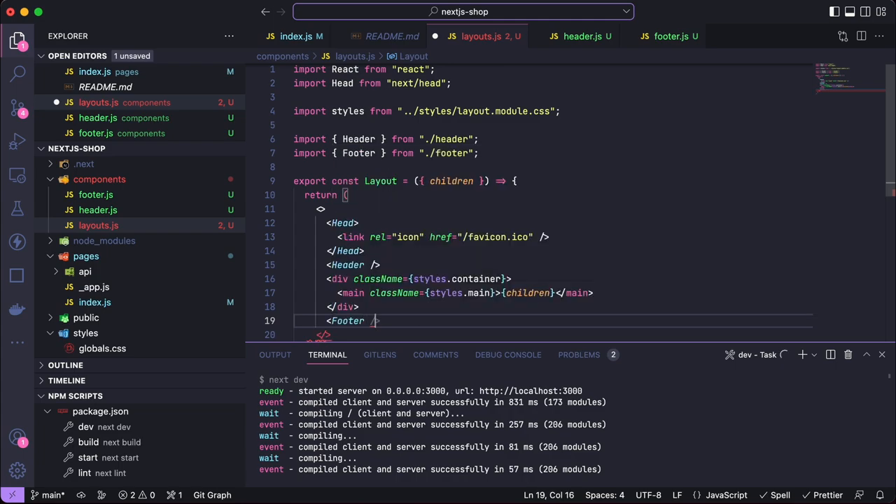
key(Backspace)
text(>)
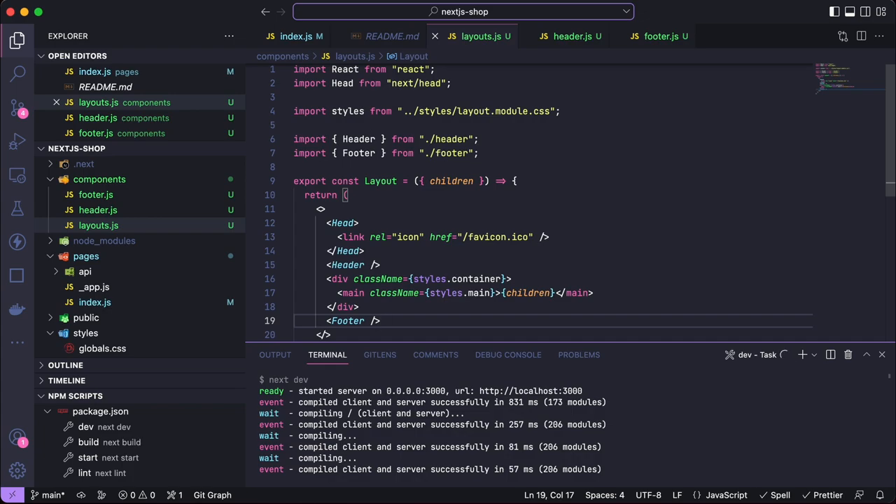
mouse_move(379, 355)
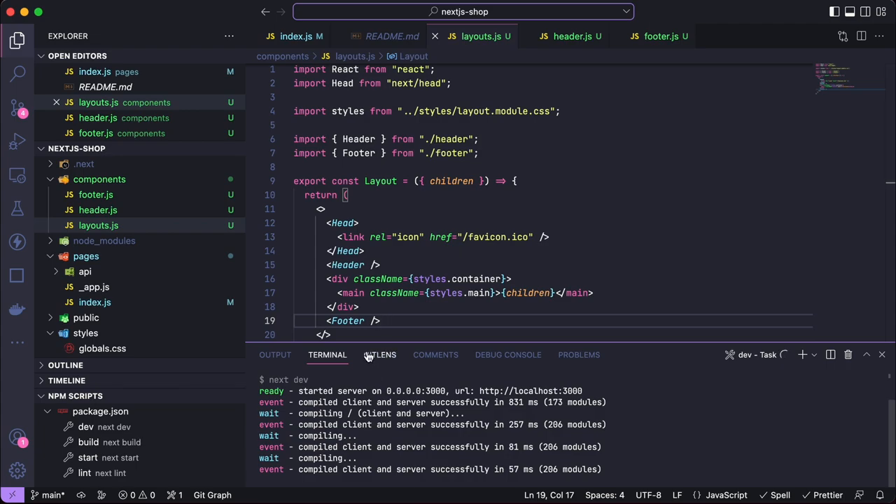
key(Cmd+Tab)
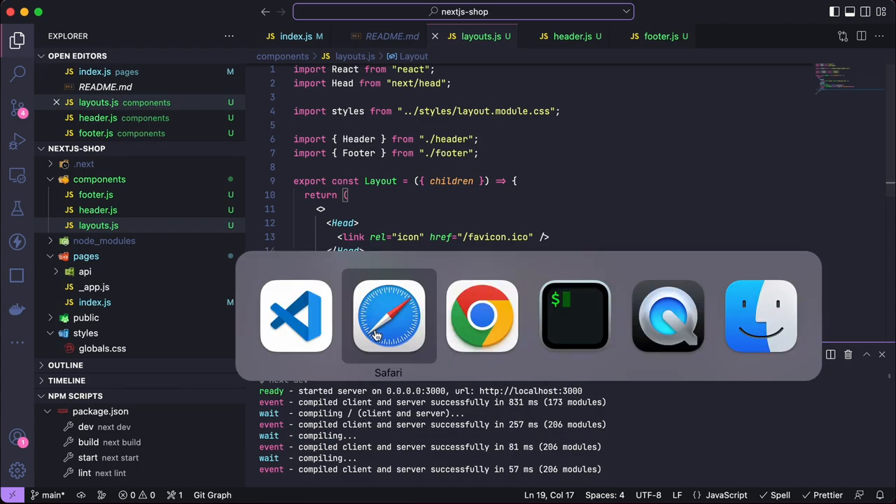
click(388, 316)
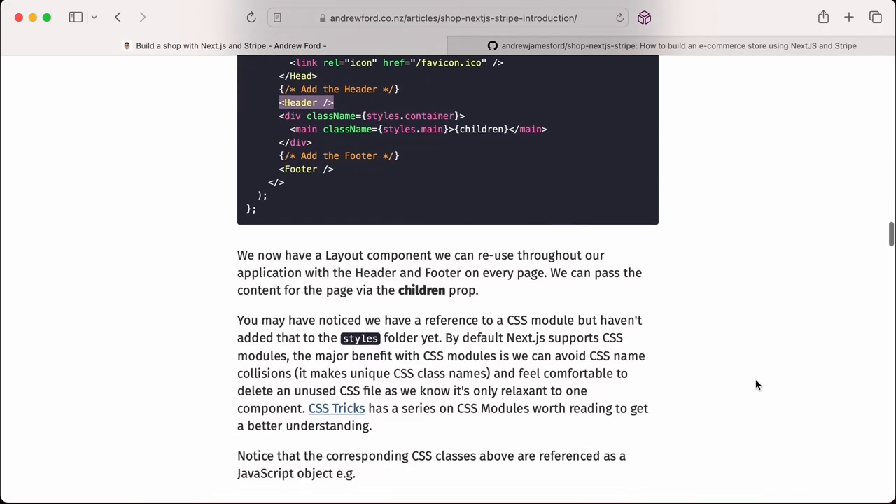
scroll(down, 3)
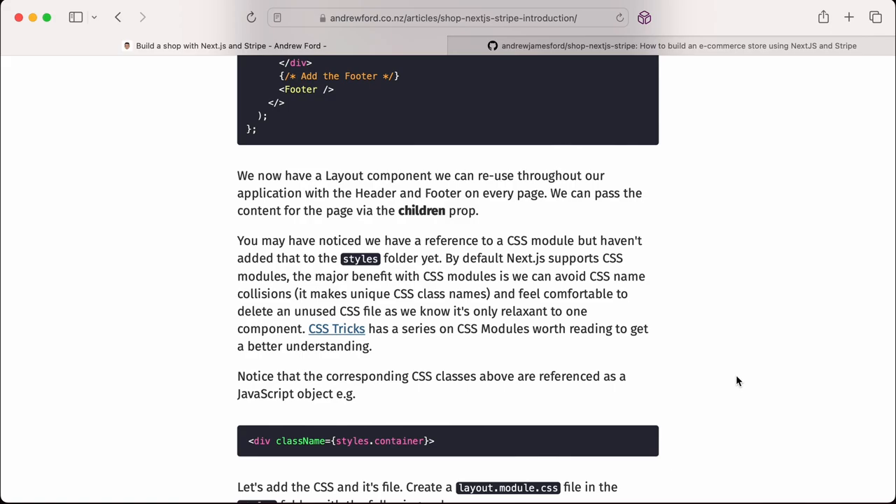
double_click(421, 210)
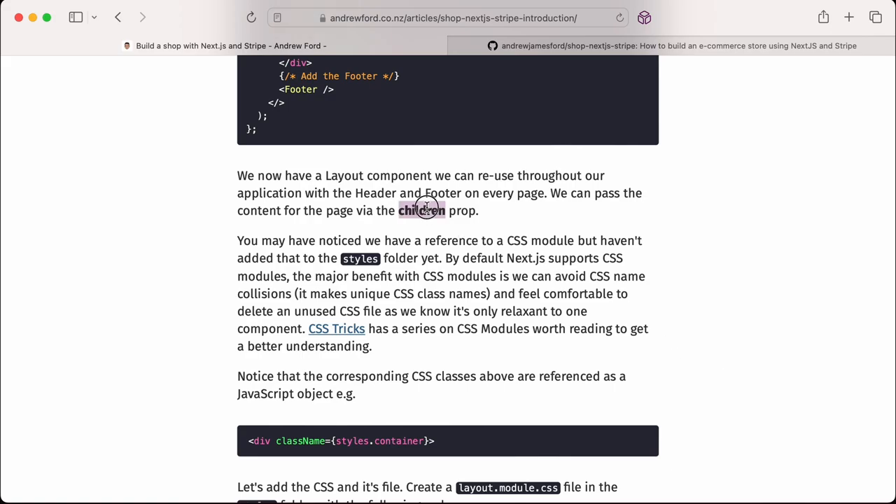
scroll(down, 3)
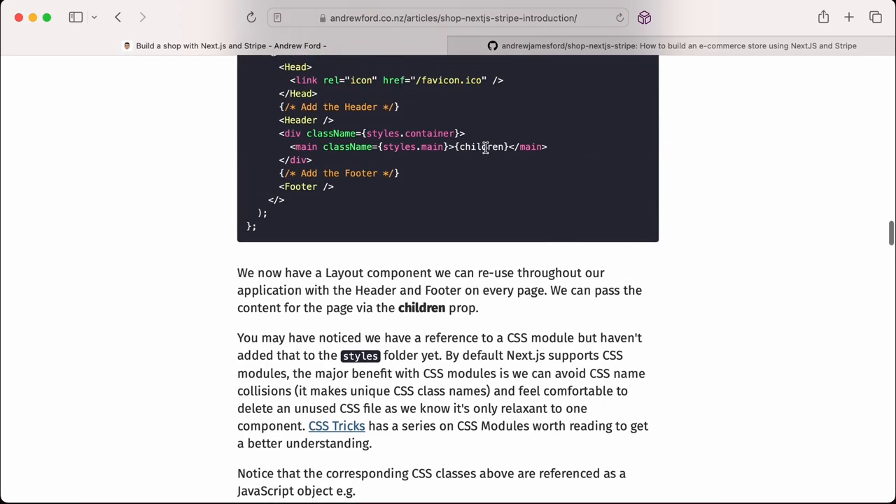
double_click(482, 146)
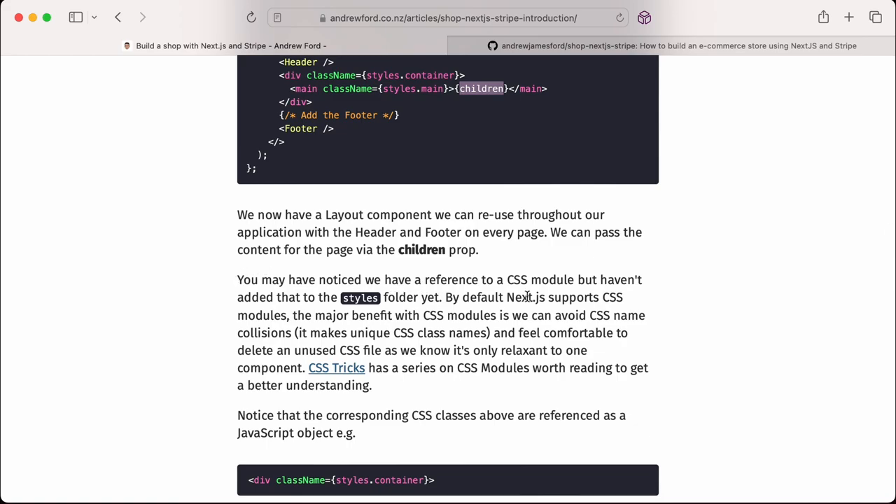
mouse_move(567, 297)
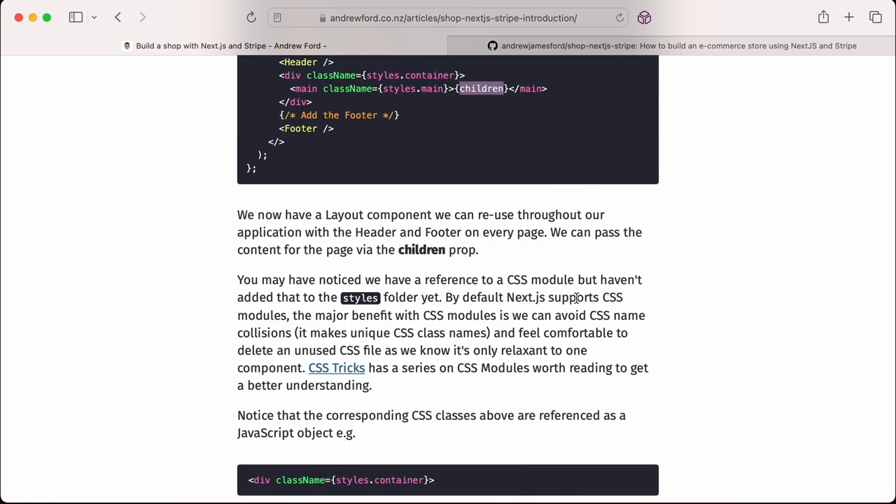
mouse_move(643, 313)
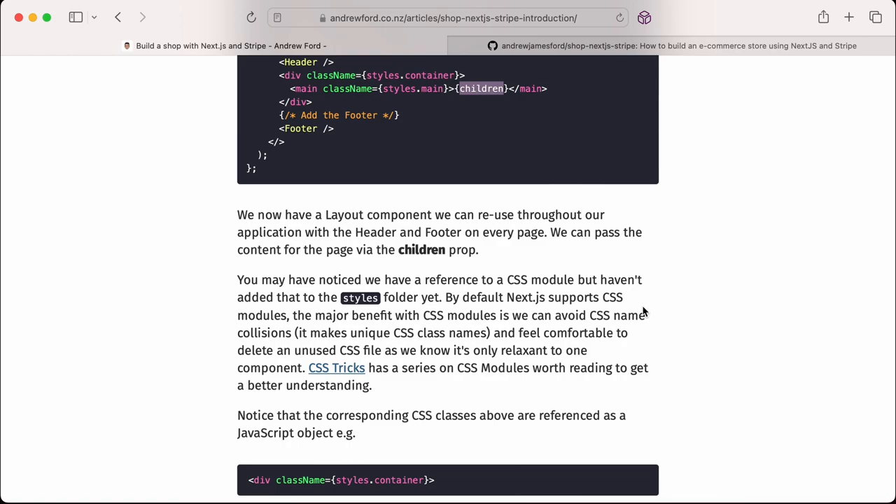
mouse_move(592, 354)
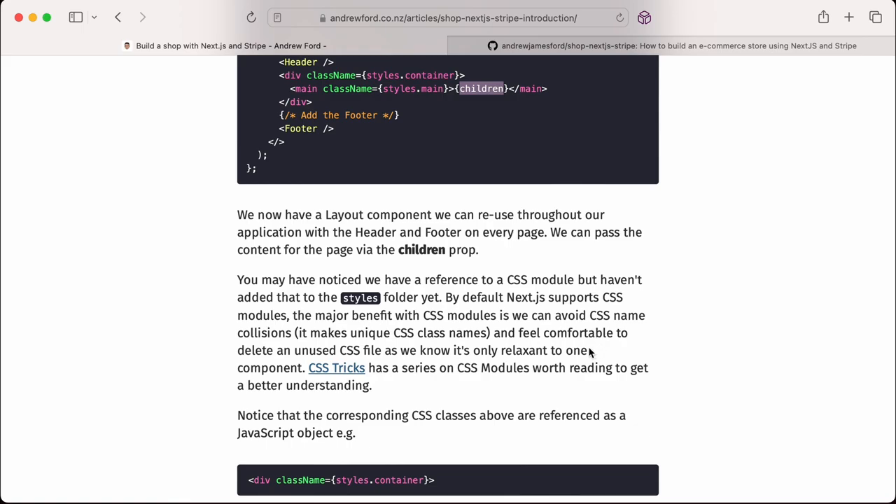
mouse_move(607, 352)
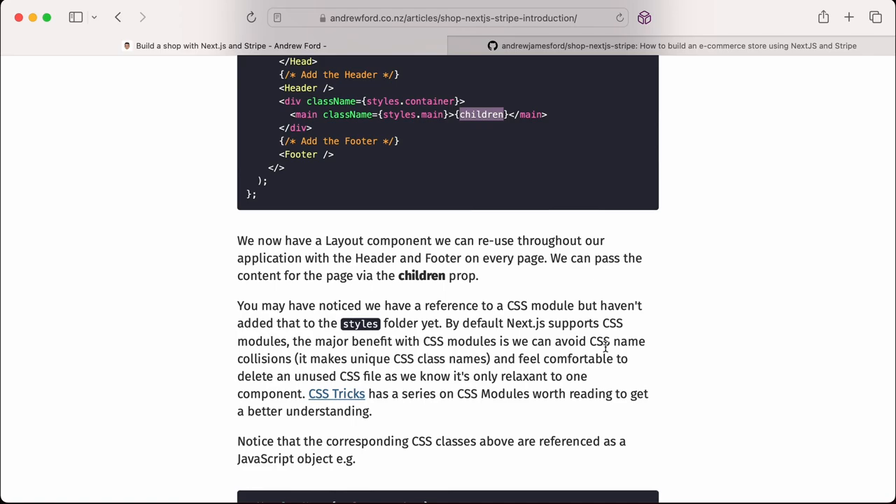
scroll(down, 3)
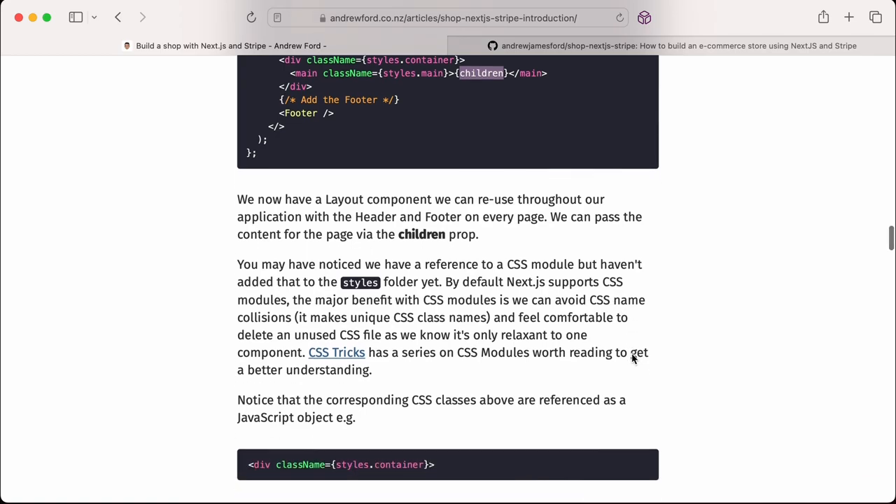
mouse_move(630, 353)
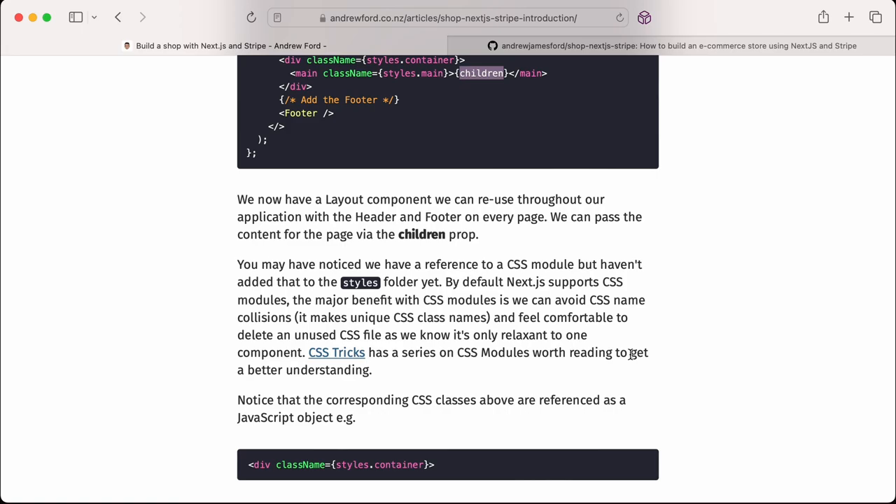
mouse_move(599, 387)
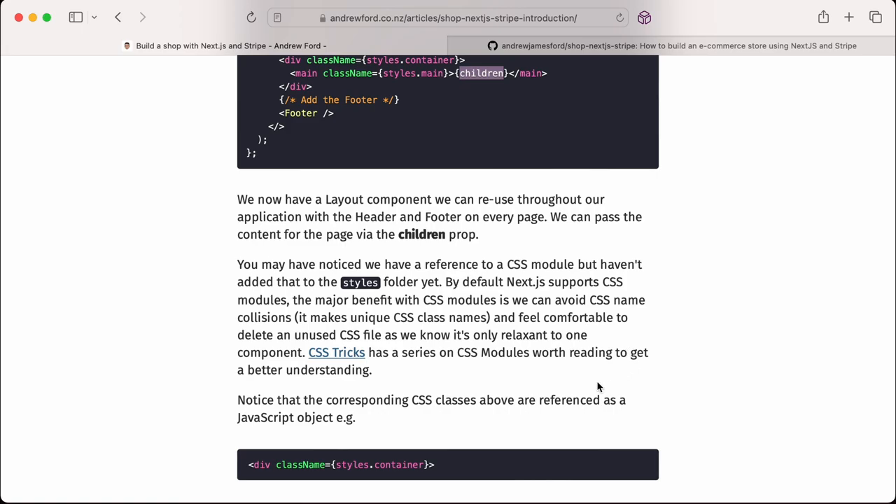
scroll(down, 3)
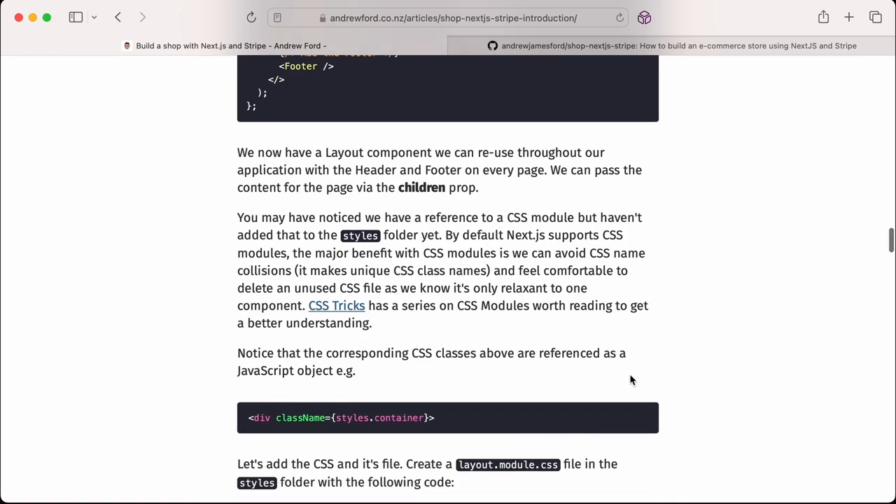
mouse_move(584, 375)
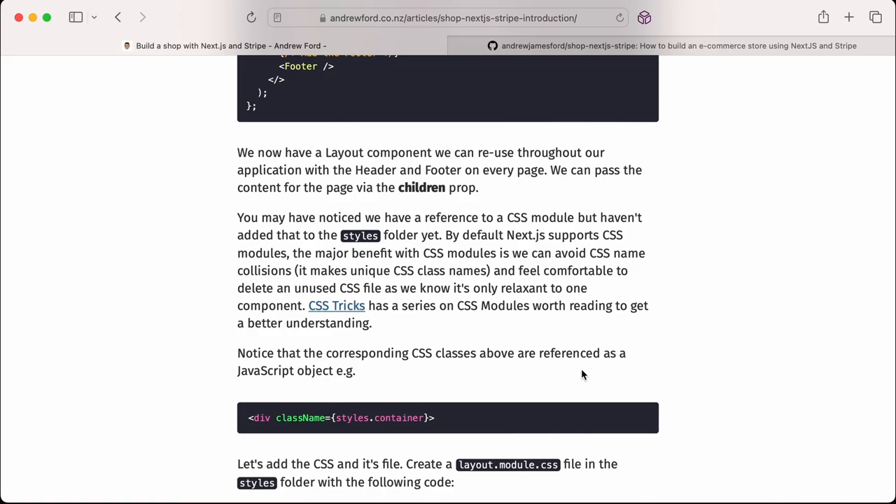
scroll(down, 3)
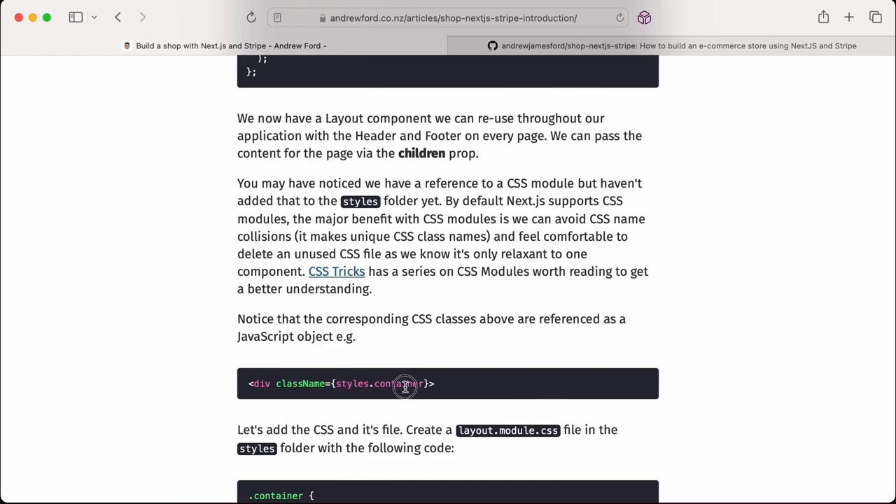
double_click(379, 383)
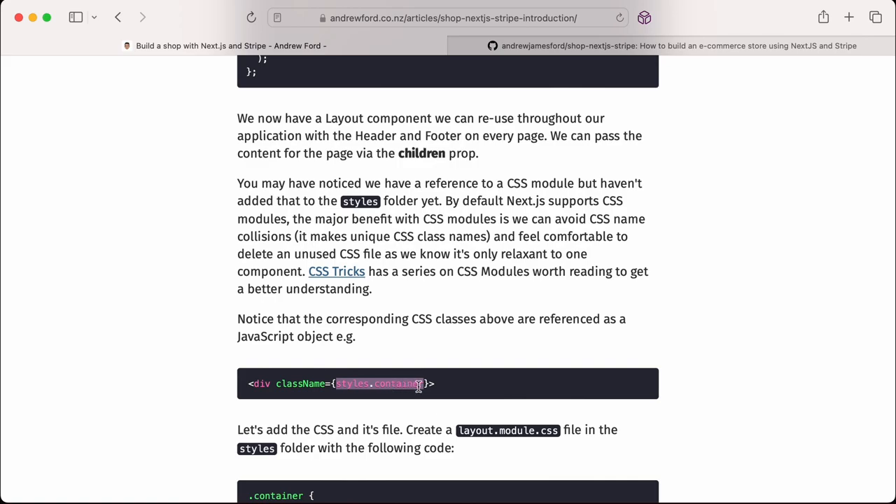
scroll(down, 3)
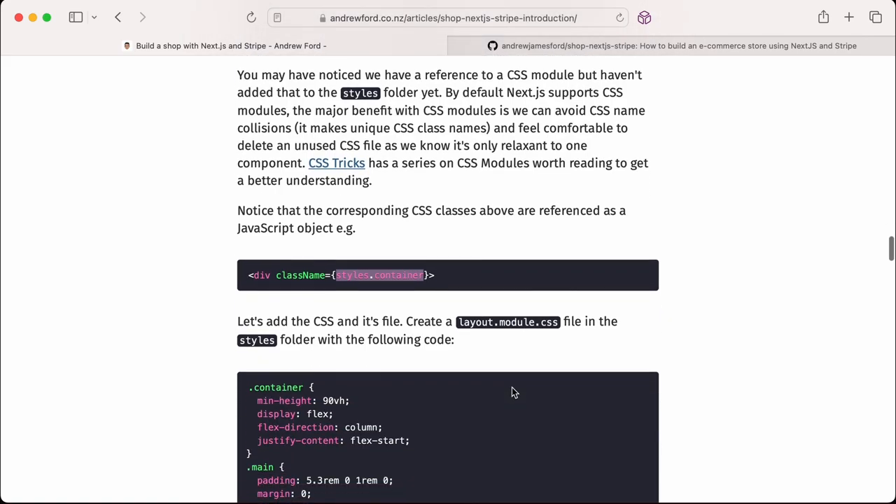
mouse_move(520, 384)
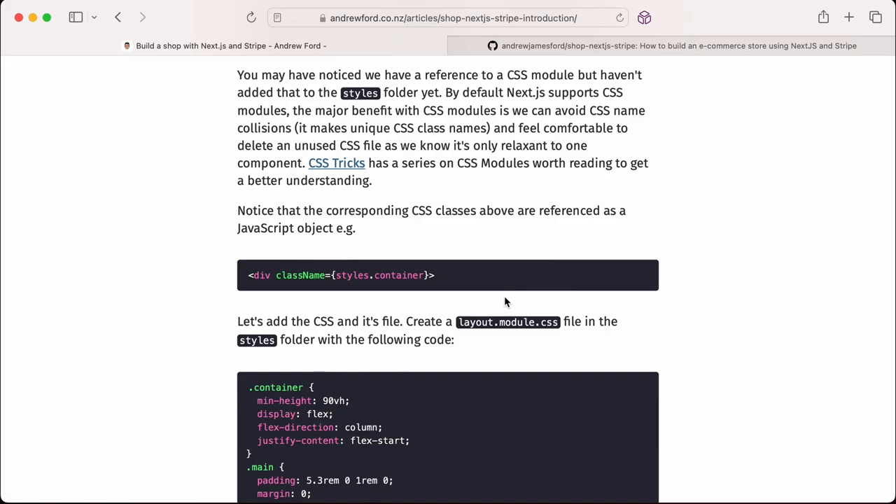
mouse_move(511, 306)
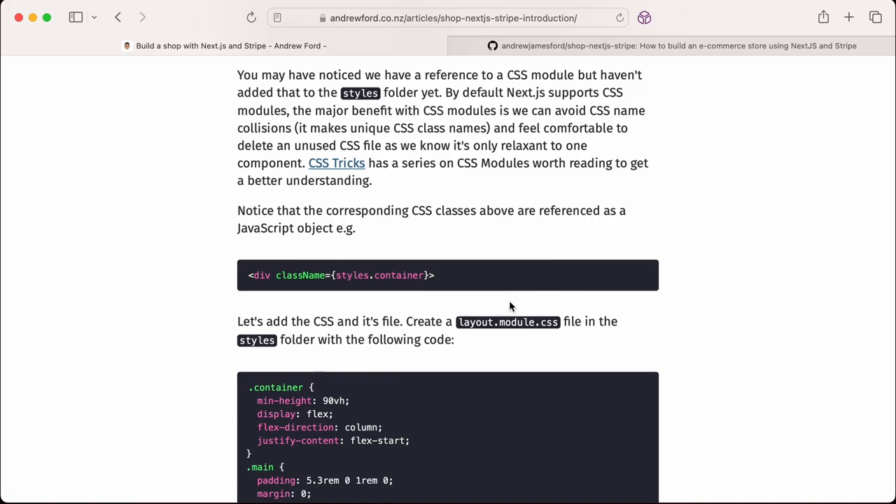
mouse_move(508, 306)
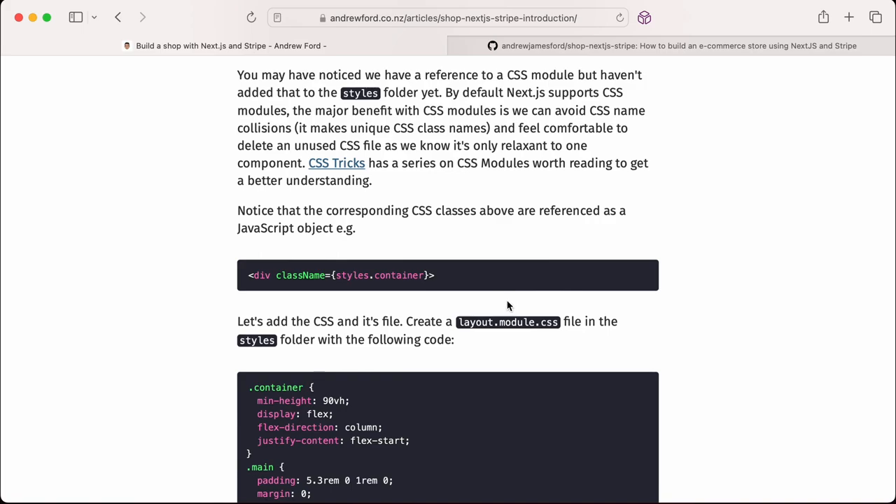
mouse_move(499, 321)
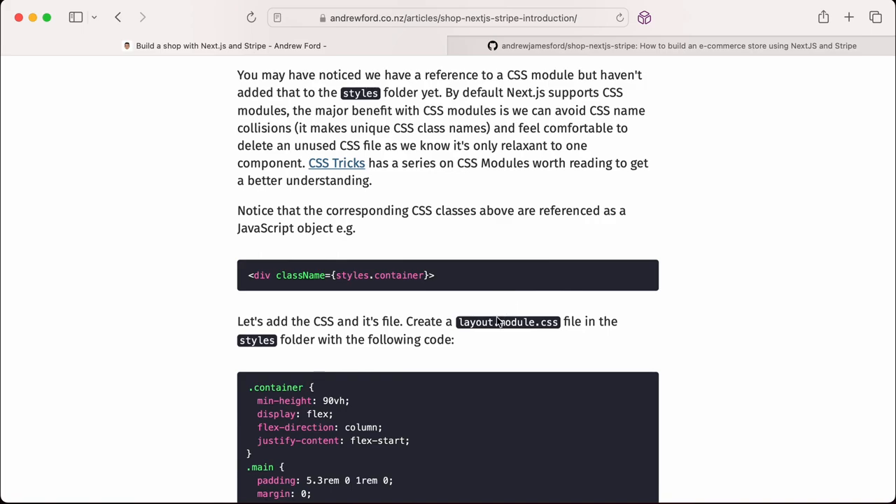
Copy the layout.module.css file name and start a new file in the styles folder
double_click(507, 322)
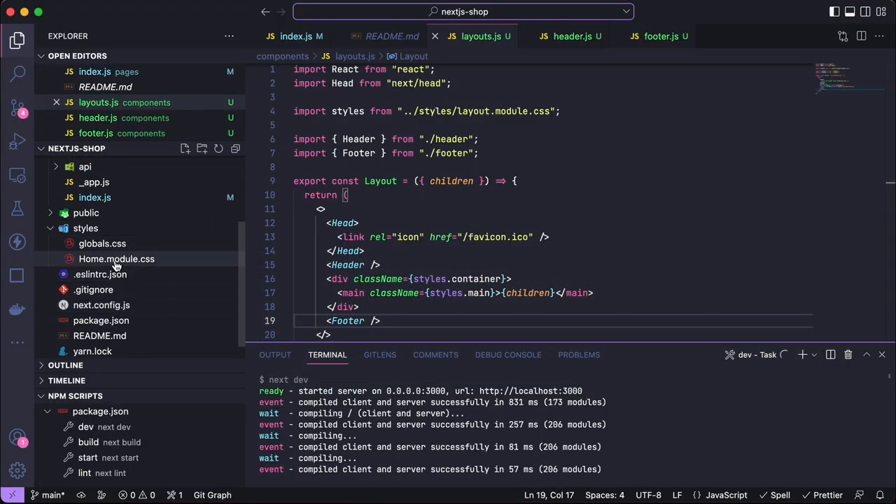
click(102, 243)
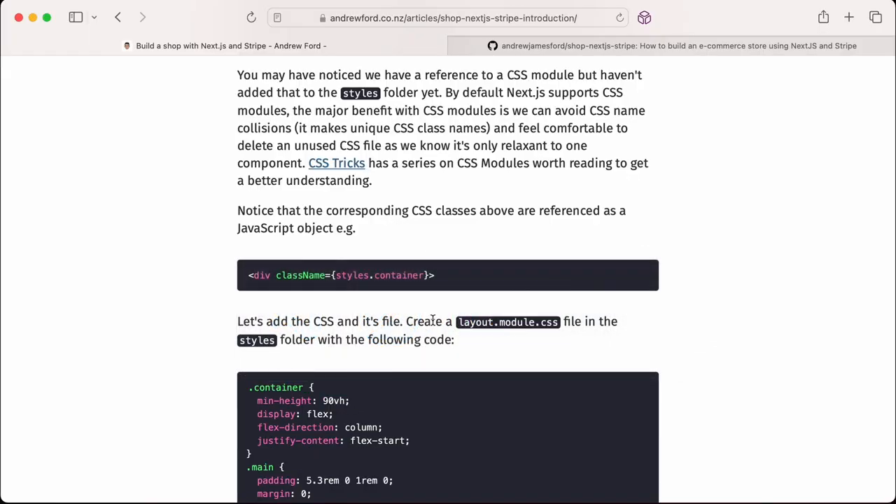
scroll(down, 3)
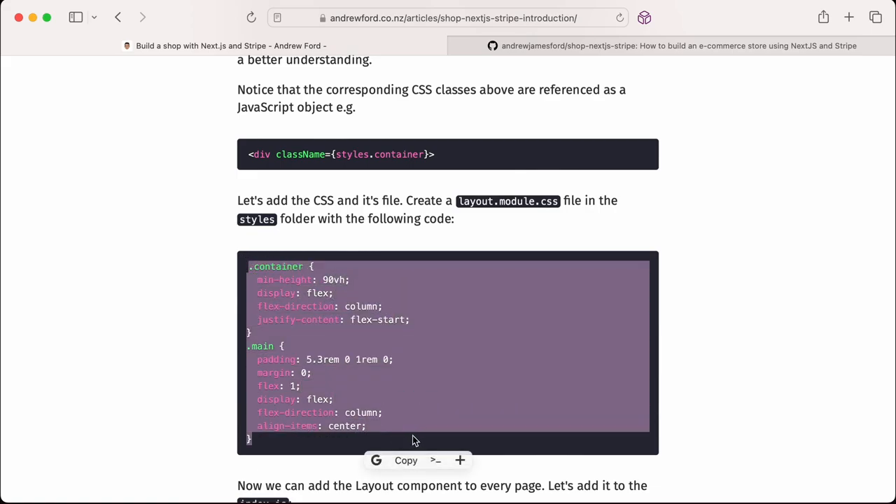
mouse_move(528, 330)
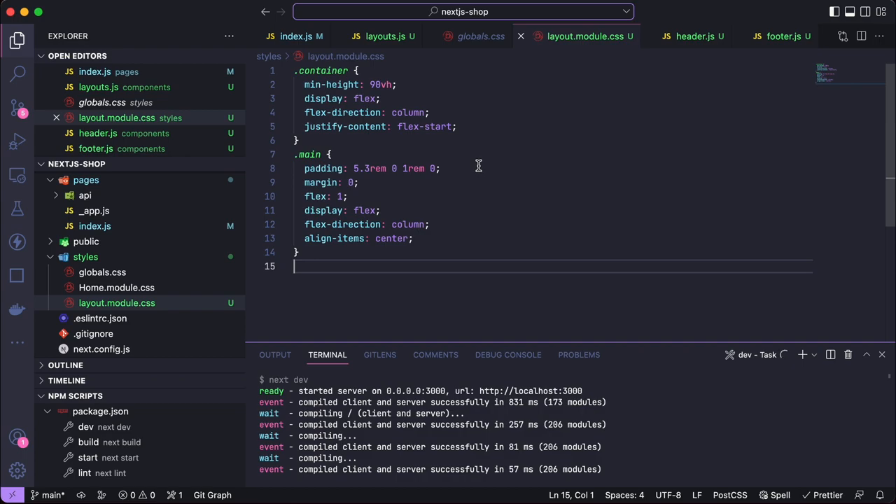
mouse_move(494, 170)
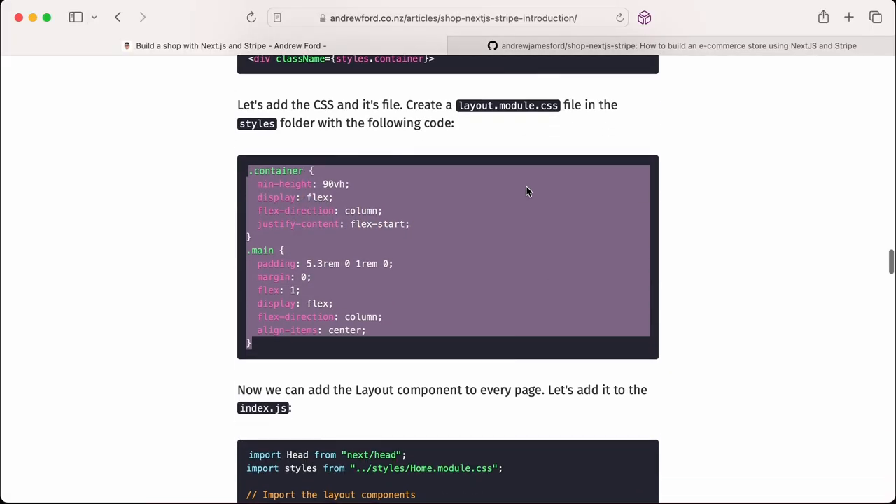
Scroll the tutorial down to the index.js Layout import snippet
scroll(down, 3)
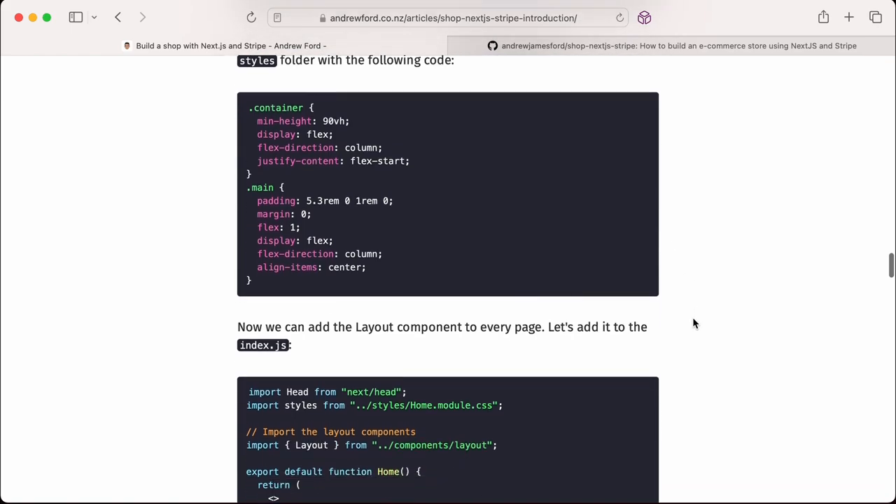
scroll(down, 3)
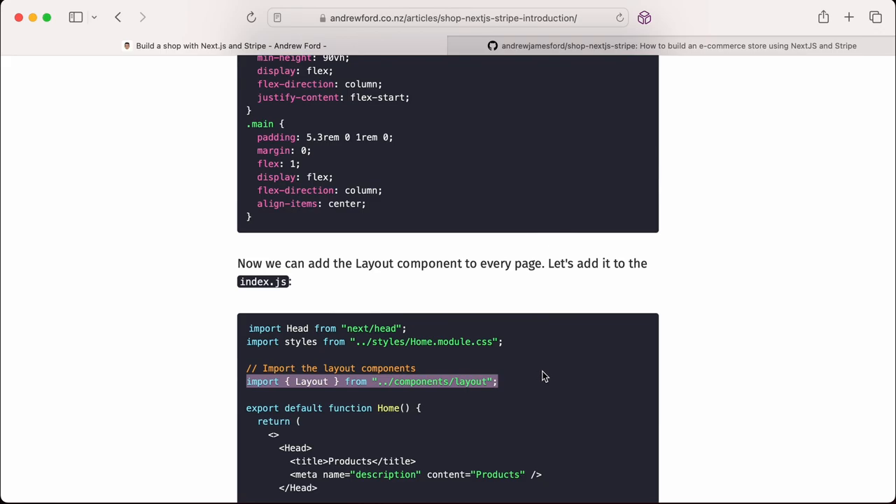
mouse_move(576, 363)
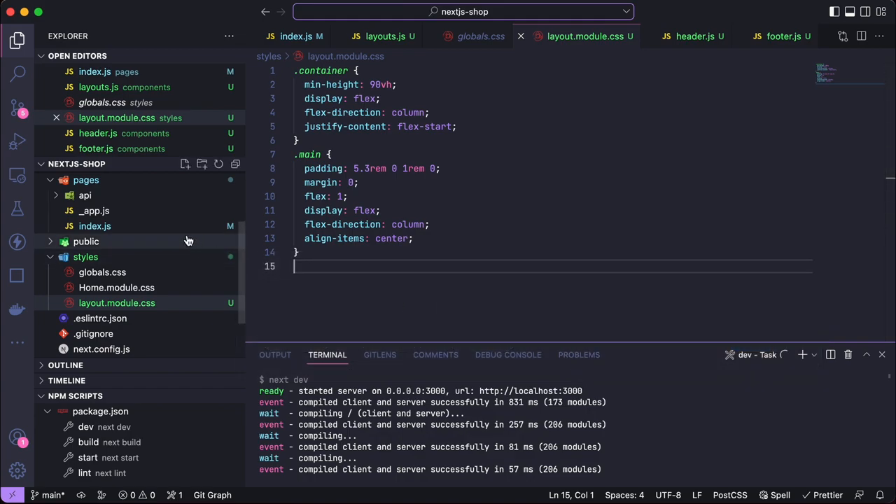
mouse_move(94, 225)
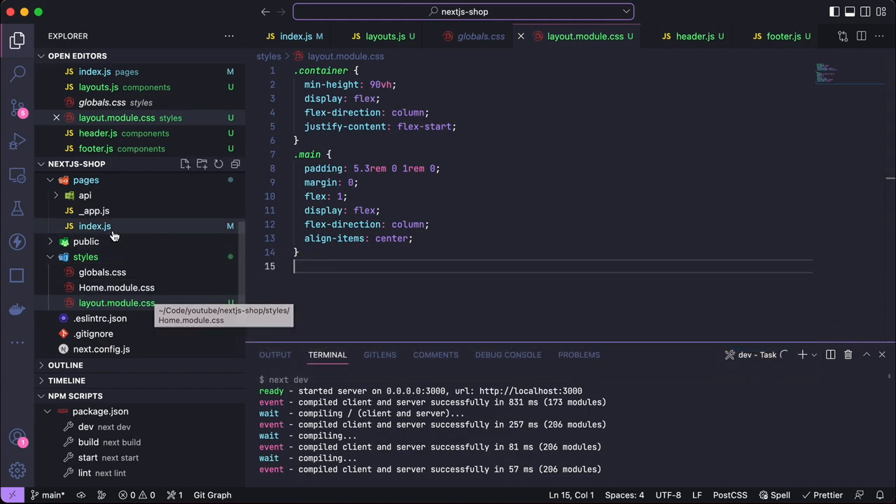
Add import { Layout } from "../components/layout"; to index.js and fix the misnamed layouts.js
click(94, 225)
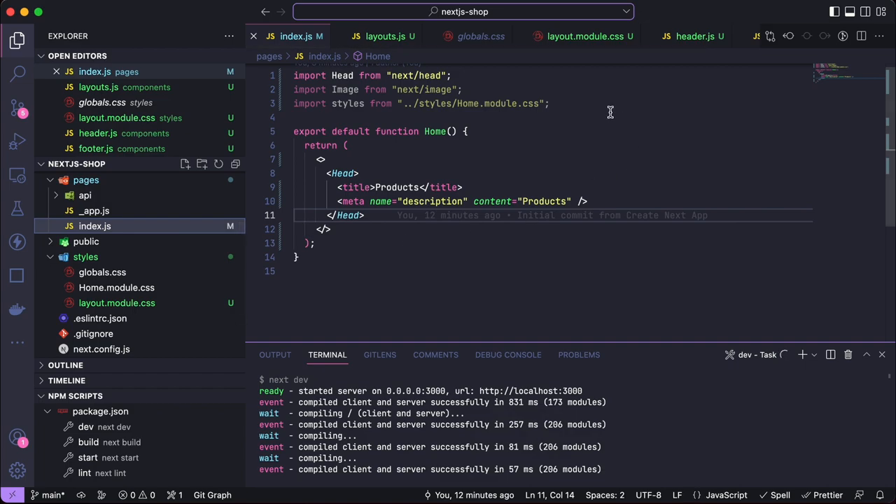
text(import { Layout } from "../components/layout";)
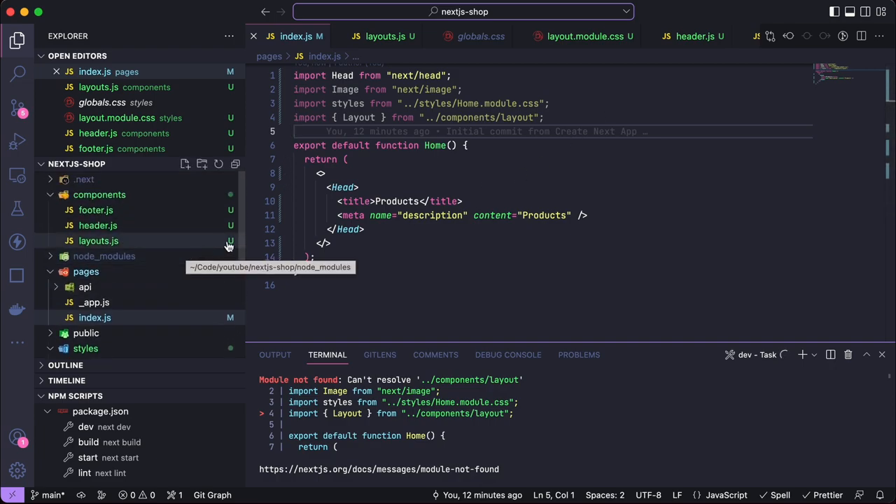
click(98, 240)
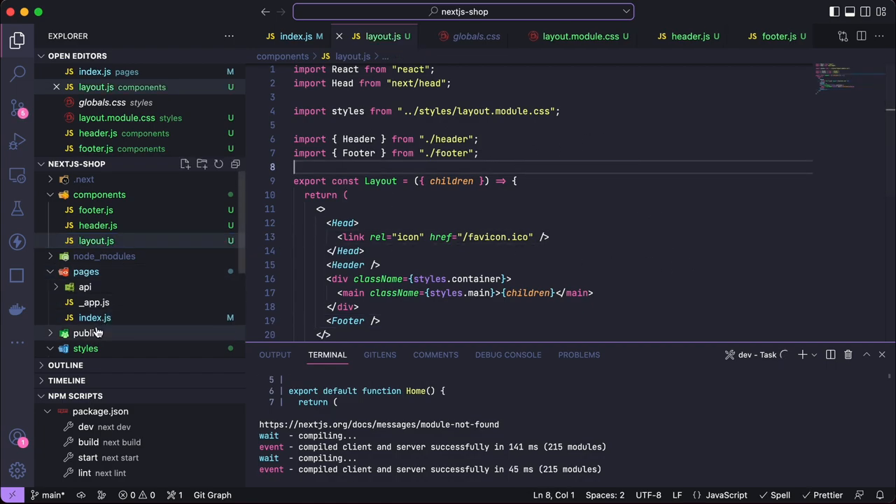
click(95, 317)
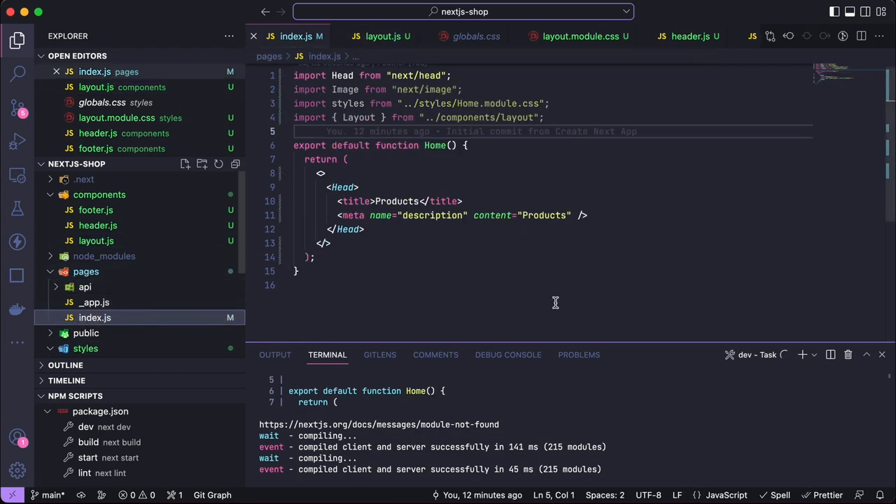
double_click(358, 117)
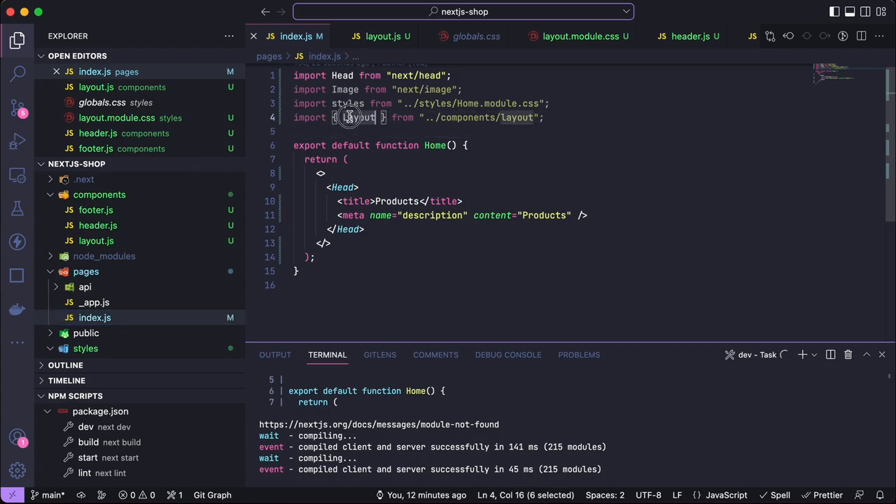
key(cmd+tab)
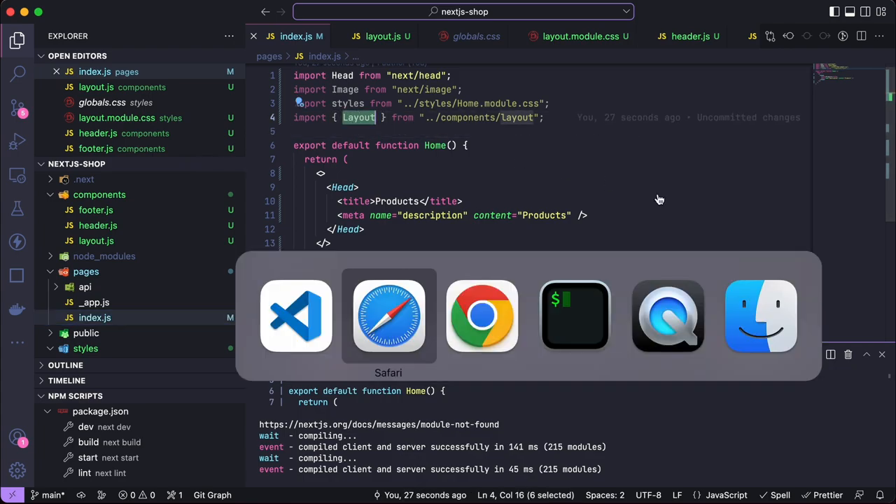
Check the tutorial, then type <Layout></Layout> below the Head block in index.js
click(388, 316)
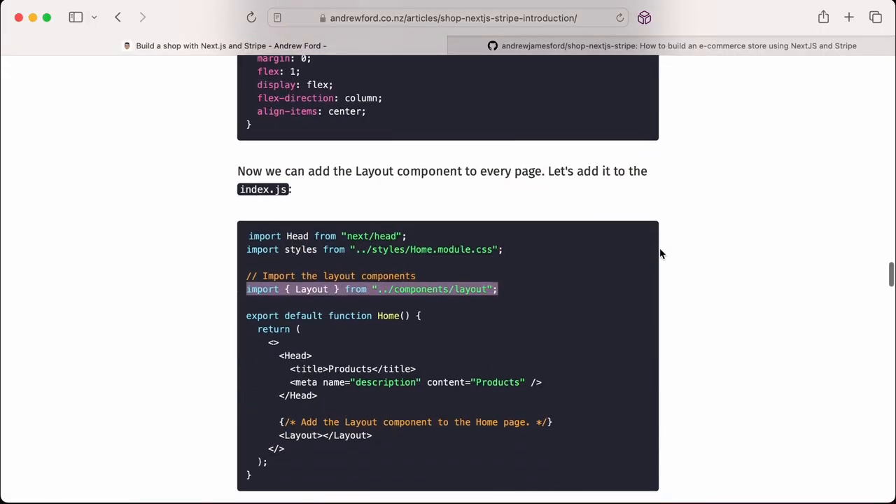
scroll(down, 3)
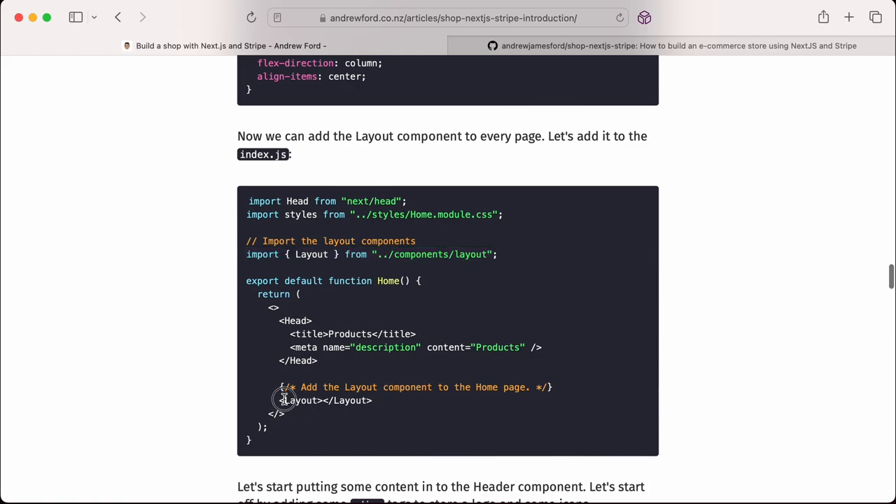
double_click(301, 400)
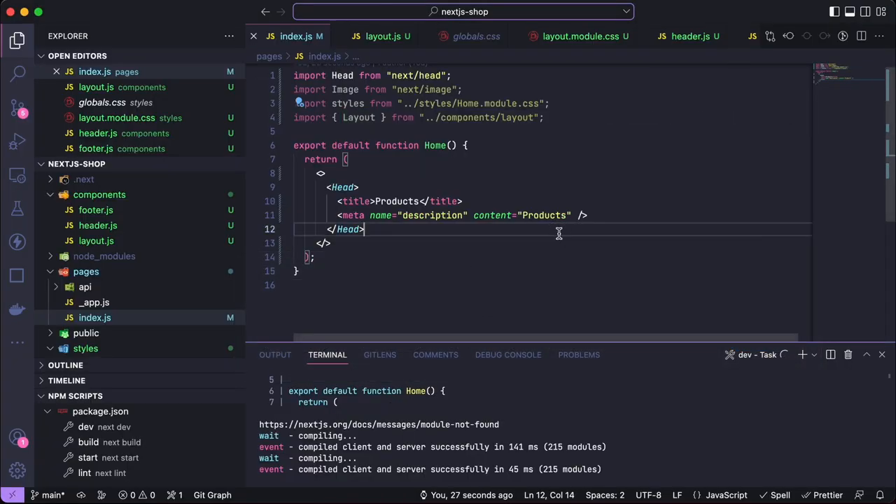
text(<Layout></Layout>)
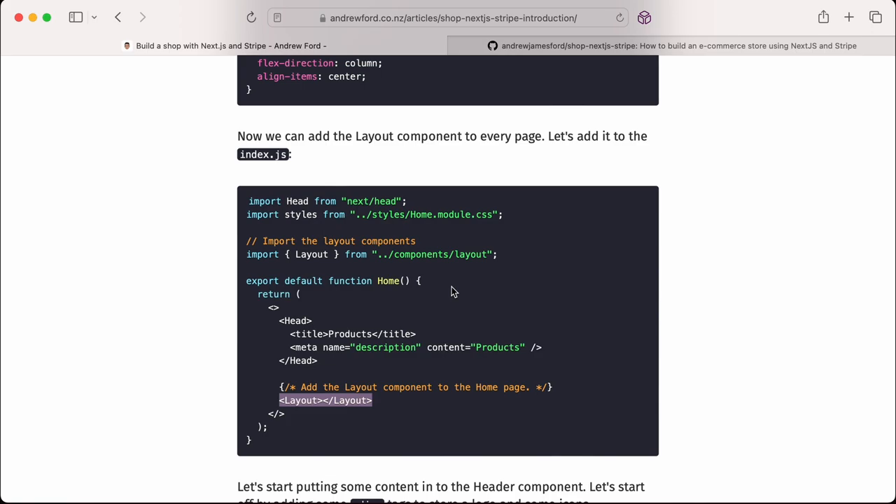
Scroll the tutorial to the Header component's logo and icon navigation code
scroll(down, 3)
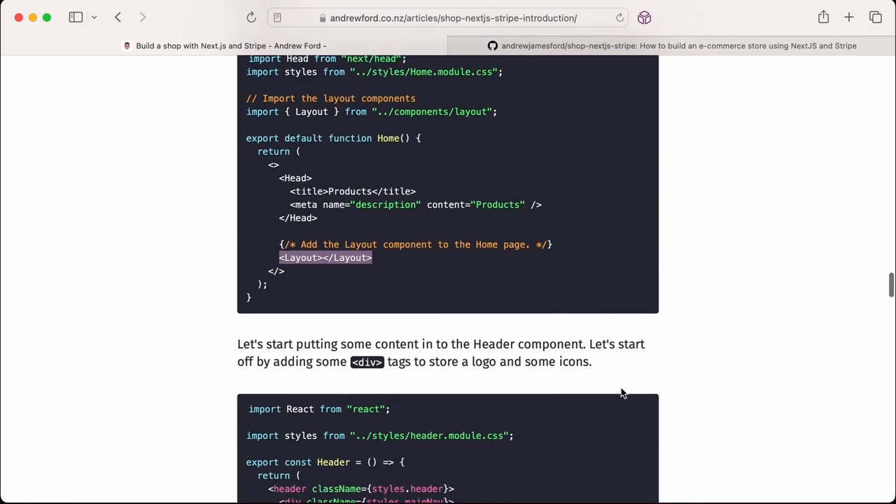
scroll(down, 3)
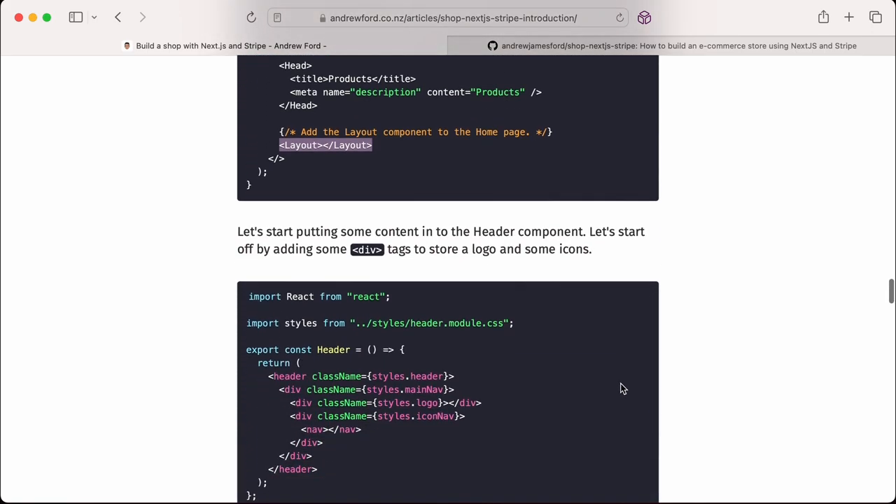
mouse_move(618, 370)
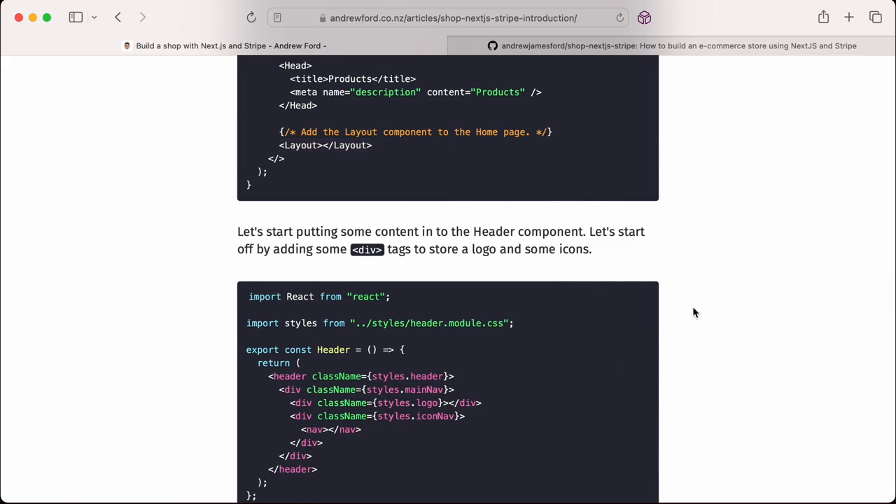
mouse_move(710, 327)
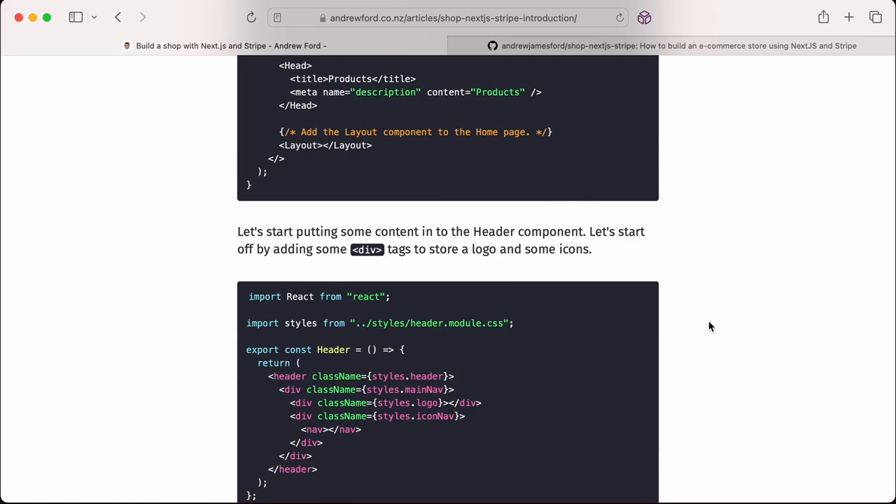
scroll(down, 3)
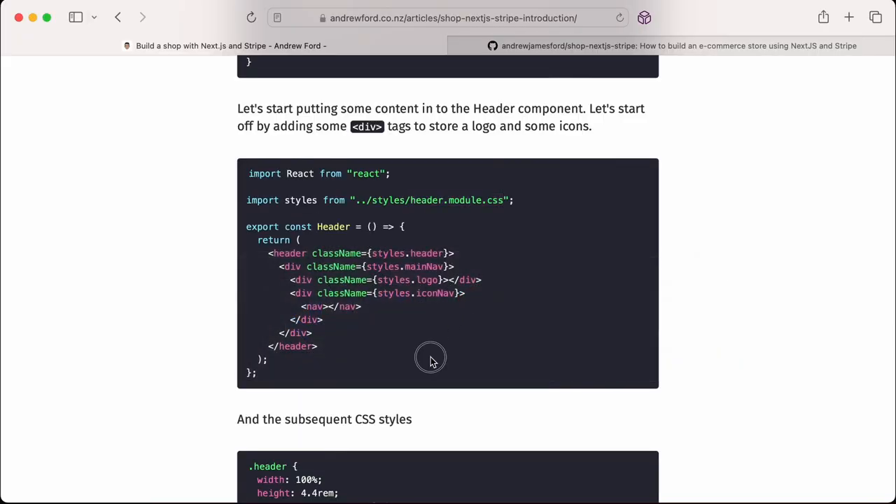
scroll(down, 3)
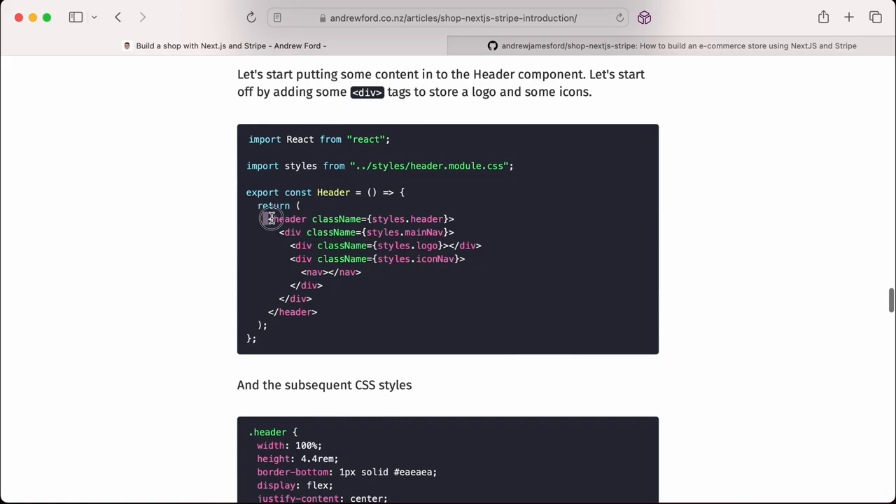
Paste the tutorial's main nav, logo and icon nav markup over <header></header> in header.js
drag(271, 219, 317, 311)
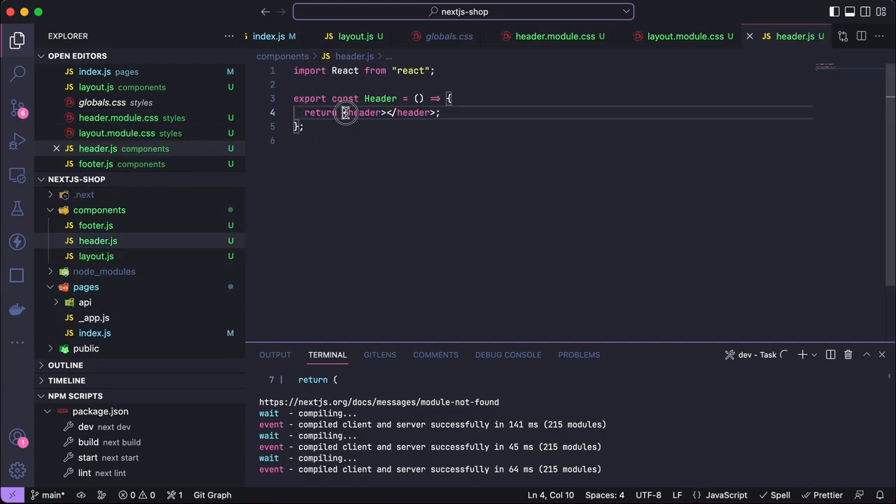
drag(345, 113, 434, 113)
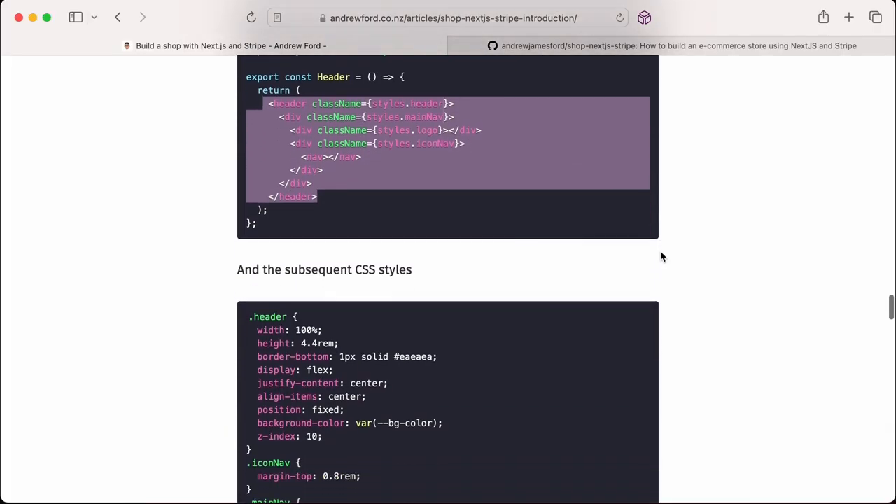
scroll(down, 3)
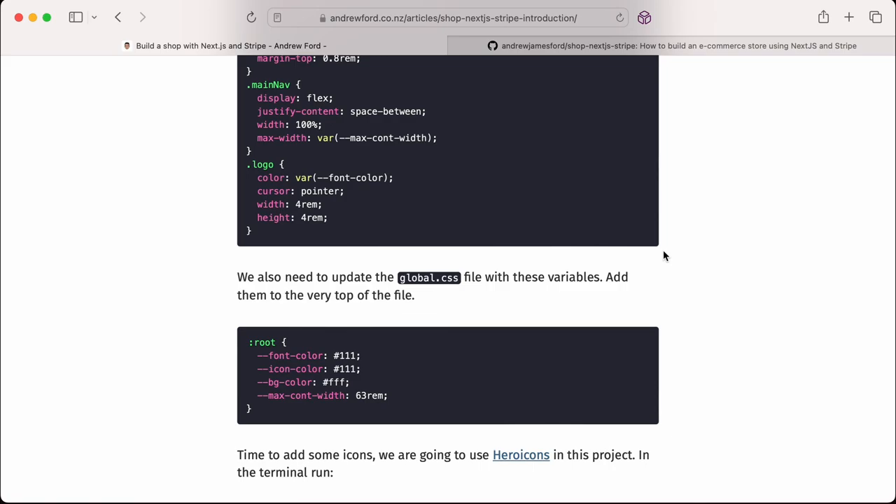
mouse_move(265, 419)
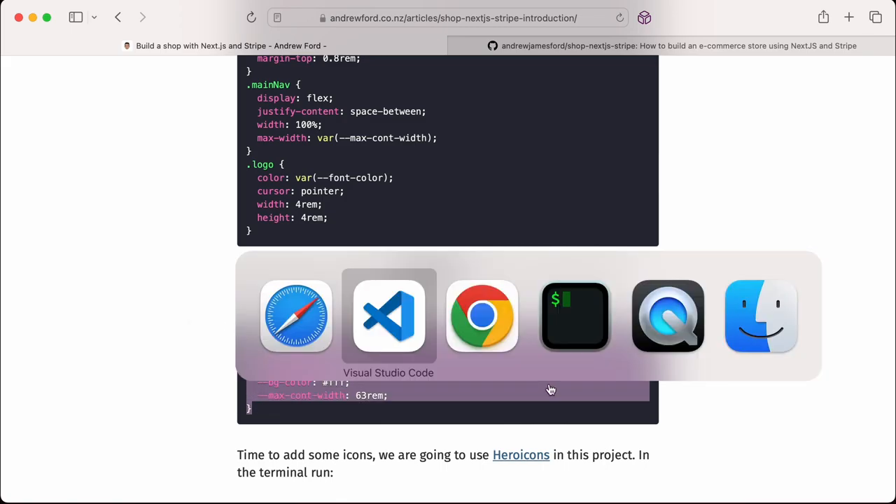
Locate the tutorial's :root colour and width variables and open the global stylesheet
click(388, 316)
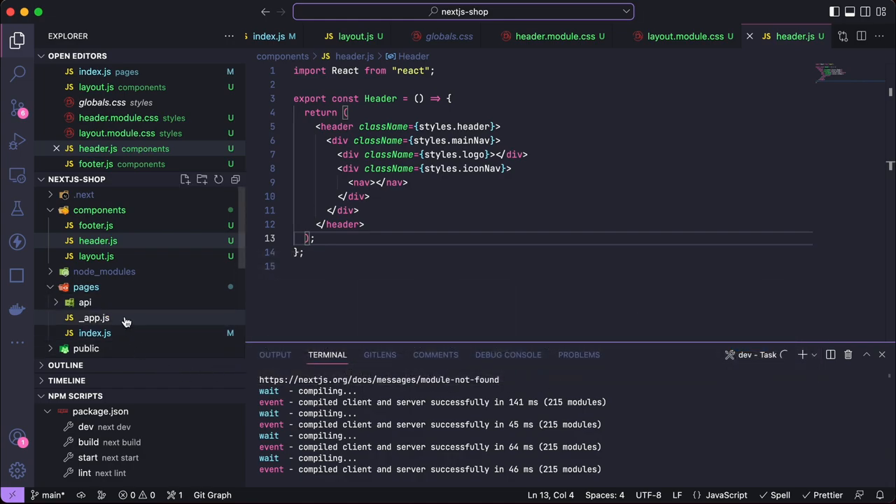
scroll(down, 3)
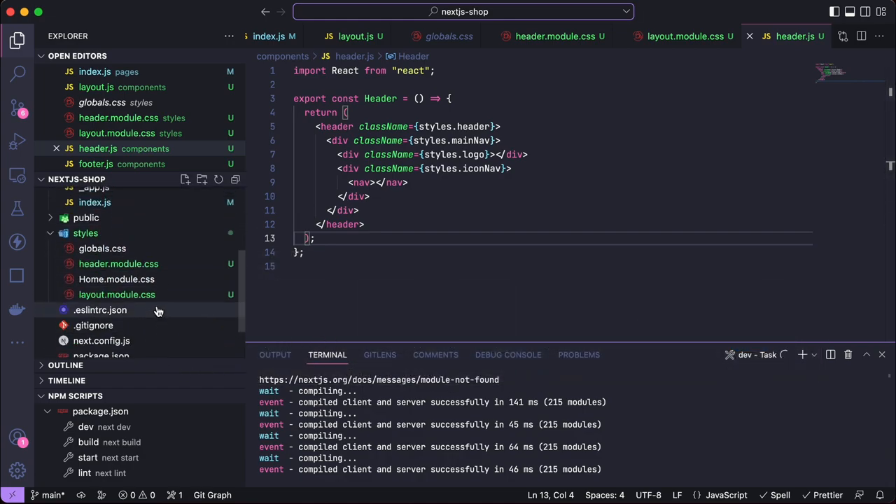
click(448, 35)
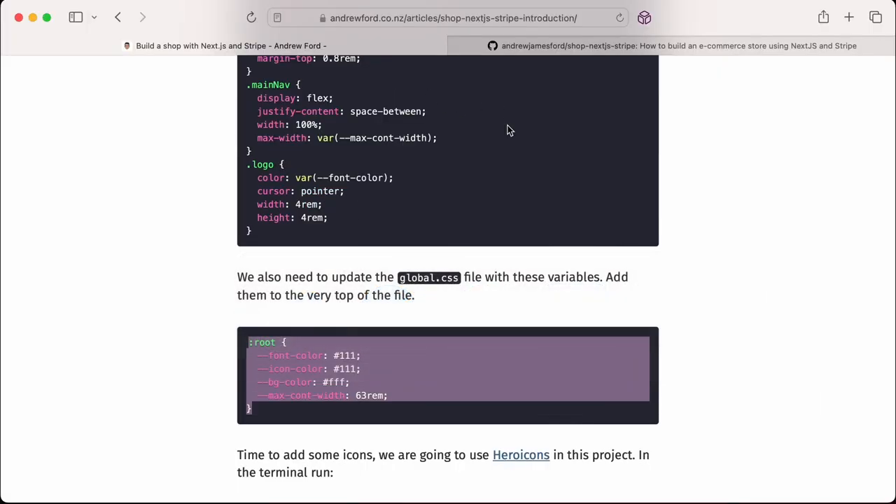
scroll(down, 3)
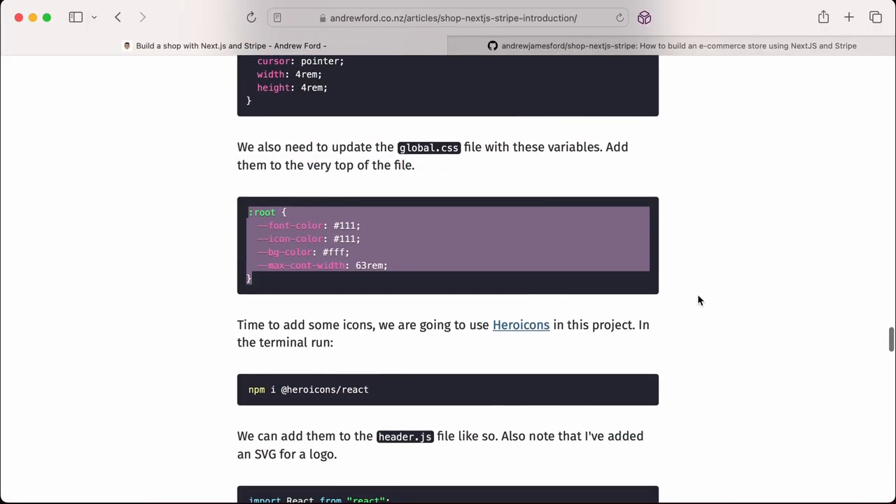
scroll(up, 3)
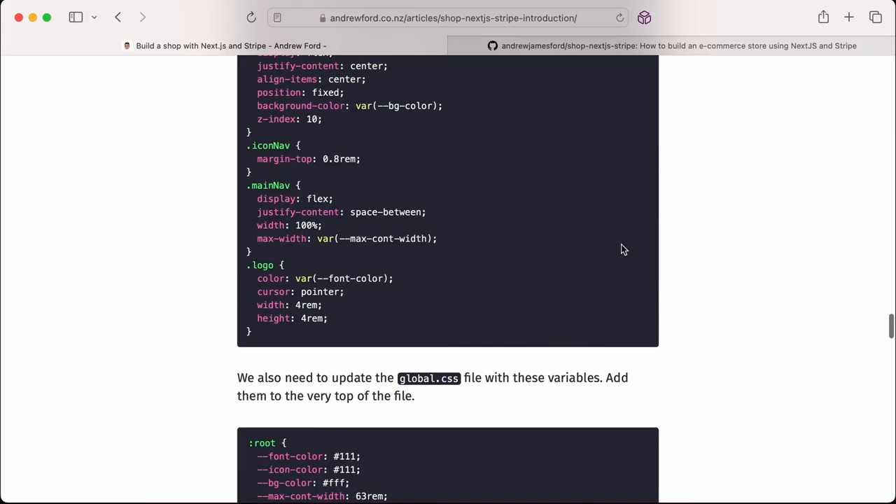
scroll(down, 3)
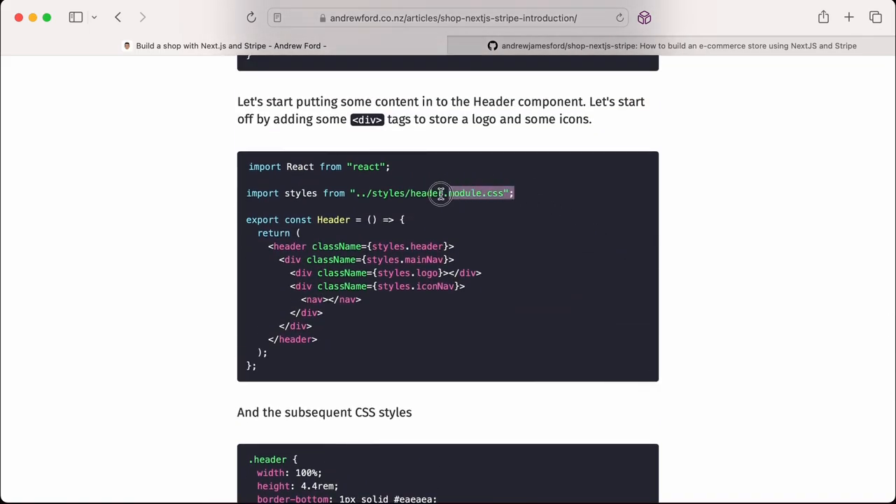
Add import styles from "../styles/header.module.css"; to header.js
double_click(441, 193)
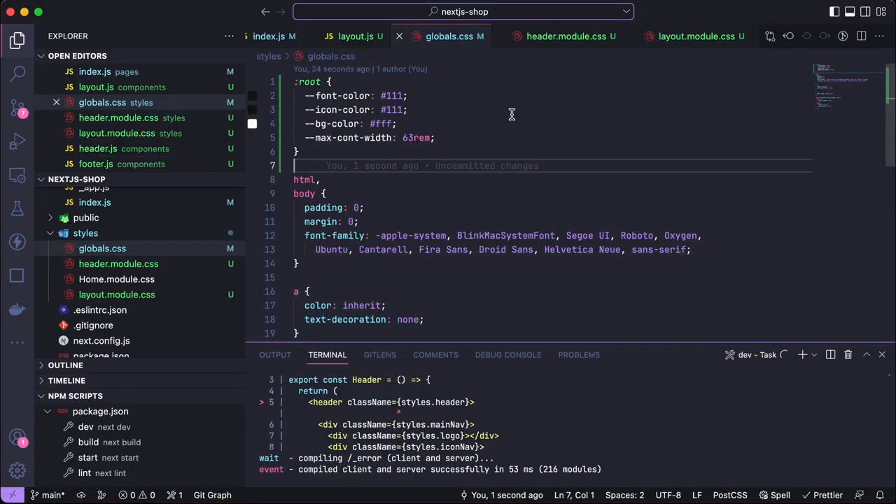
text(h)
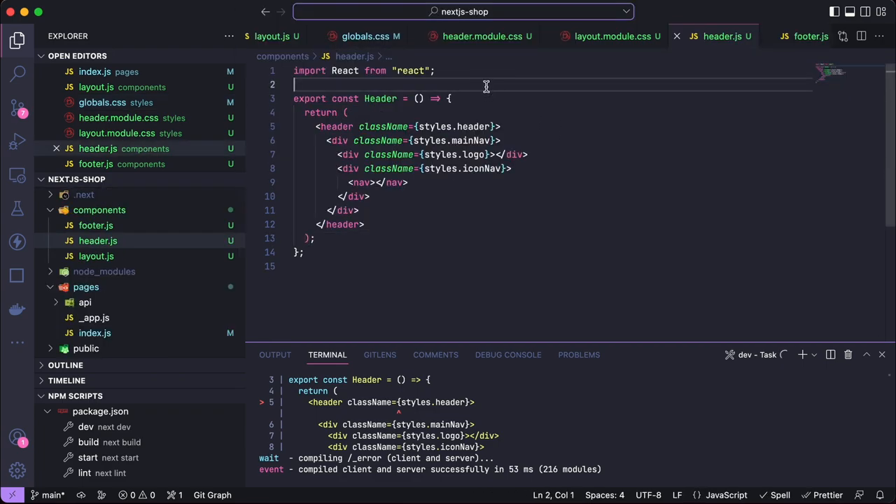
text(import styles from "../styles/header.module.css";)
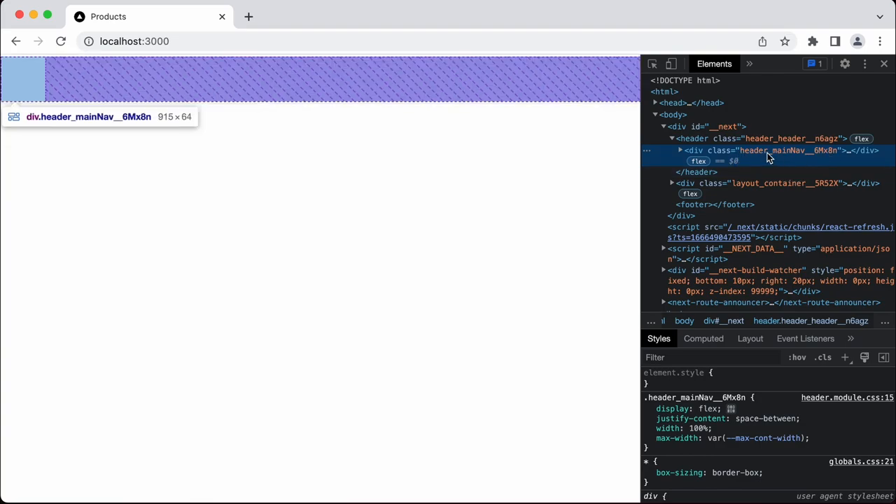
mouse_move(805, 157)
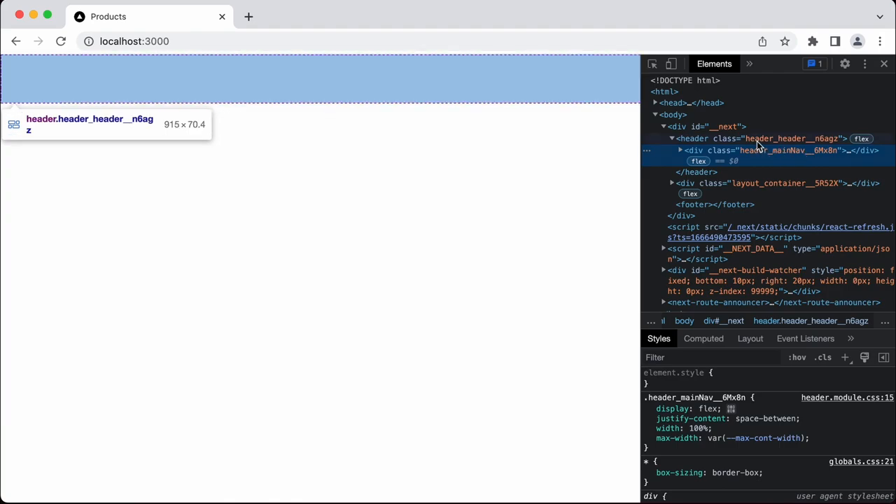
mouse_move(789, 145)
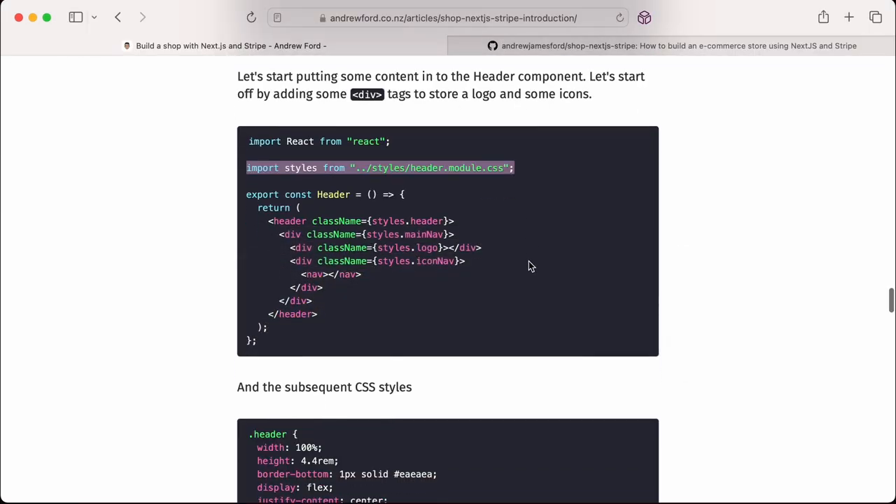
scroll(down, 3)
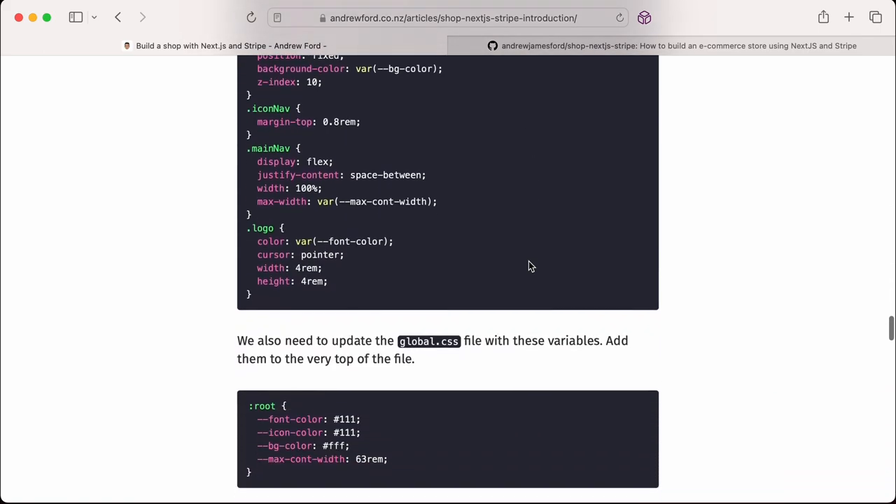
scroll(down, 3)
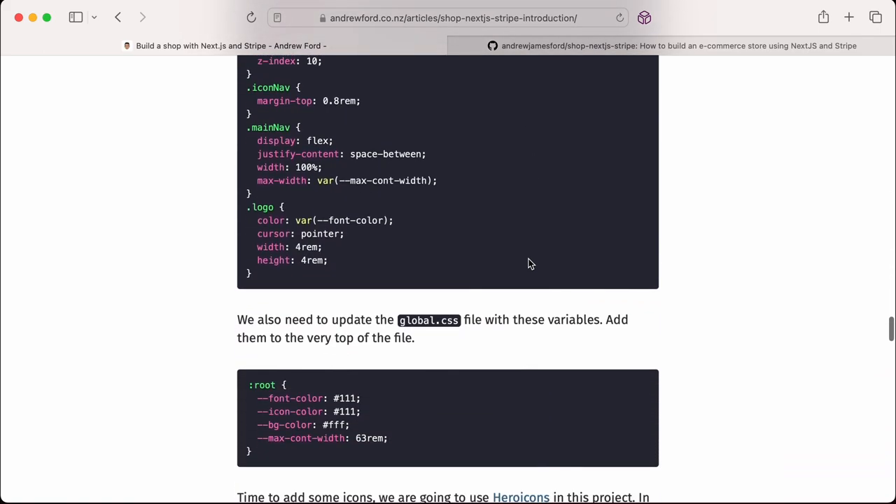
scroll(down, 3)
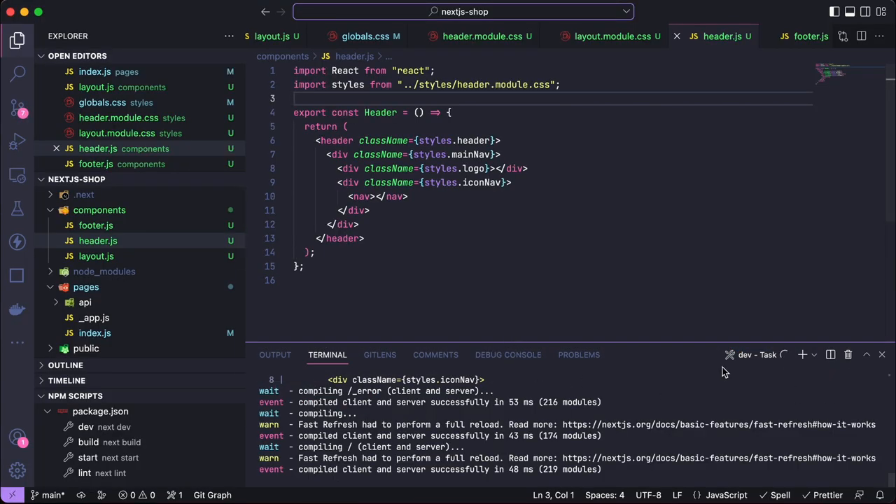
click(814, 355)
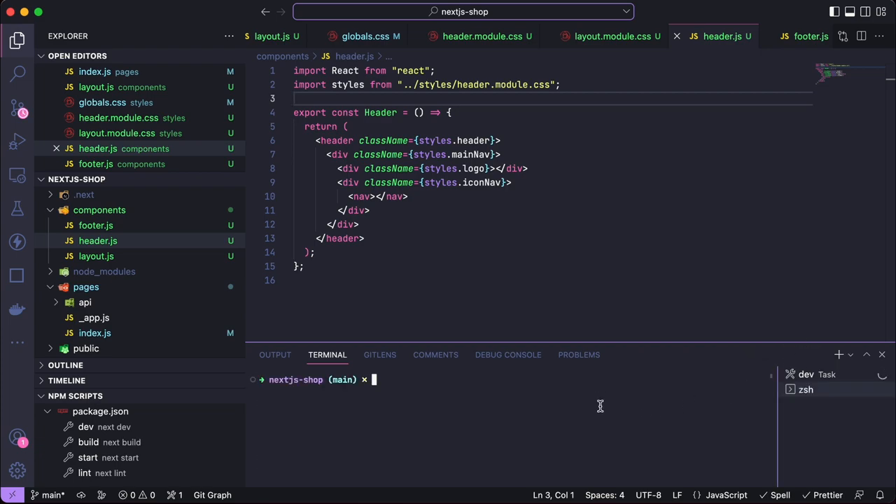
text(npm i @heroicons/react)
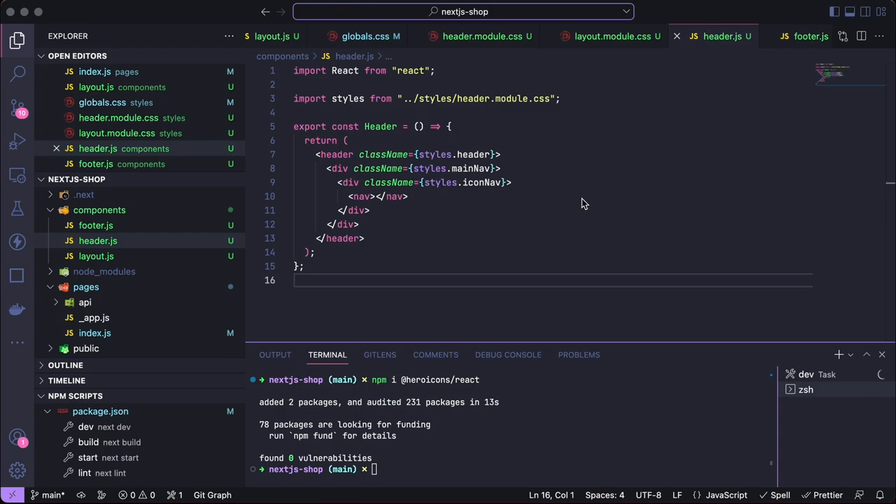
key(cmd+tab)
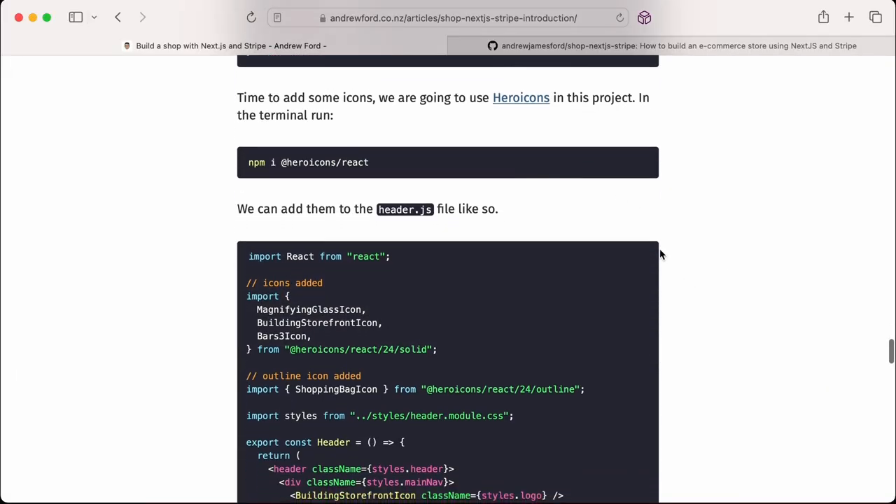
Paste the tutorial's Heroicons imports and storefront, search, cart and menu icon markup into header.js
scroll(down, 3)
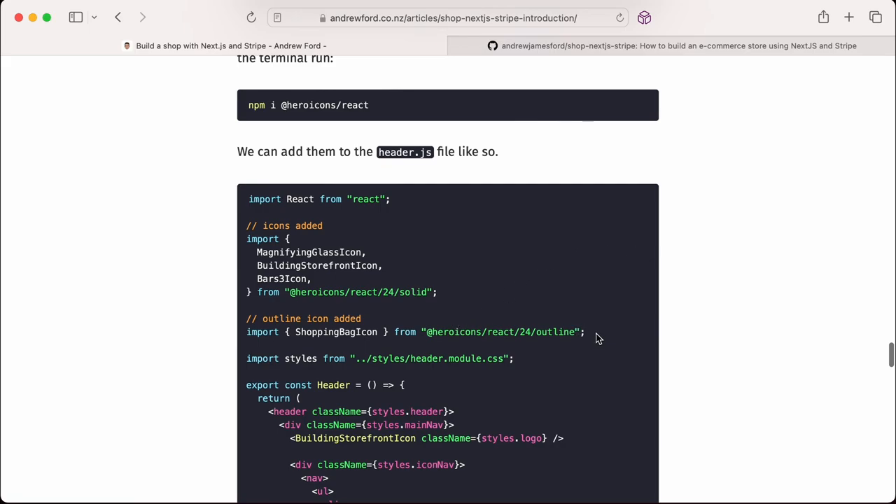
drag(599, 338, 250, 236)
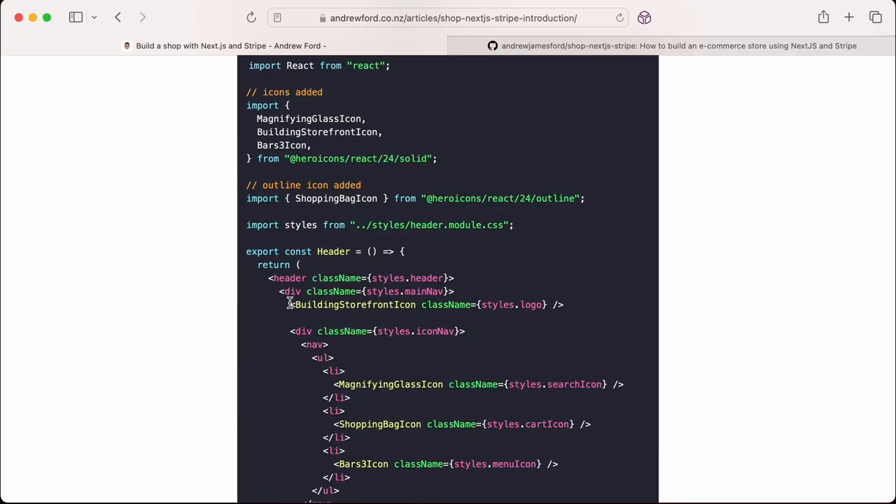
mouse_move(287, 305)
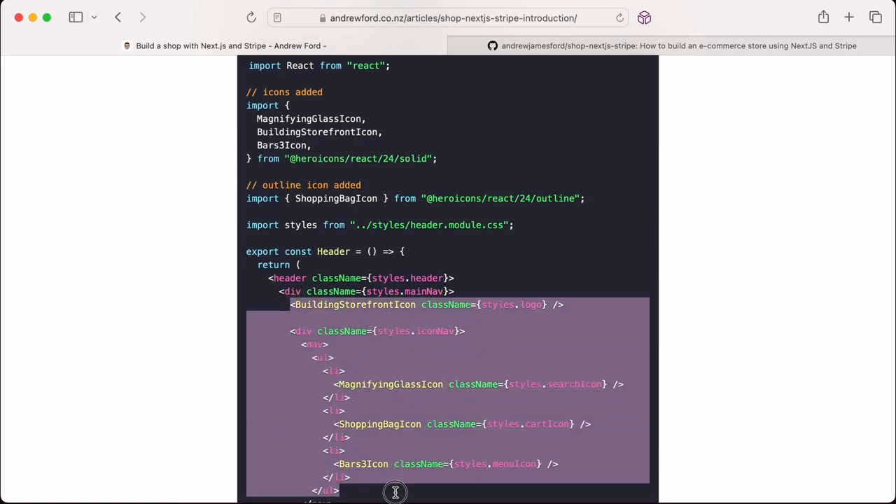
scroll(down, 3)
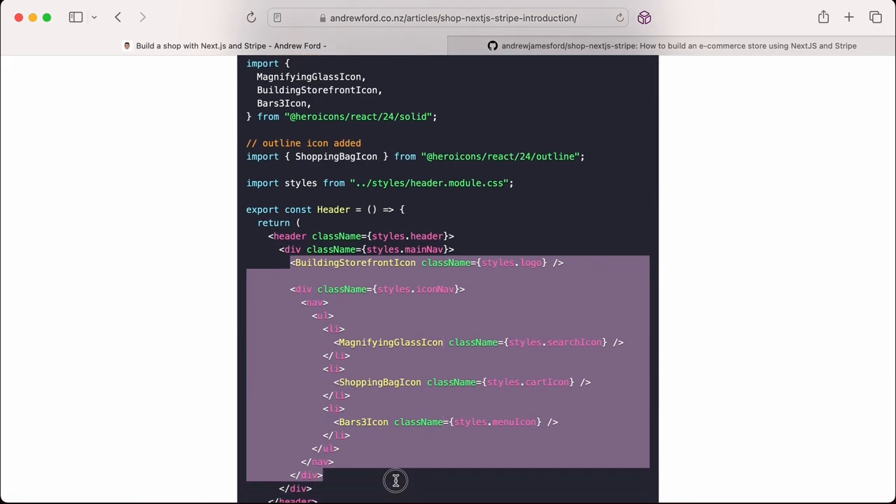
mouse_move(454, 466)
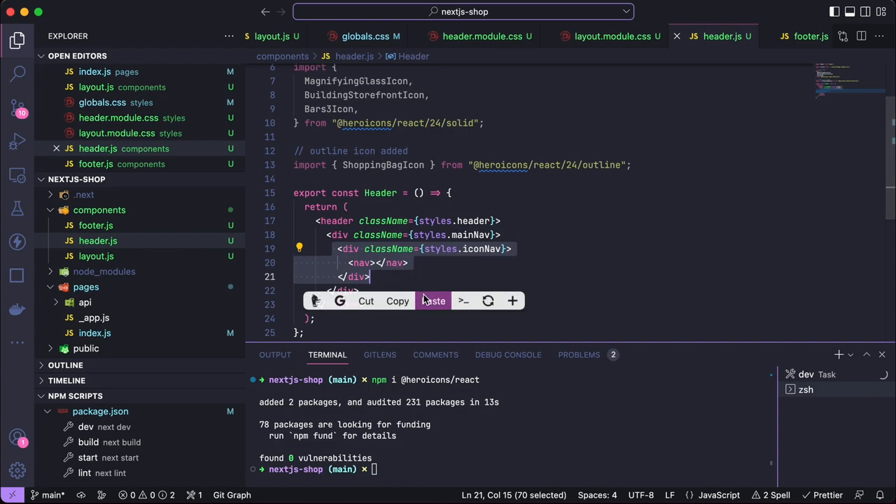
click(433, 301)
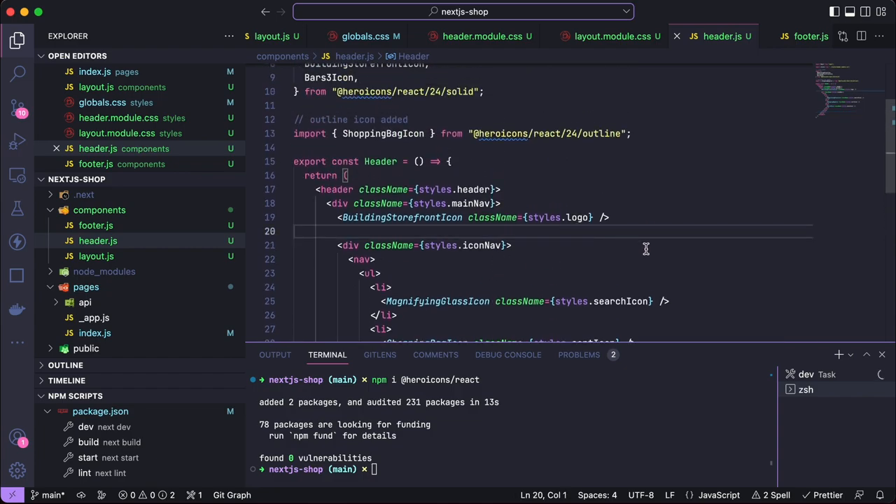
scroll(down, 3)
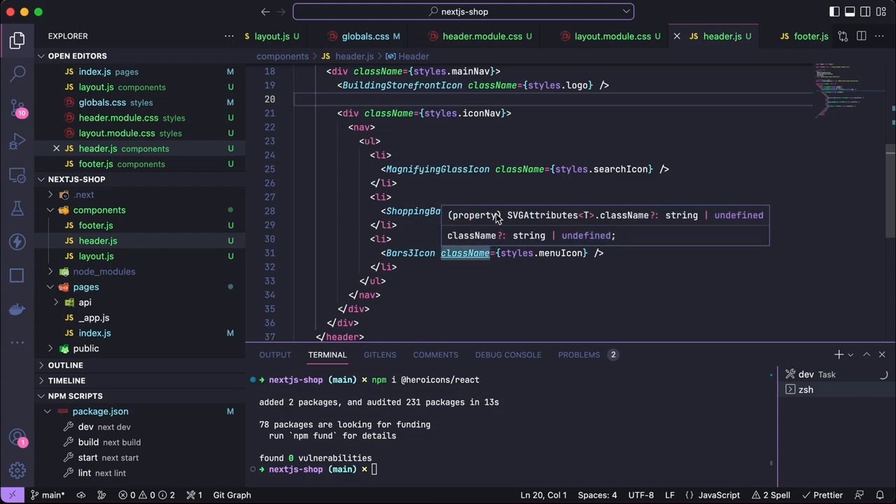
mouse_move(529, 158)
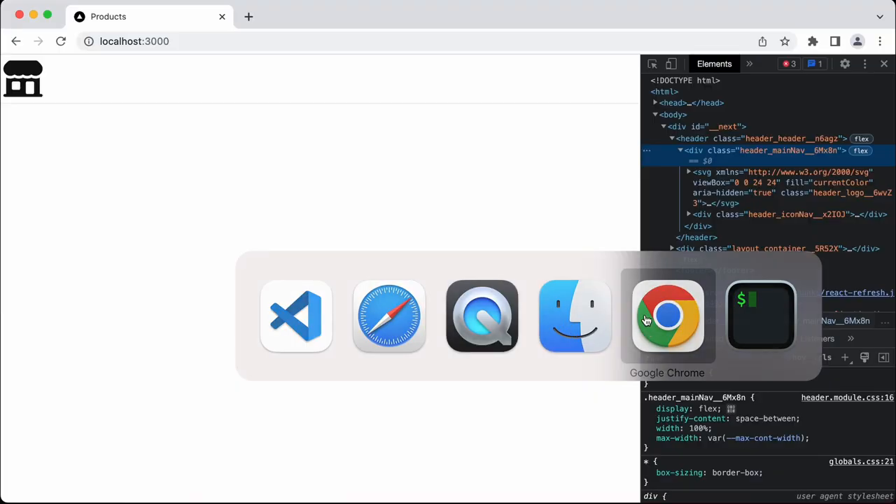
Copy the .searchIcon, .cartIcon and .menuIcon rules from the tutorial into header.module.css
click(61, 41)
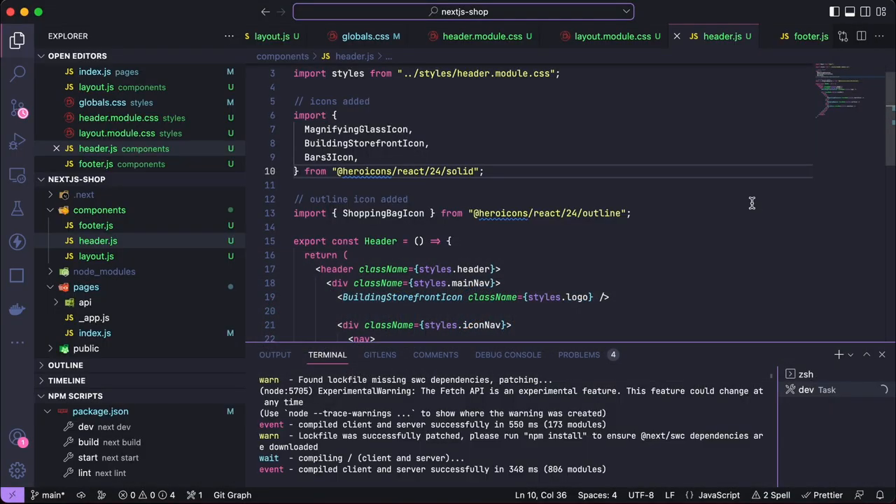
scroll(down, 3)
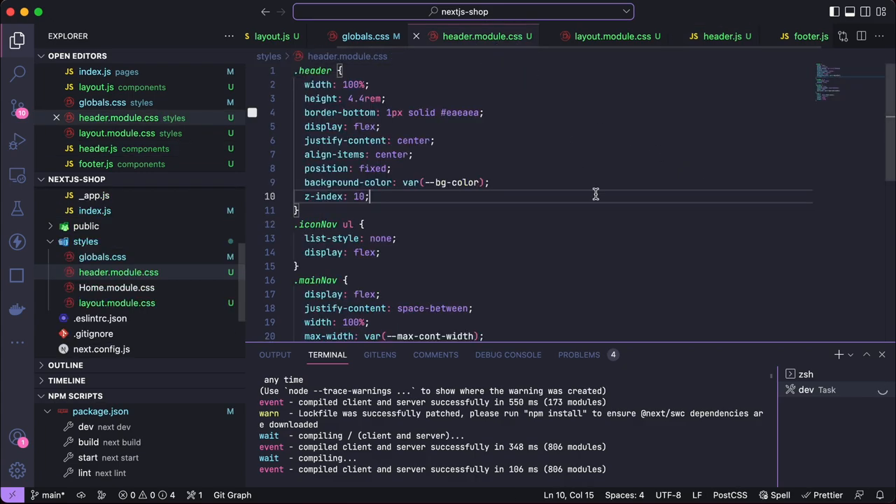
key(cmd+tab)
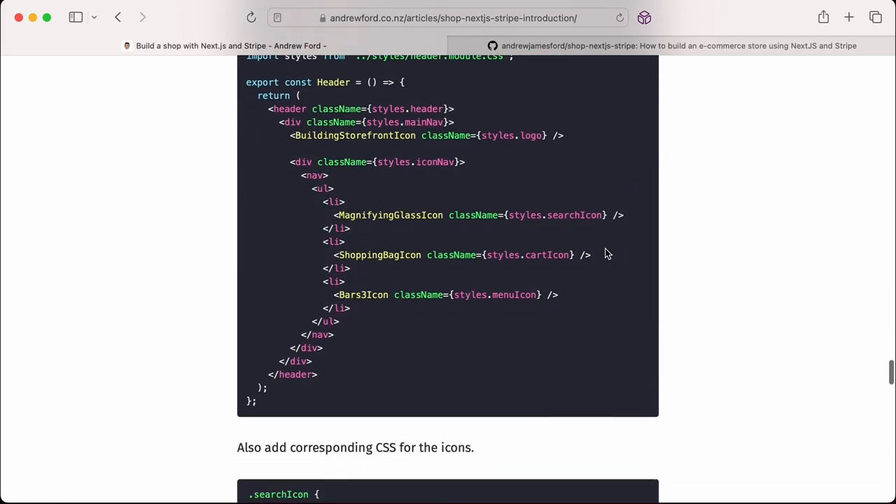
scroll(down, 3)
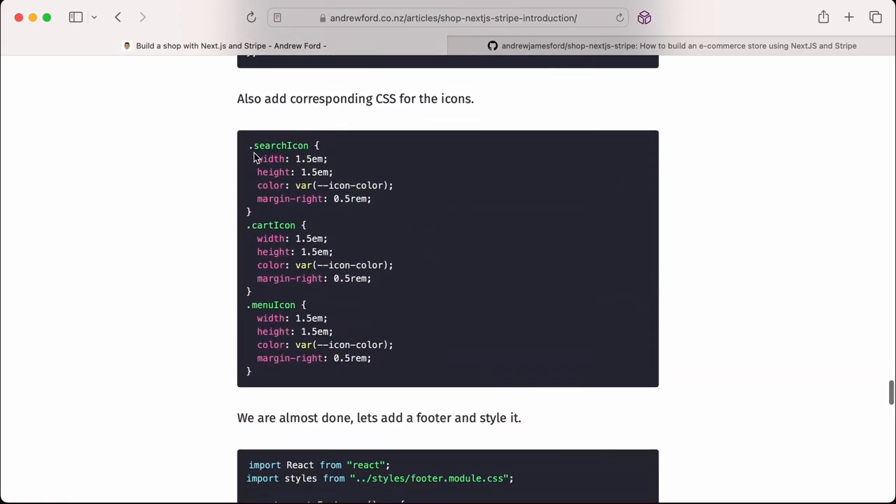
drag(250, 145, 432, 369)
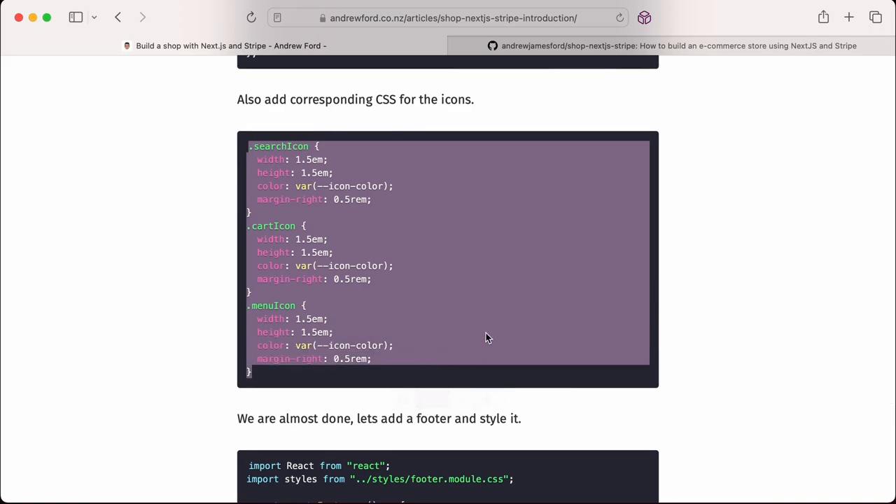
key(cmd+tab)
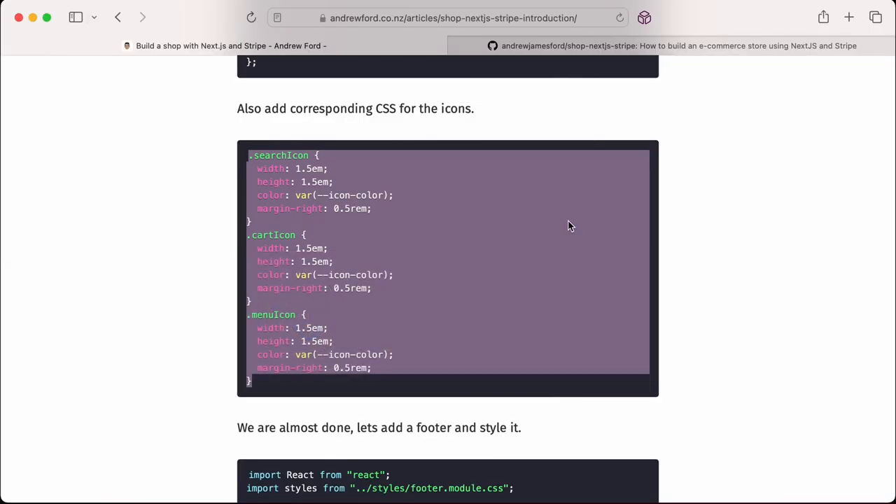
scroll(down, 3)
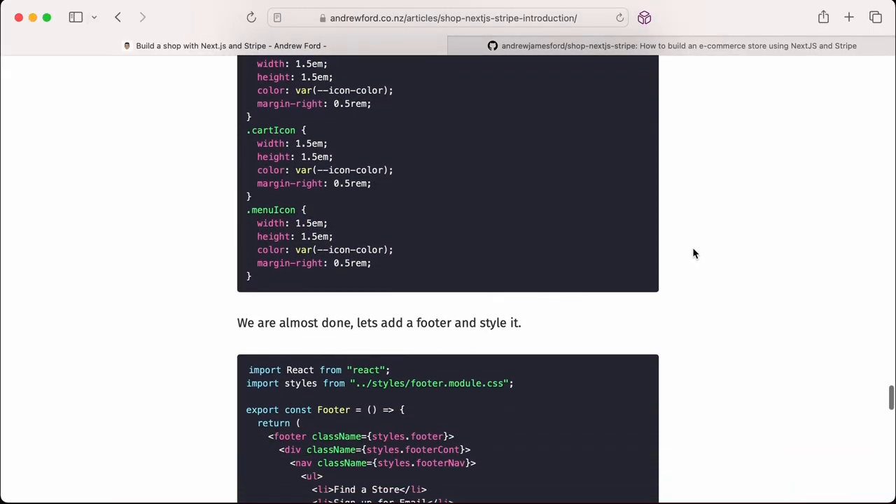
Open footer.js, paste the Footer markup and add the footer.module.css import
scroll(down, 3)
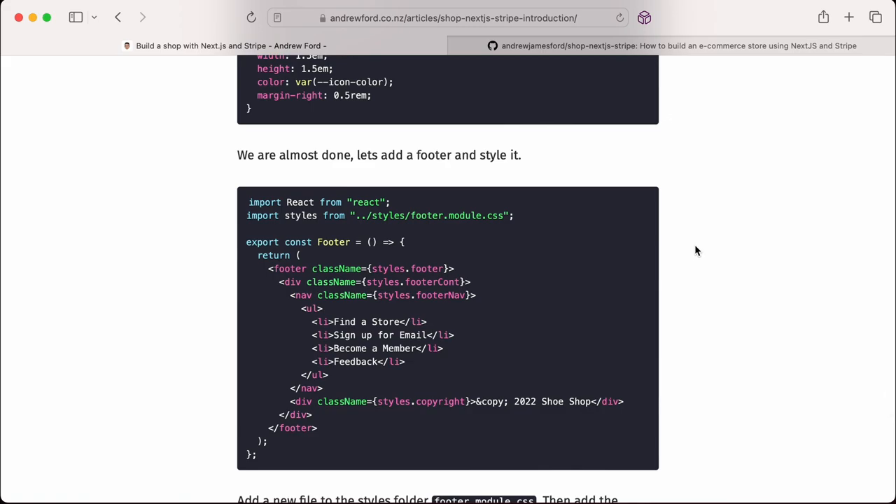
mouse_move(265, 268)
text(f)
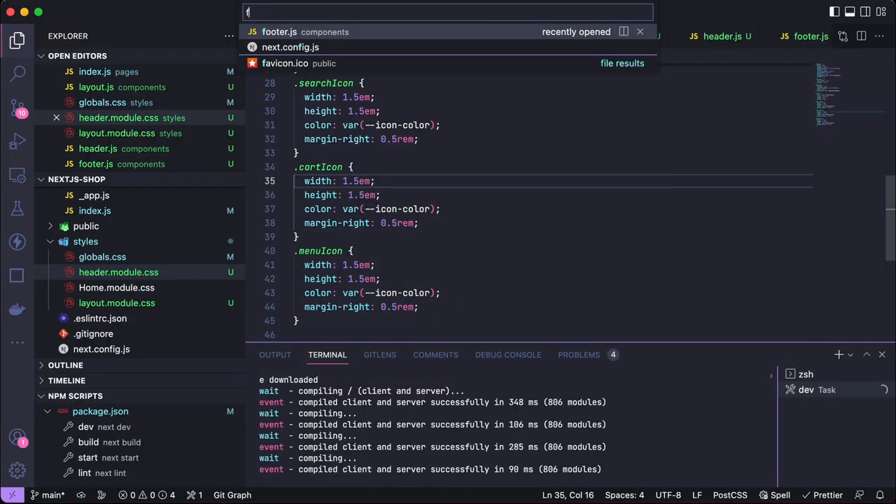
click(278, 31)
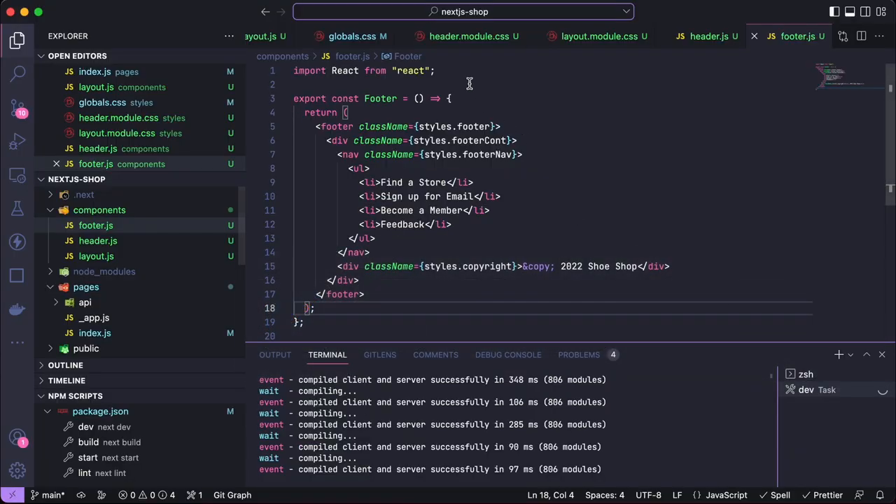
text(import styles from "../styles/footer.module.css";)
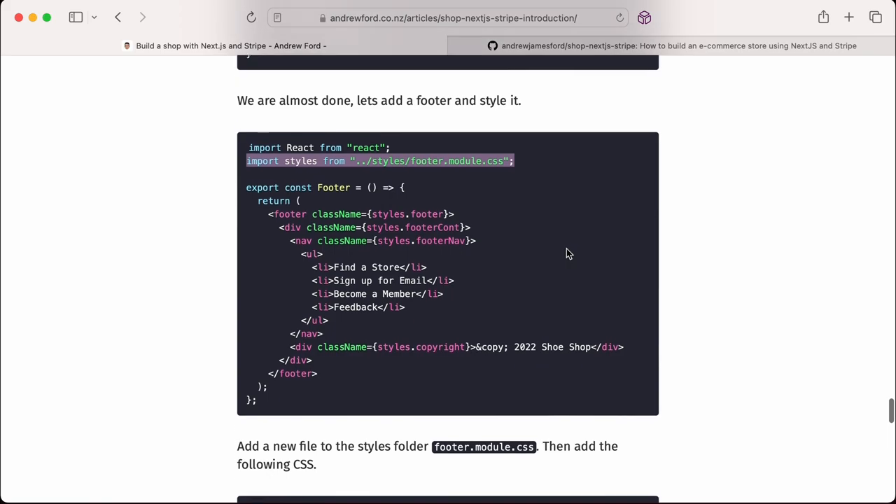
scroll(down, 3)
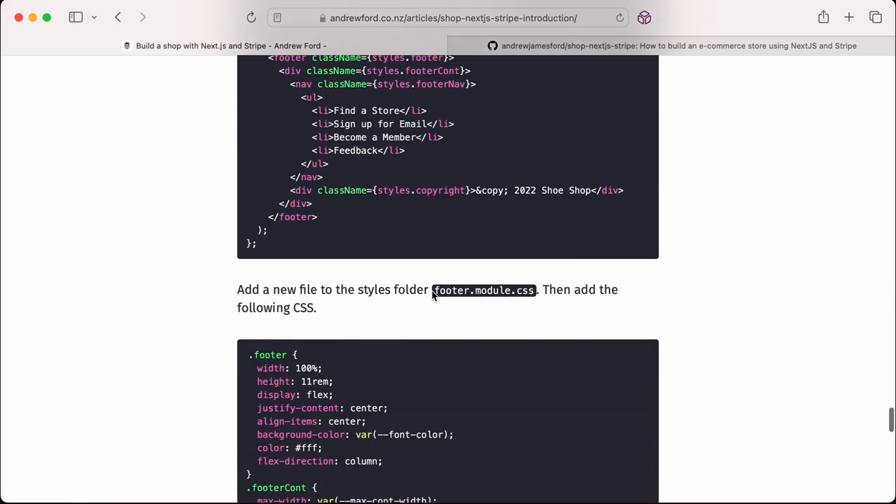
double_click(483, 290)
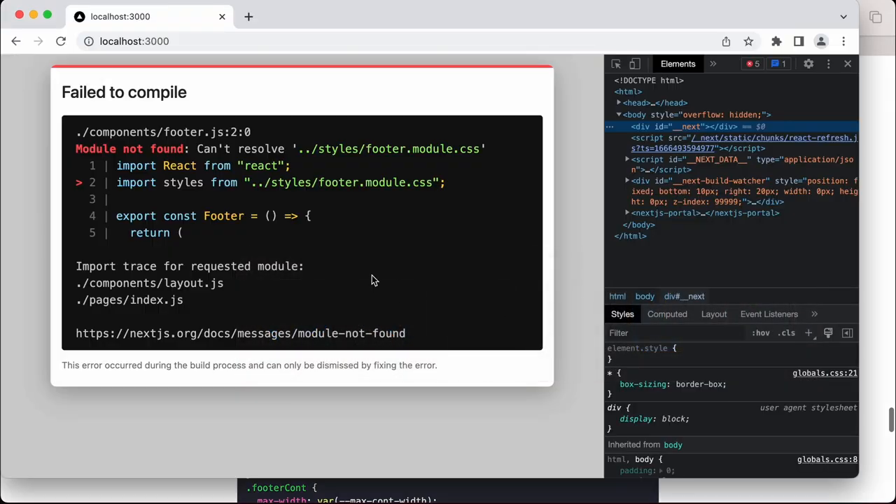
Create a new footer stylesheet file in the styles folder and open it
key(cmd+tab)
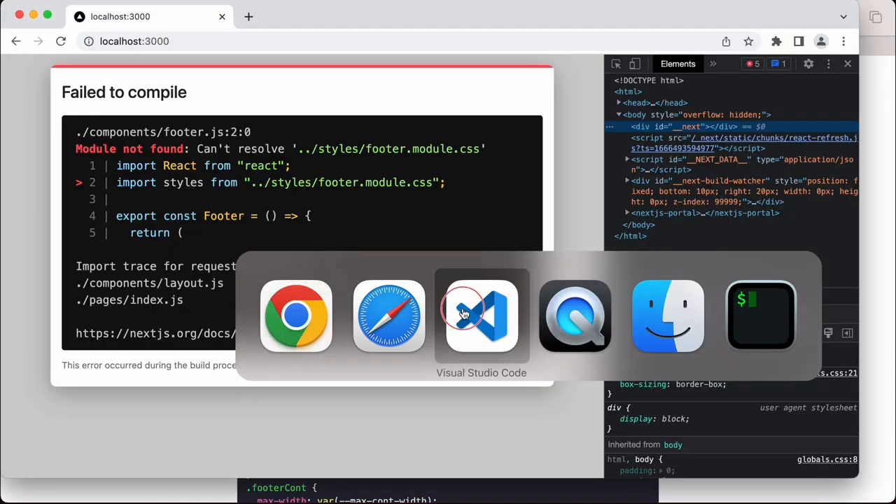
click(481, 317)
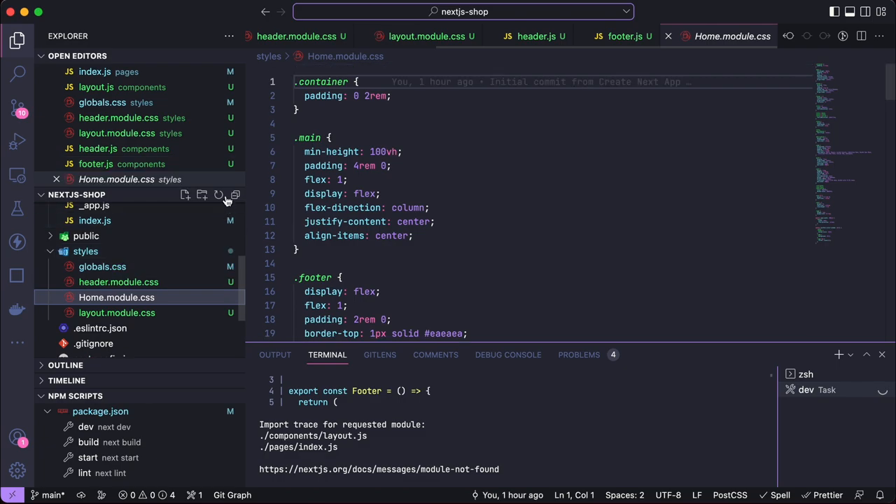
click(201, 195)
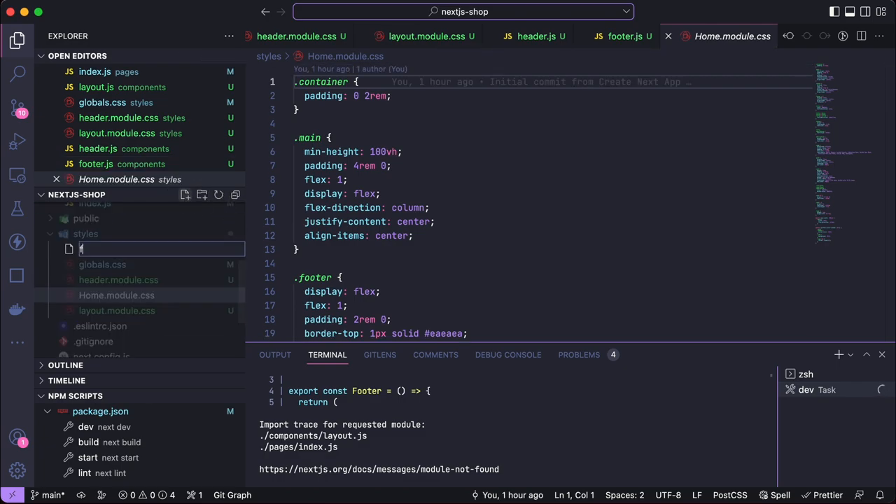
text(ooter.css)
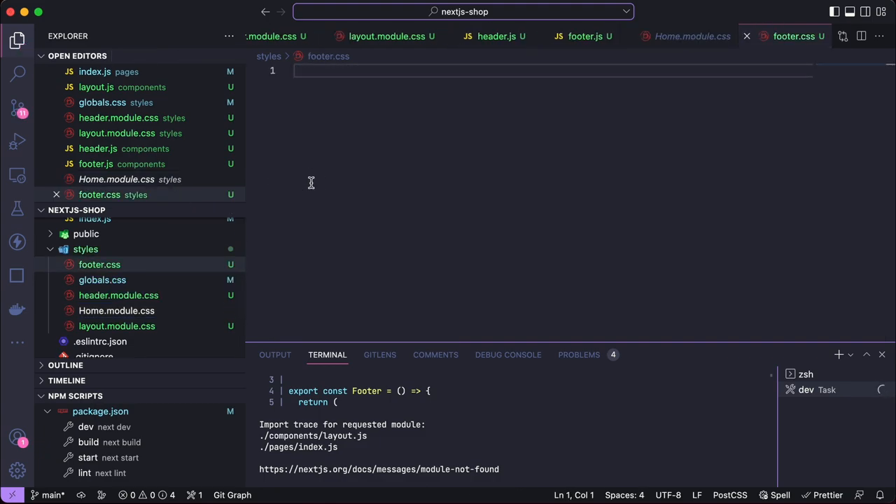
click(100, 264)
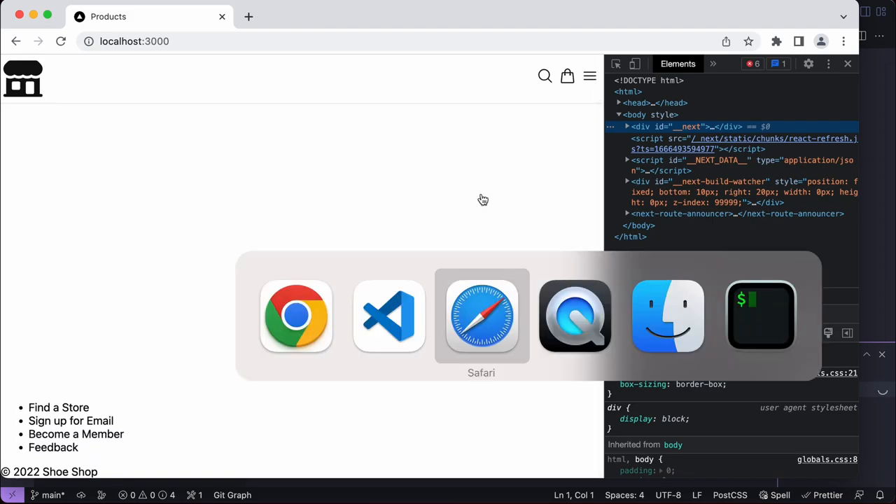
Compare the localhost:3000 page's header icons and dark footer against the tutorial
click(481, 315)
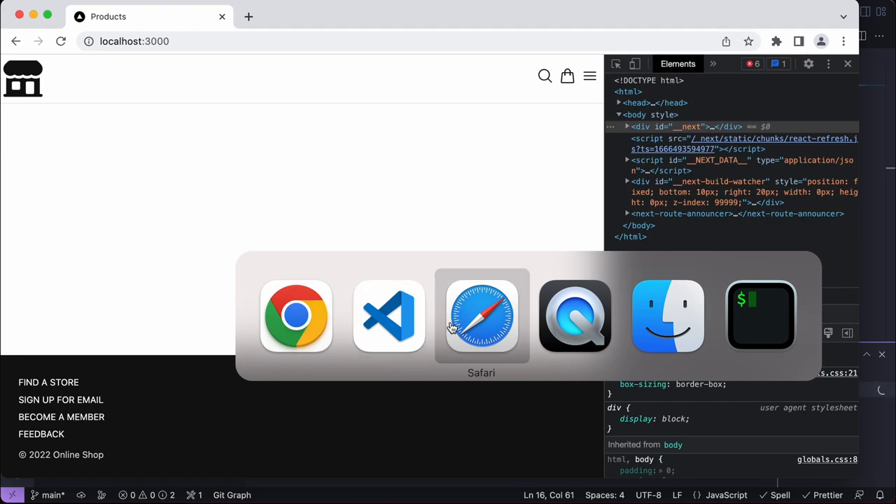
click(481, 316)
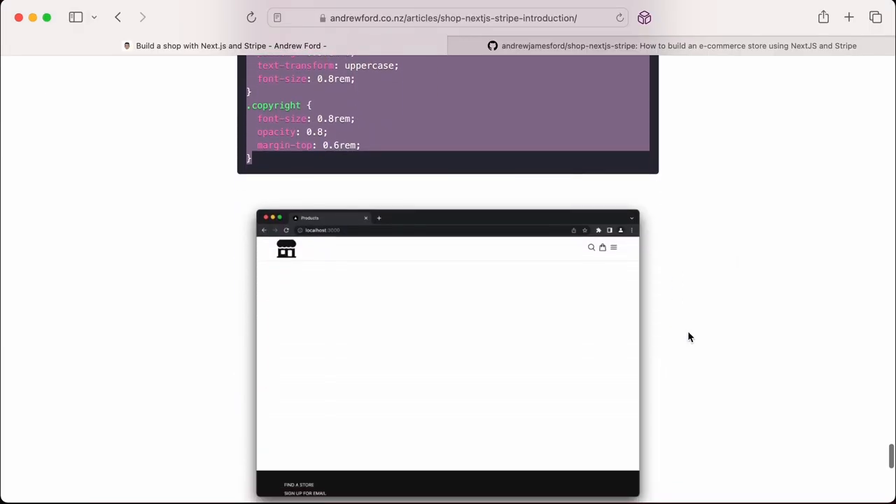